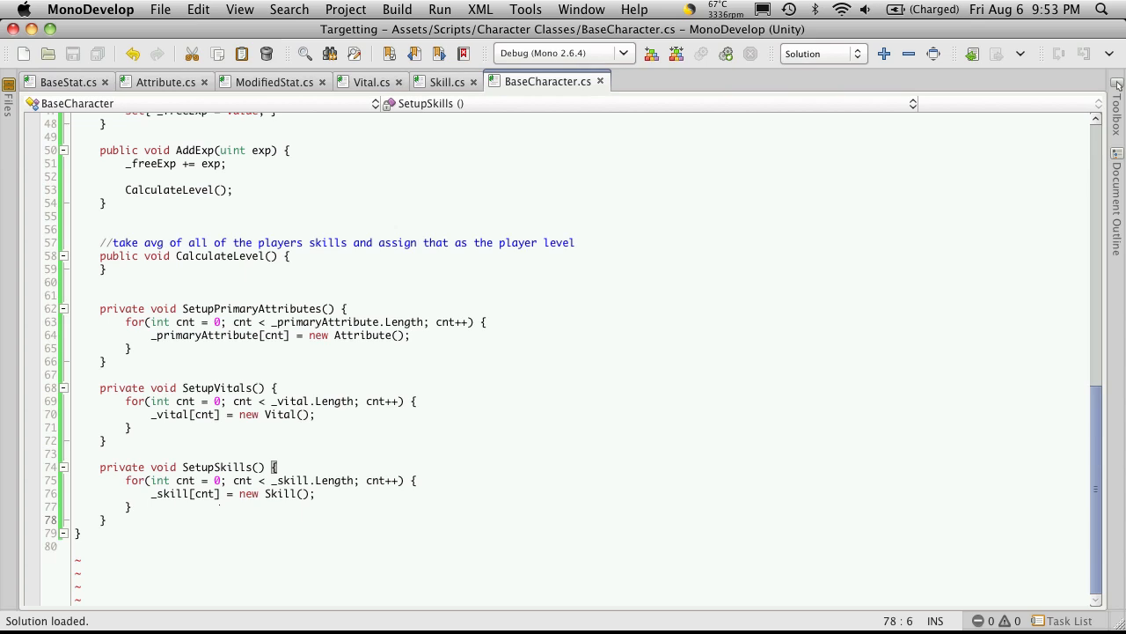
Declare a public Attribute GetPrimaryAttribute(int index) method below SetupSkills.
key(Return)
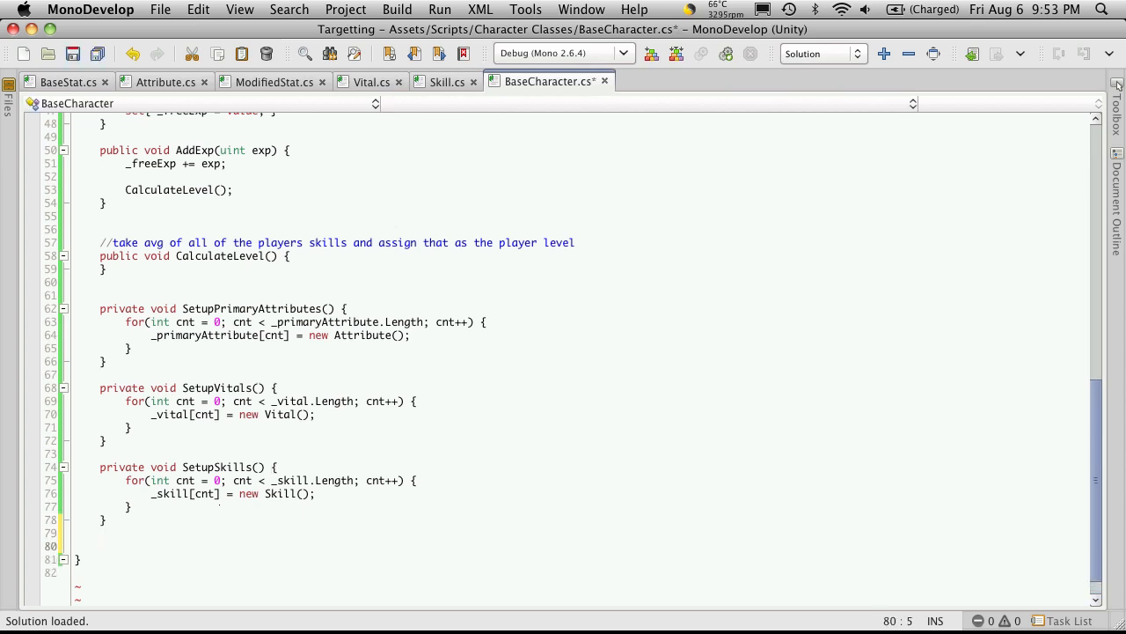
text(public Attribute GetPrimaryAttribute() {)
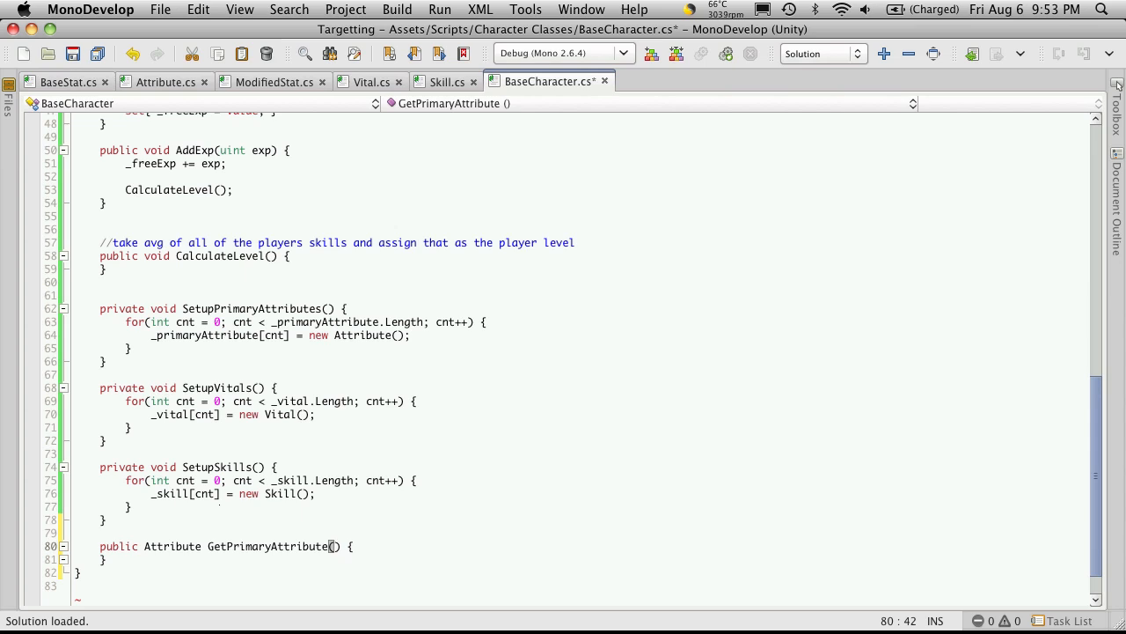
text(int)
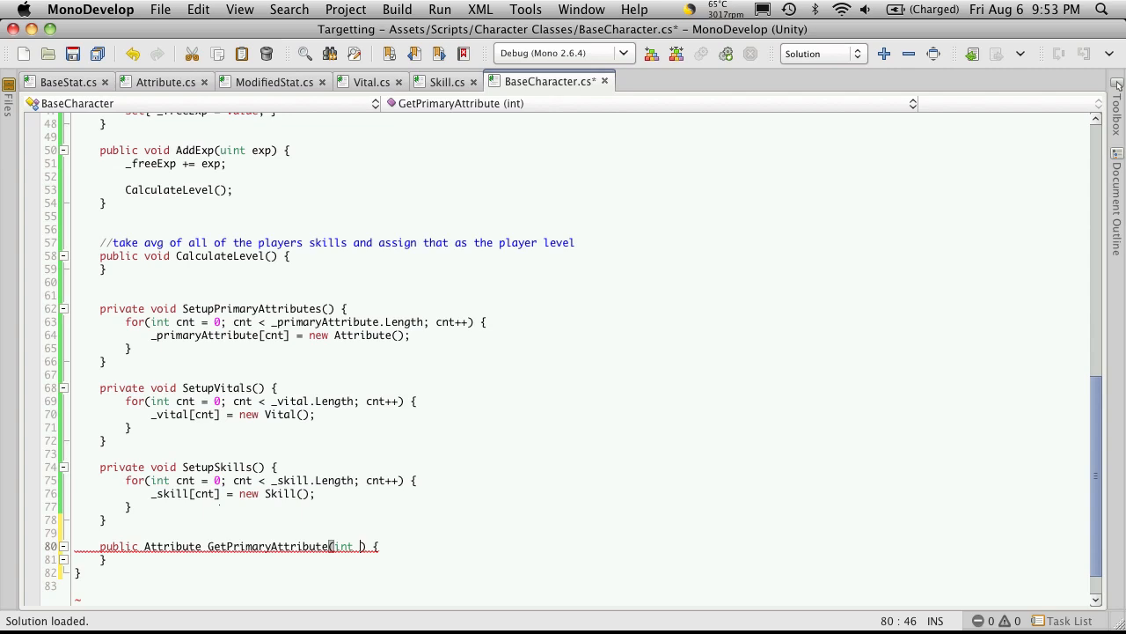
text(index)
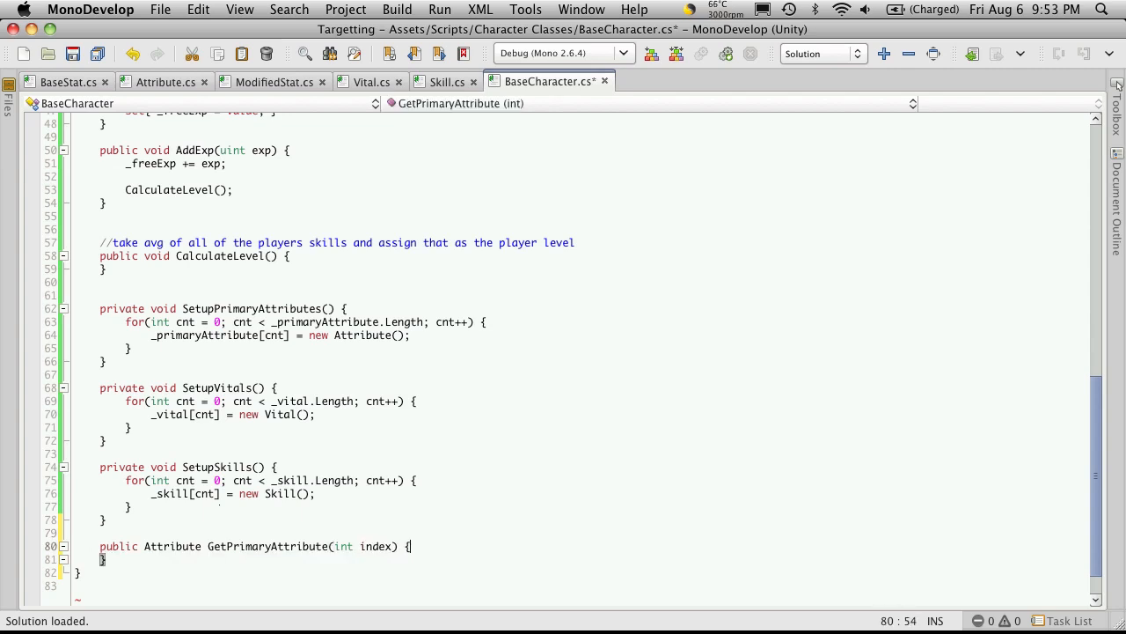
Make the method body return _primaryAttribute[index].
key(Return)
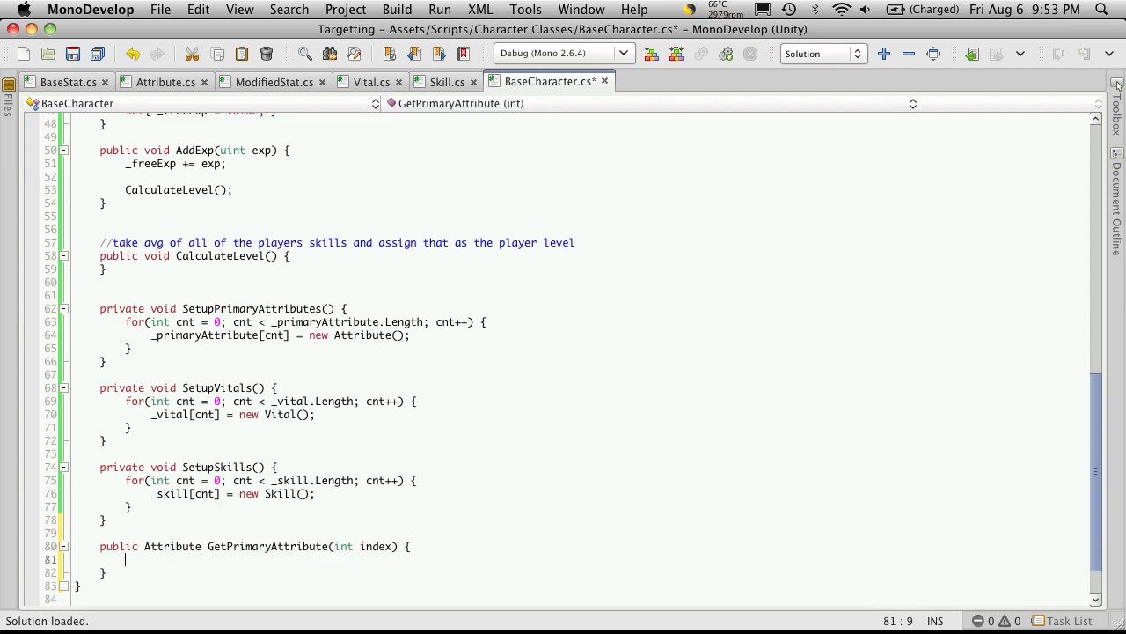
text(return)
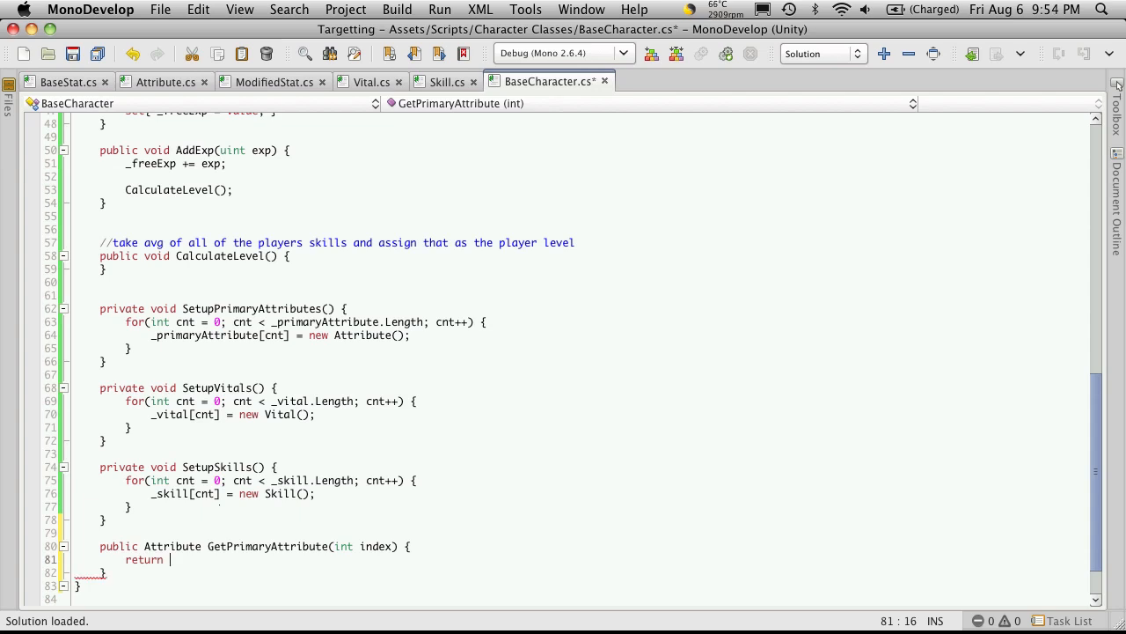
text(_primaryAttribute)
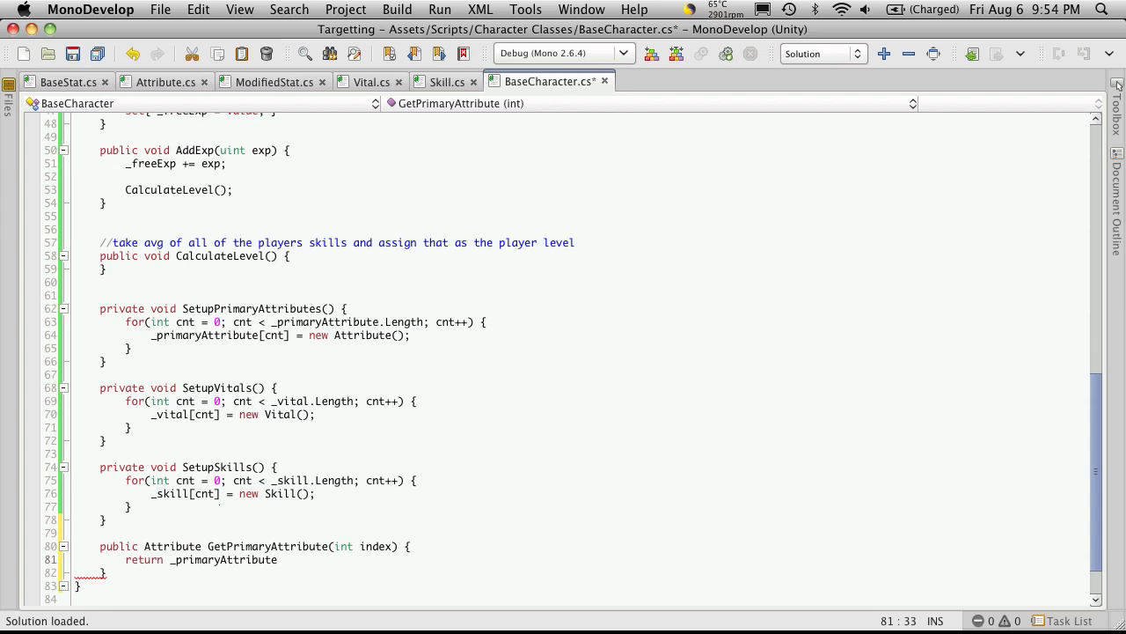
text([index];)
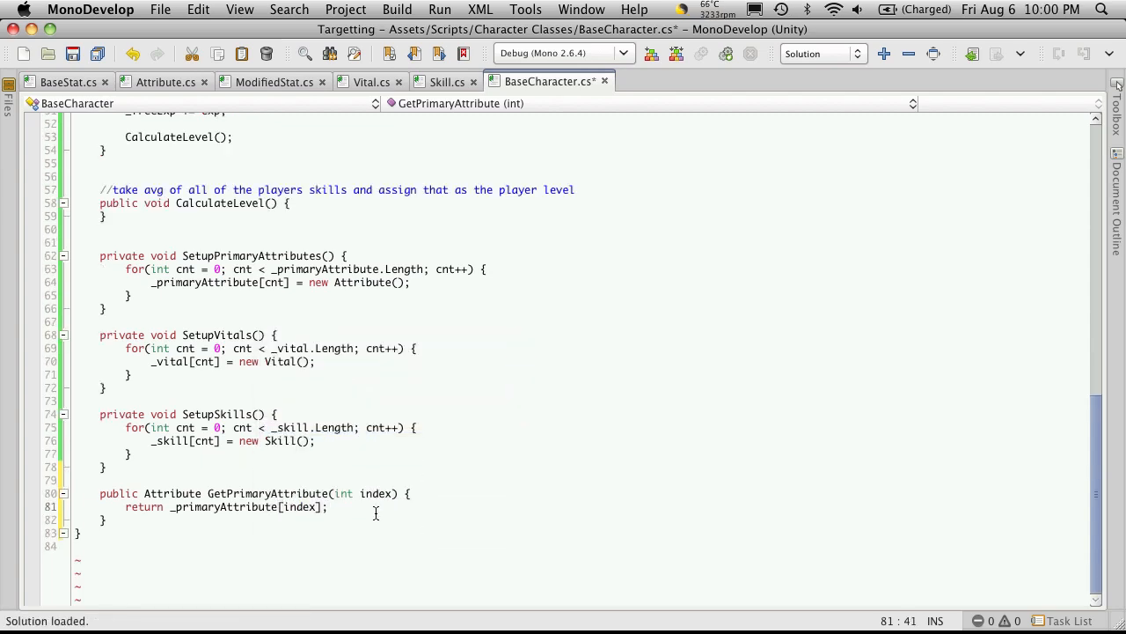
click(98, 493)
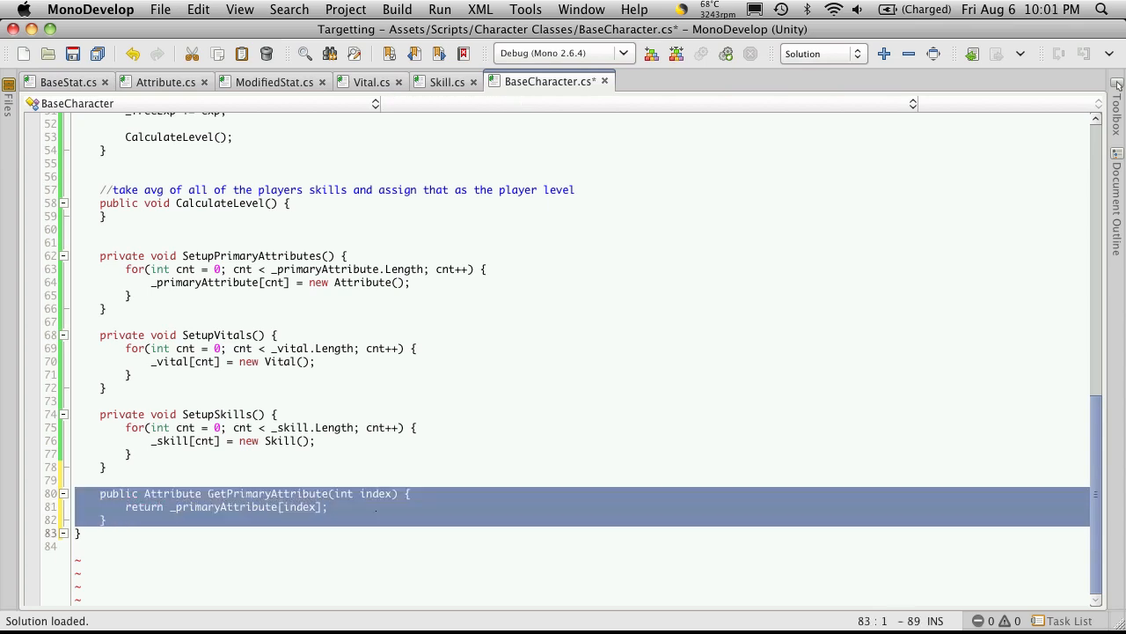
Paste copies of the getter and turn the first into GetVital returning _vital[index].
click(197, 11)
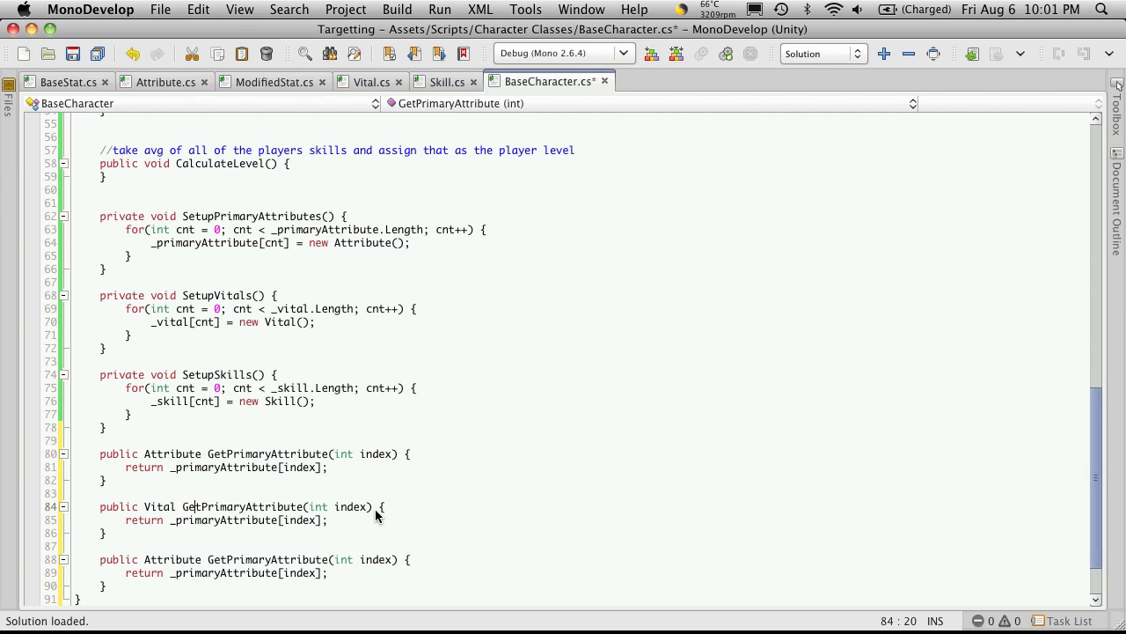
double_click(243, 506)
text(Vital)
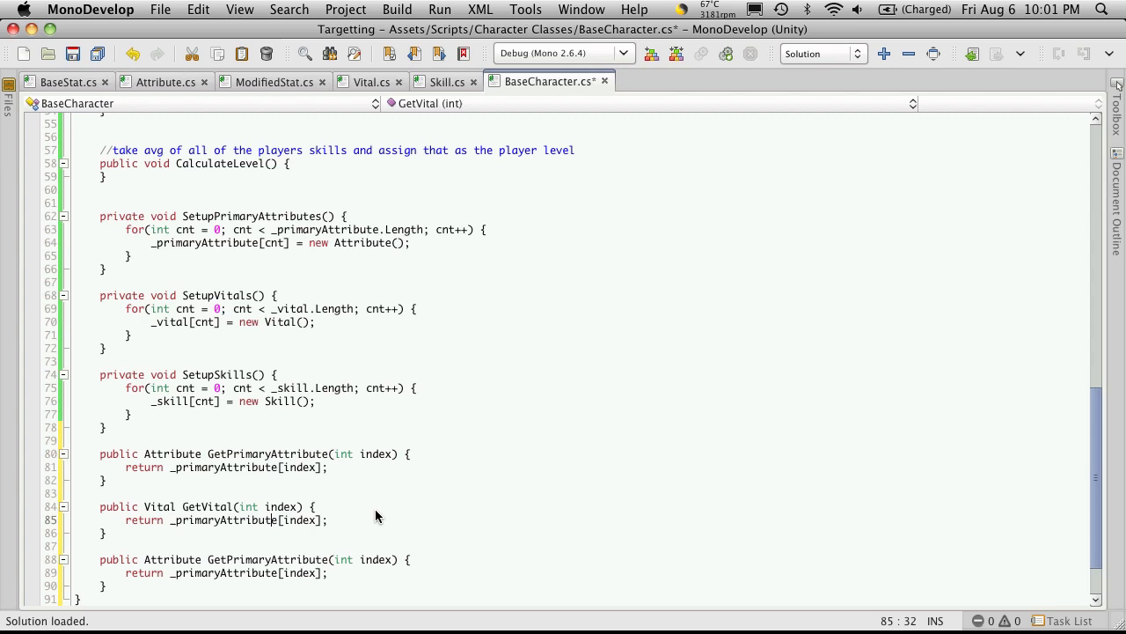
double_click(225, 519)
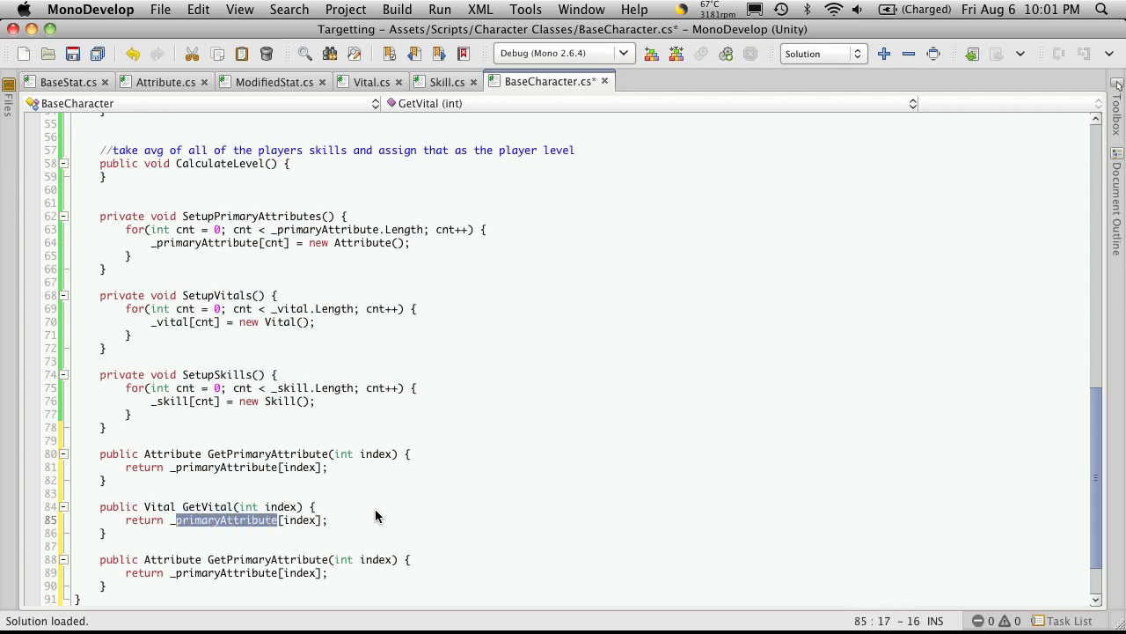
text(_vital)
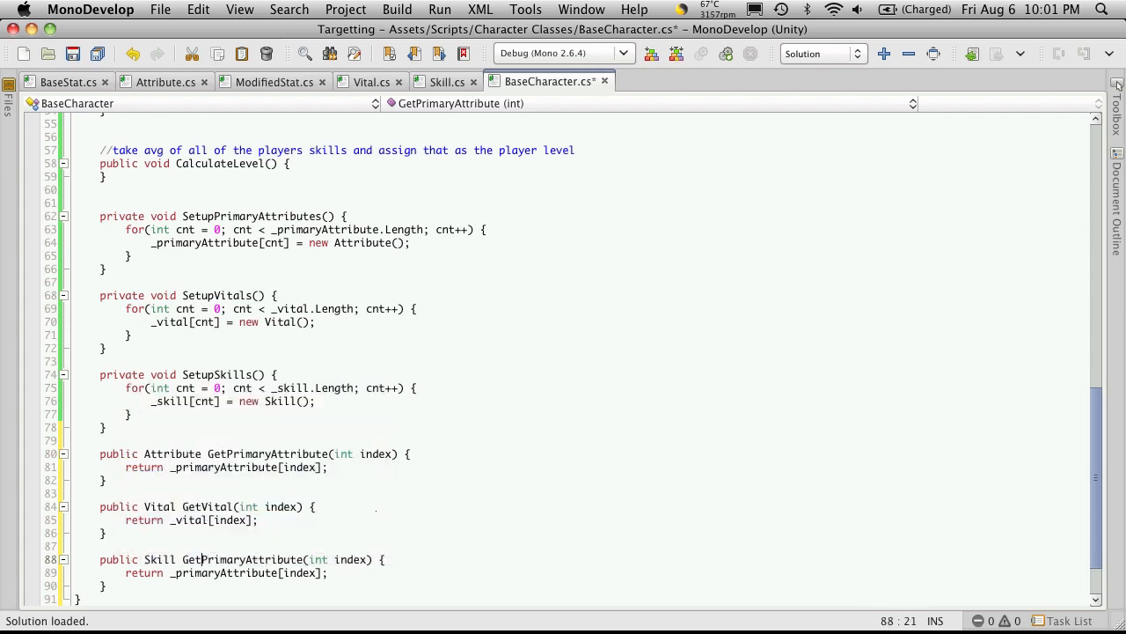
Turn the second copy into GetSkill returning _skill[index] and save BaseCharacter.cs.
double_click(250, 560)
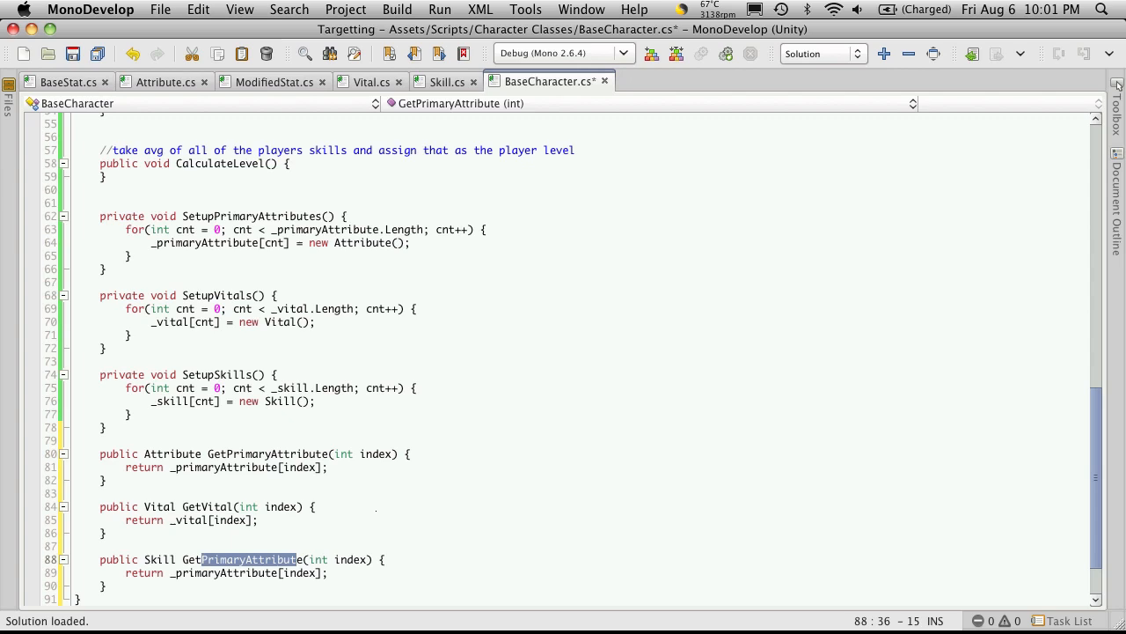
text(Skill)
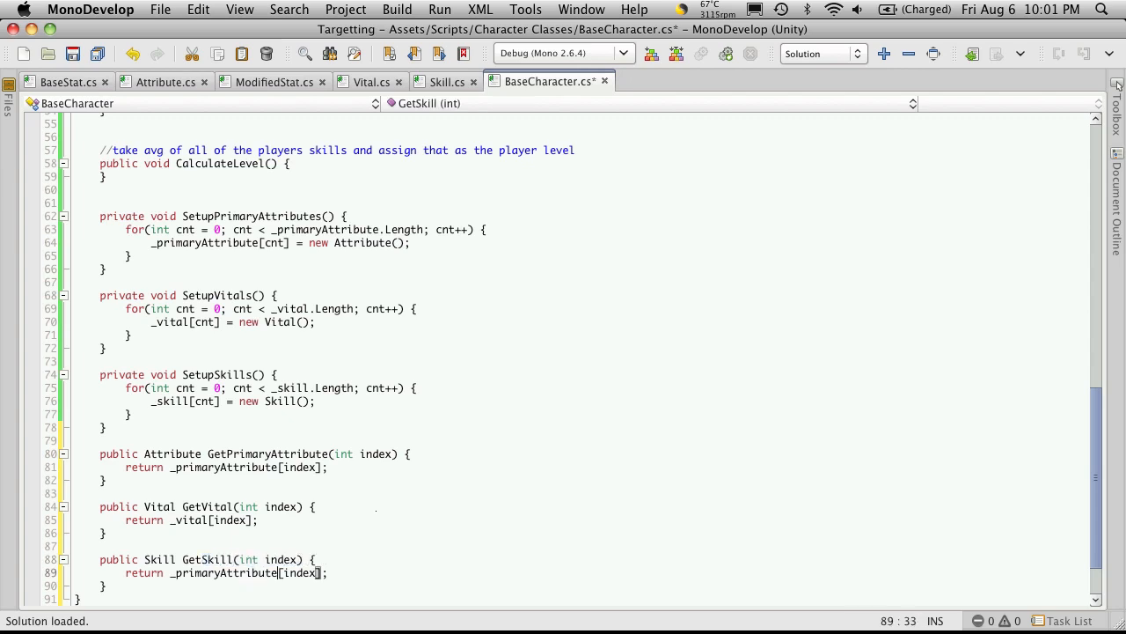
double_click(229, 574)
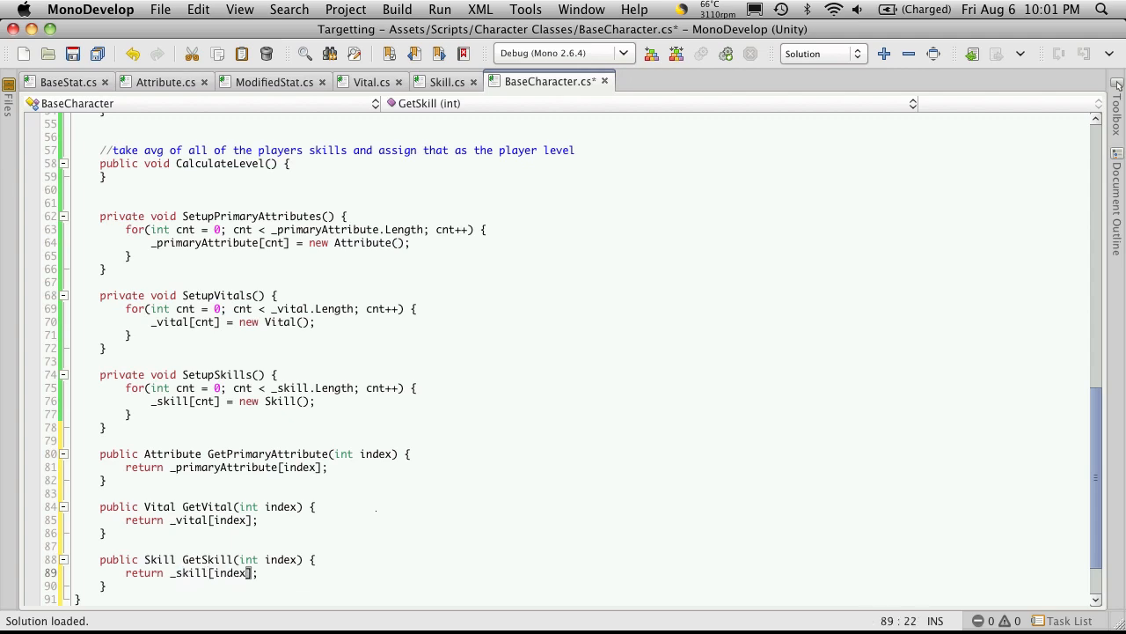
key(cmd+s)
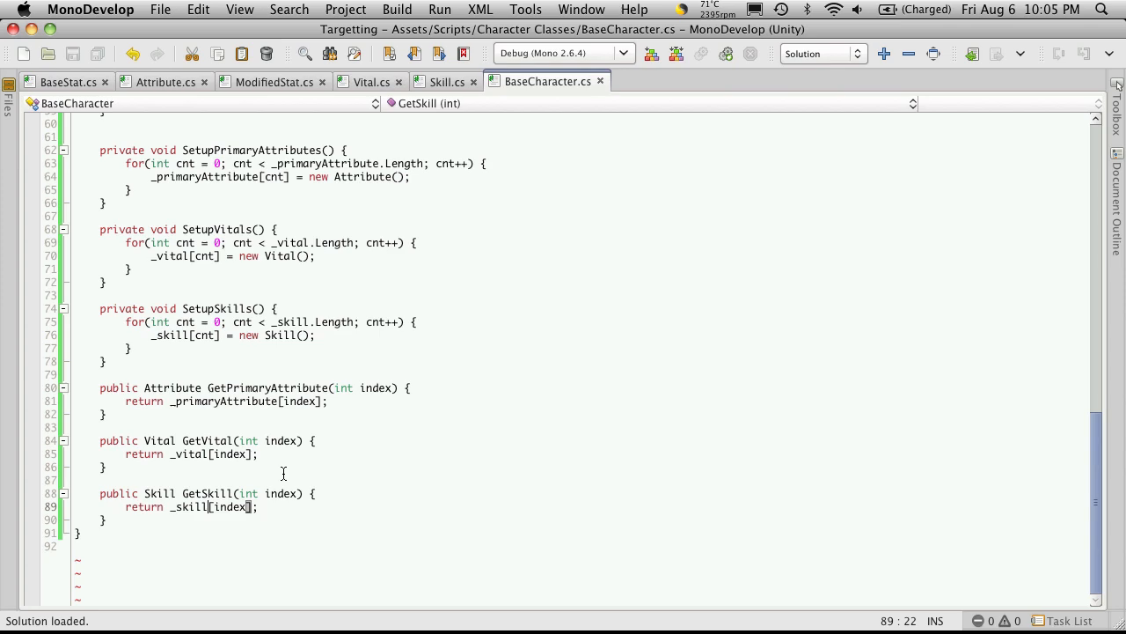
scroll(up, 3)
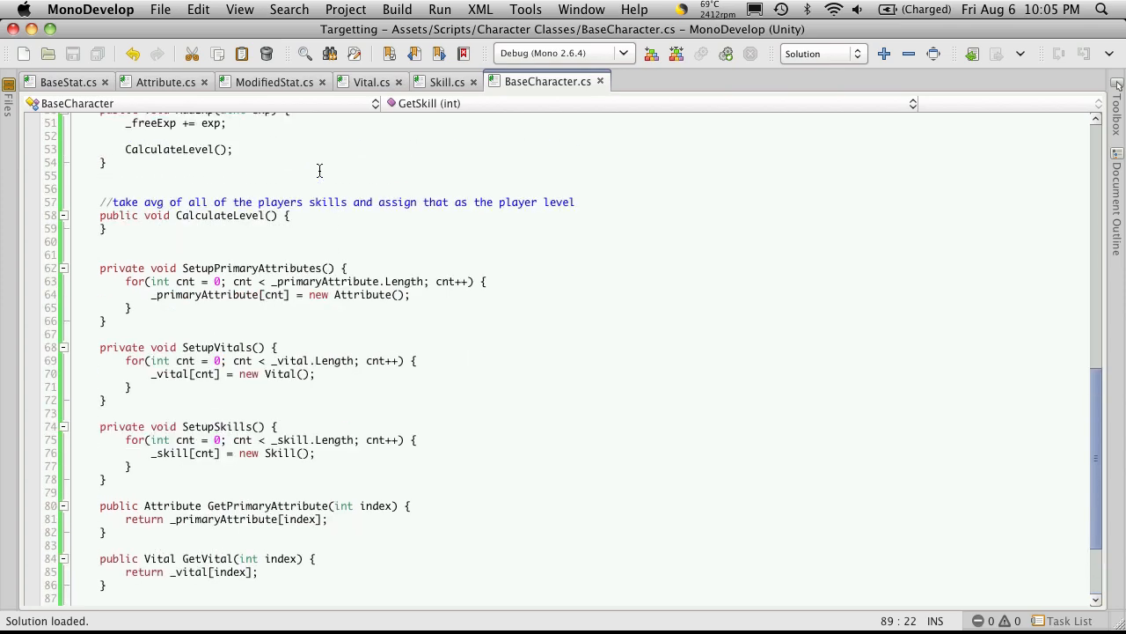
click(274, 80)
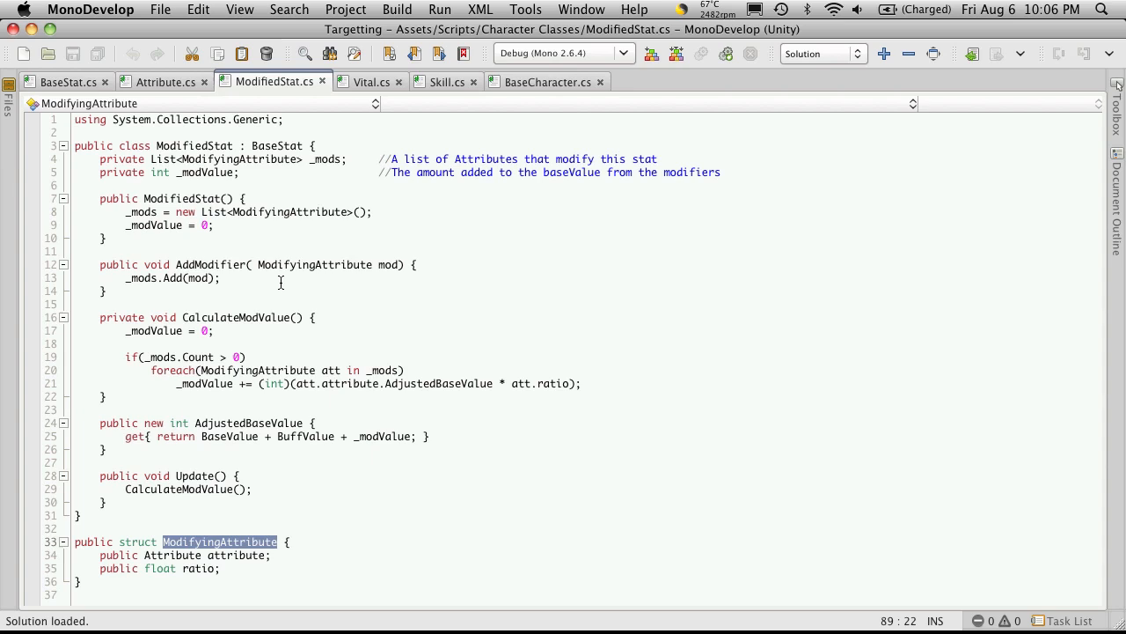
mouse_move(345, 250)
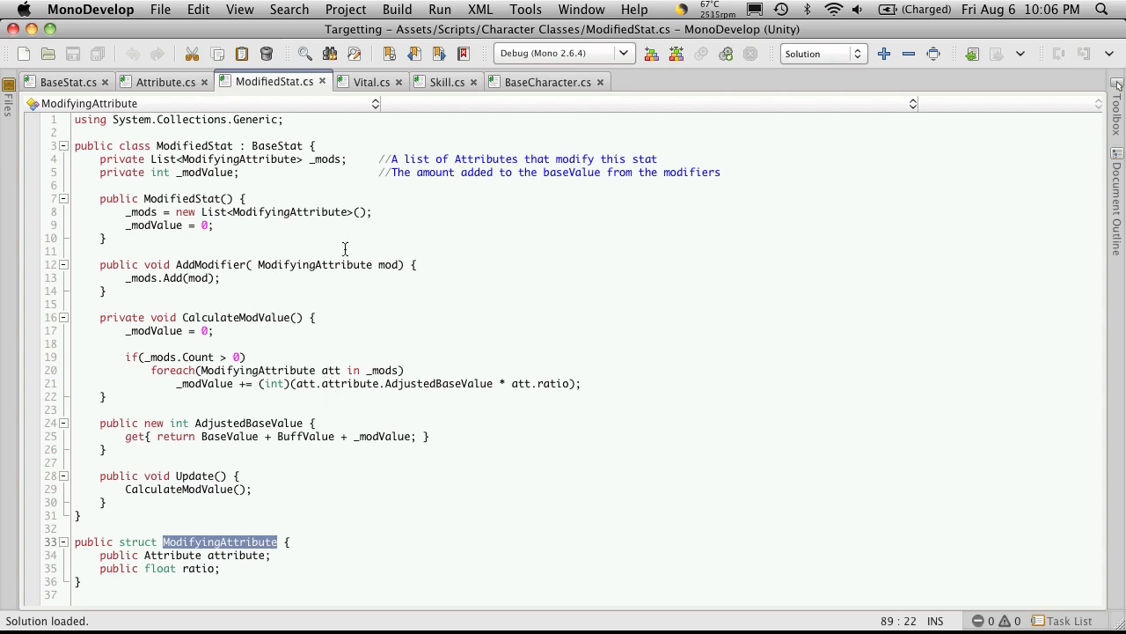
mouse_move(262, 415)
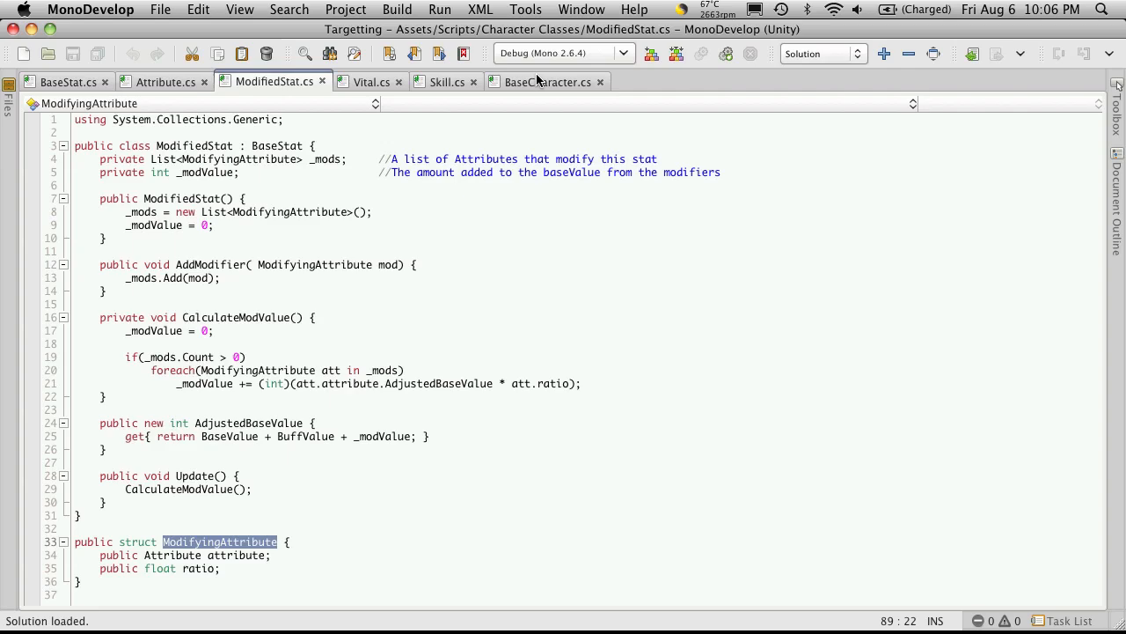
click(549, 81)
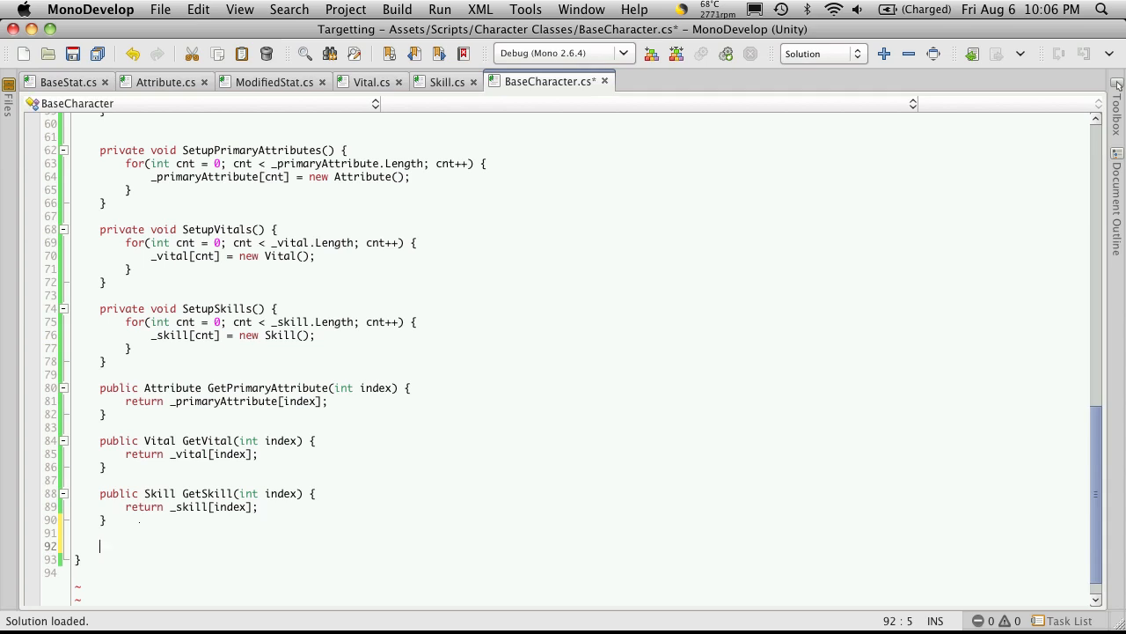
Add an empty private void SetupVitalModifiers() method below GetSkill.
text(pr)
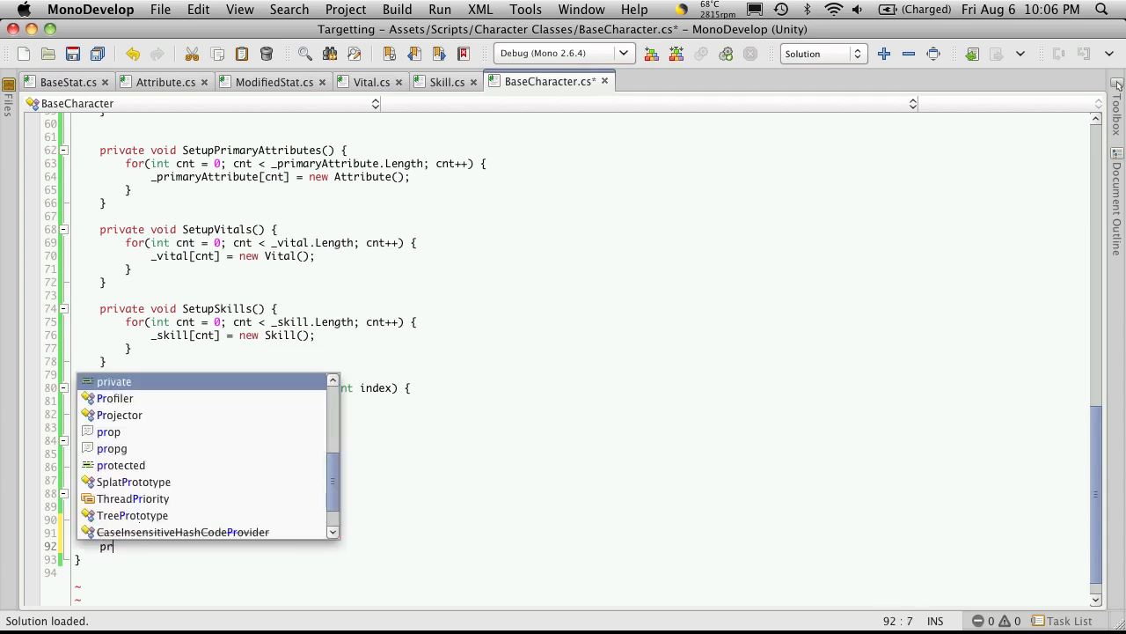
text(ivate void)
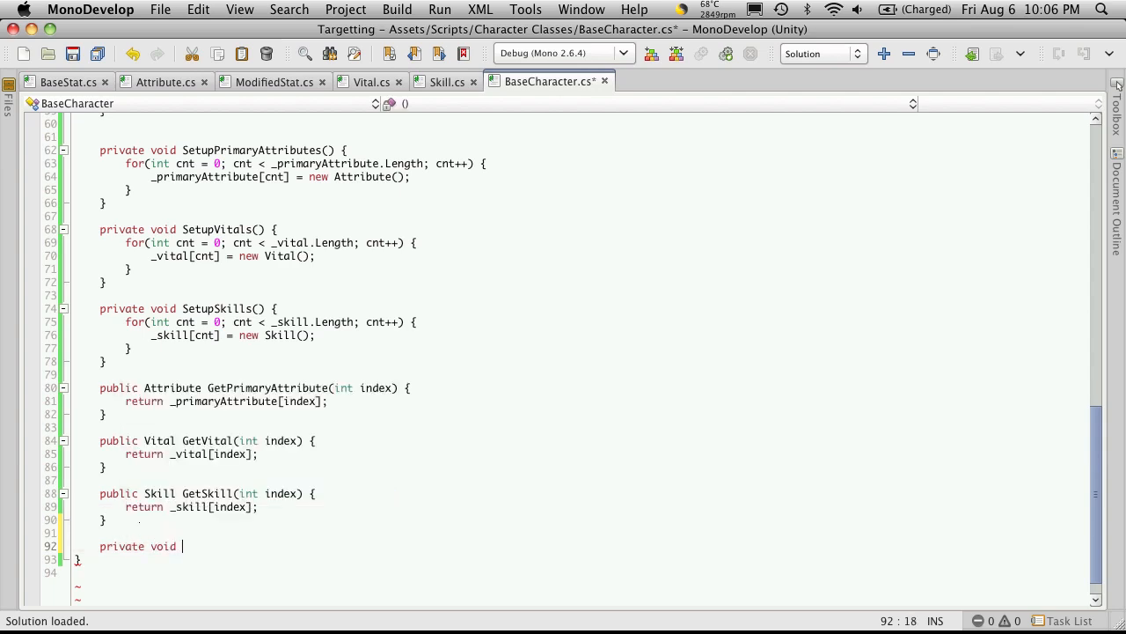
text(Se)
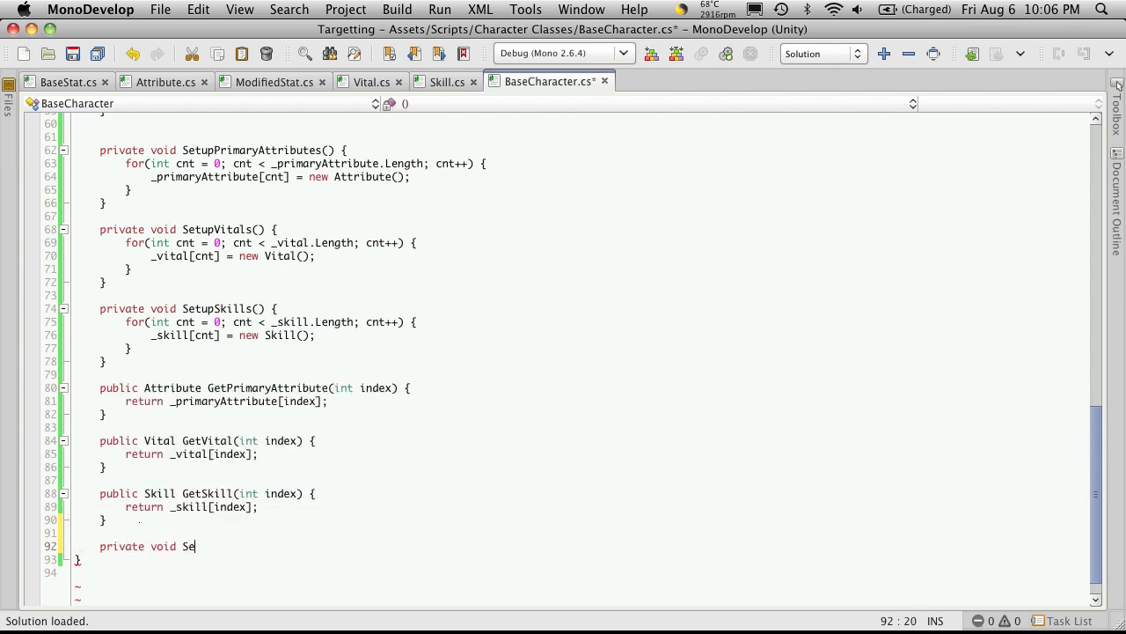
text(tupVitalModi)
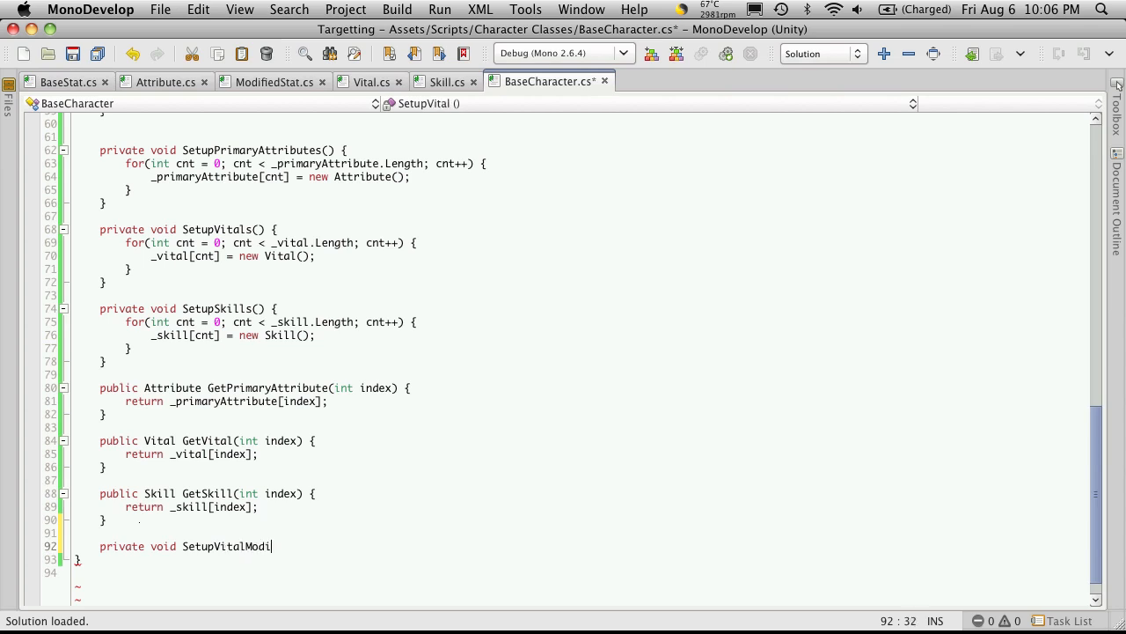
text(fie)
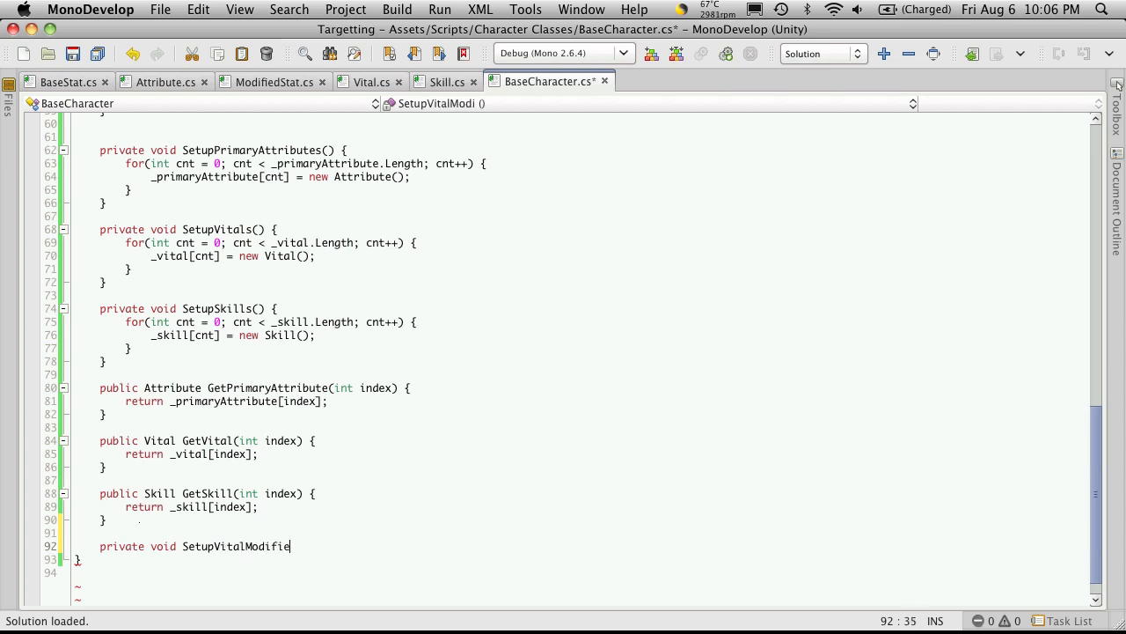
text(rs() {)
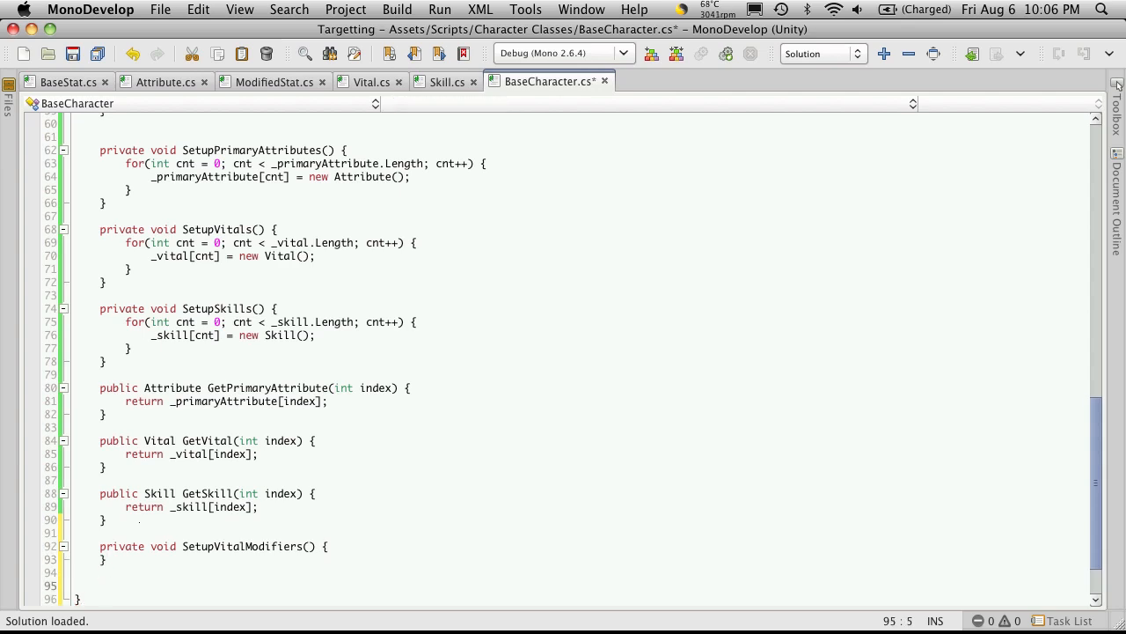
Add an empty private void SetupSkillModifiers() method and start a comment in SetupVitalModifiers.
text(privta)
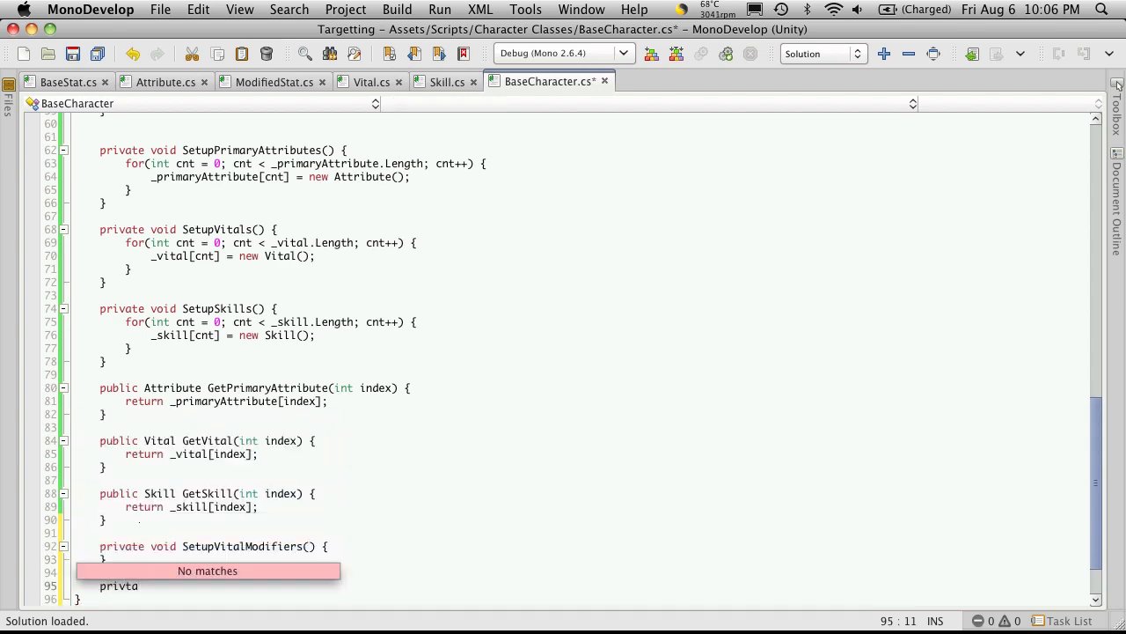
text(e)
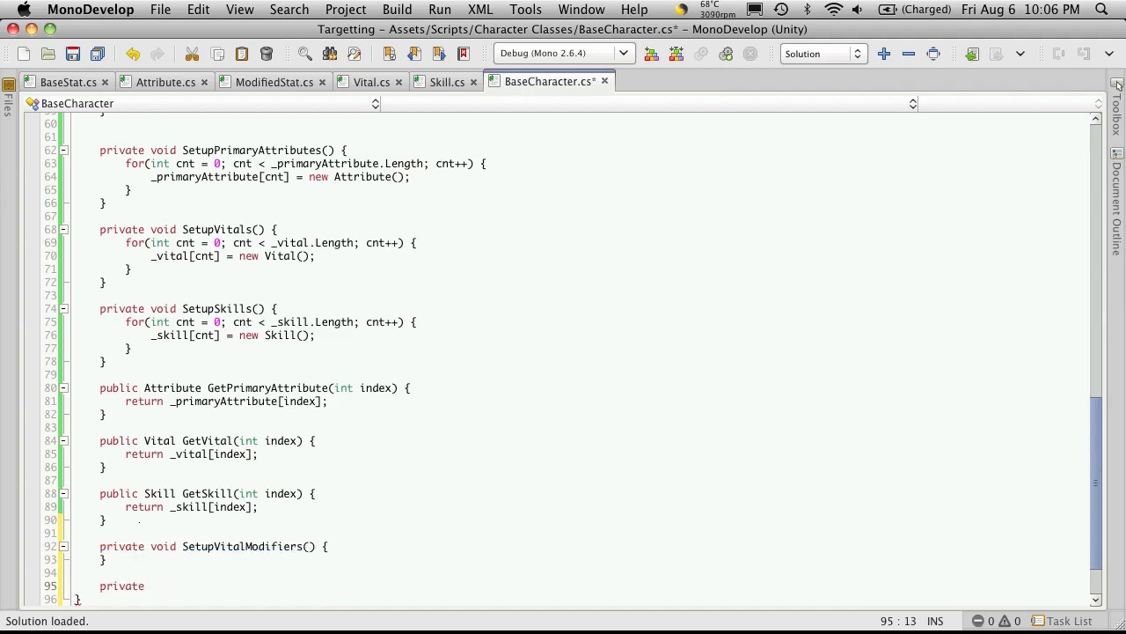
text(Set)
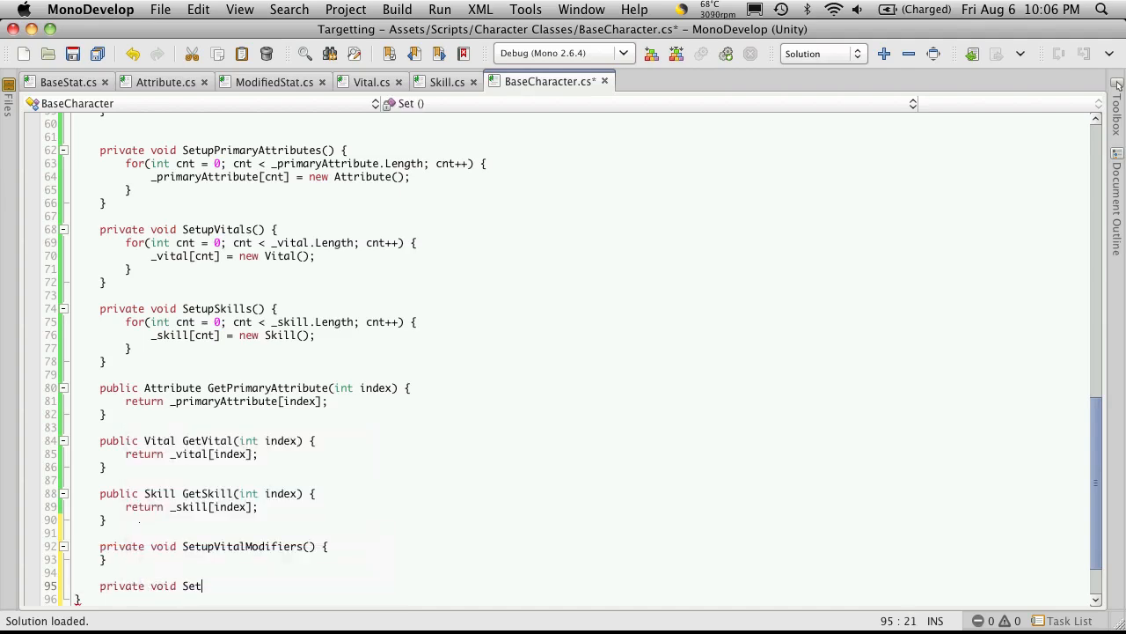
text(upSkillModifiers() {)
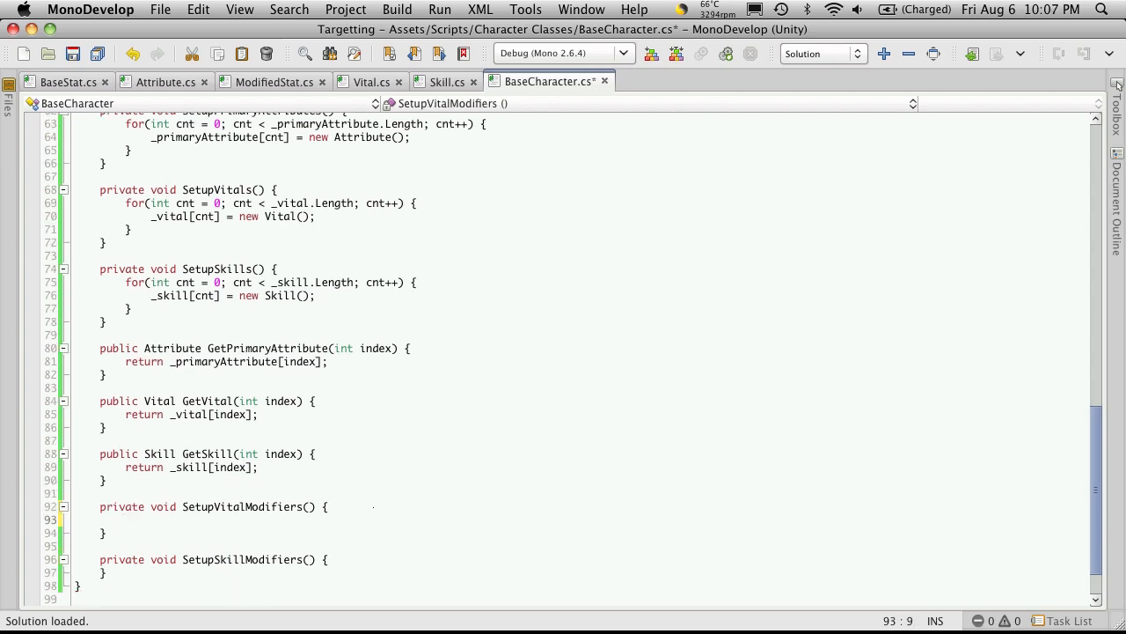
text(//)
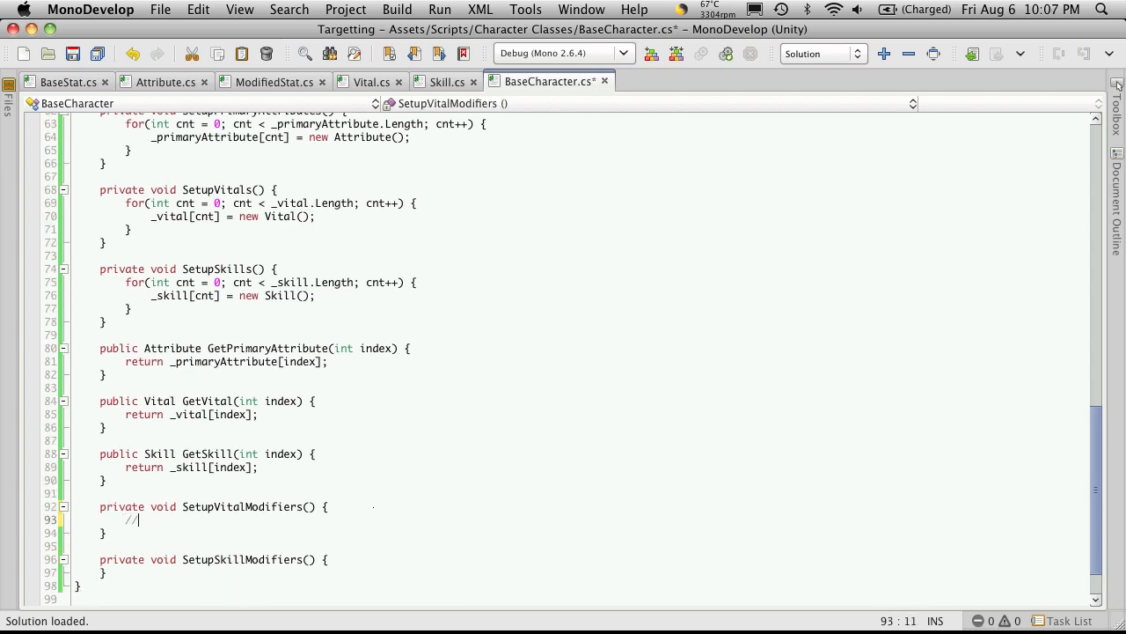
Write //health, //energy and //mana placeholder comments inside SetupVitalModifiers.
text(health)
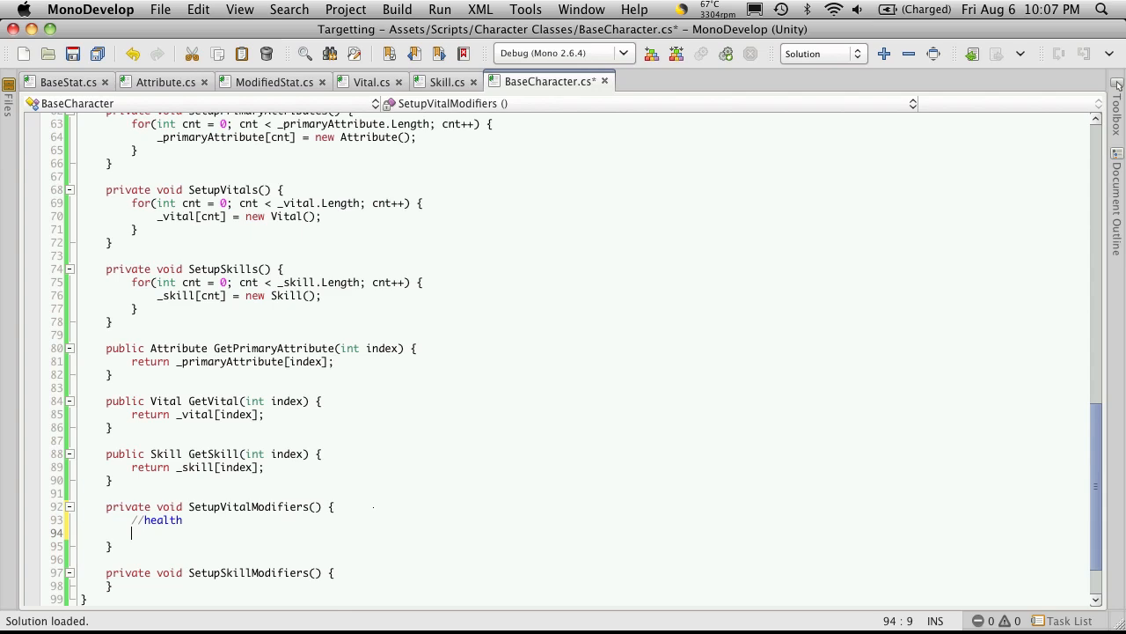
text(//energy)
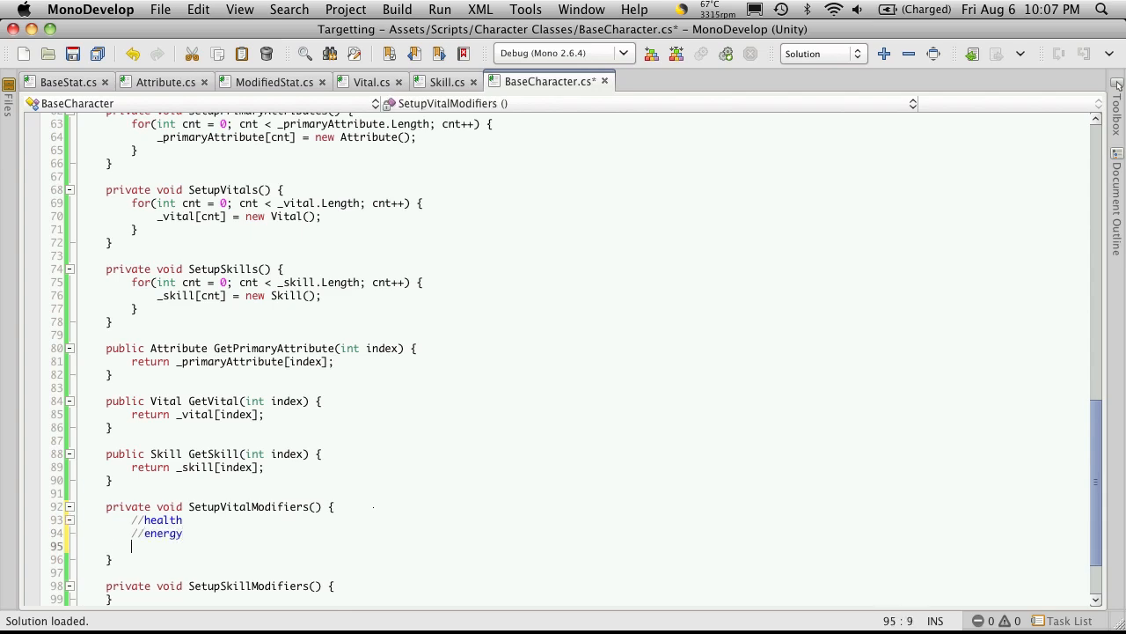
text(//mana)
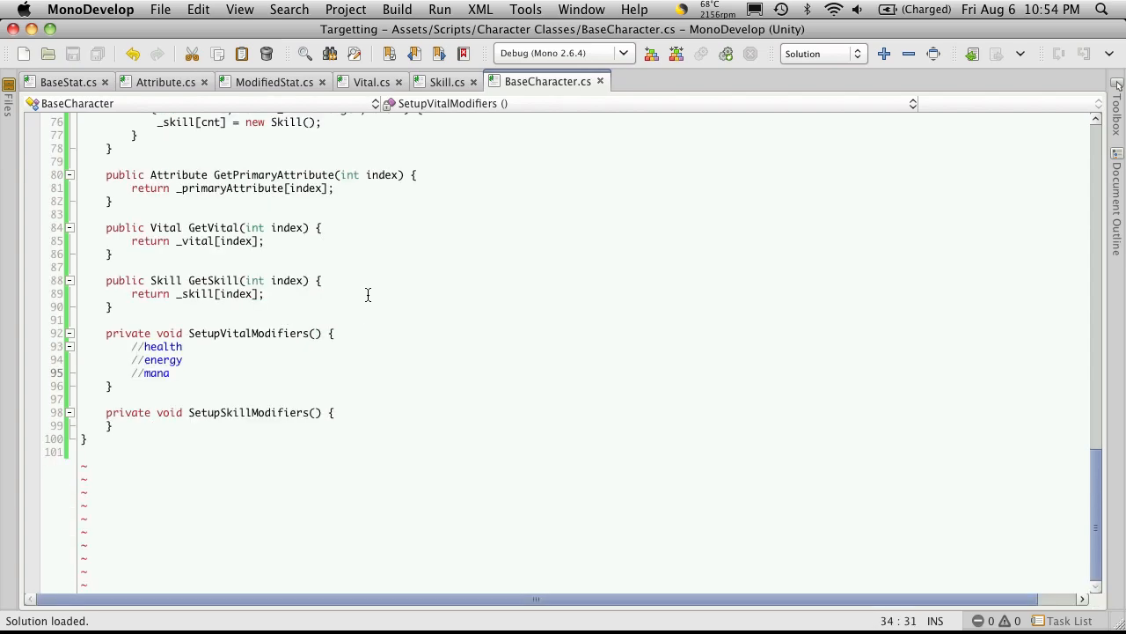
Review the ModifyingAttribute struct in ModifiedStat.cs, then put the cursor after //health in BaseCharacter.cs.
click(274, 81)
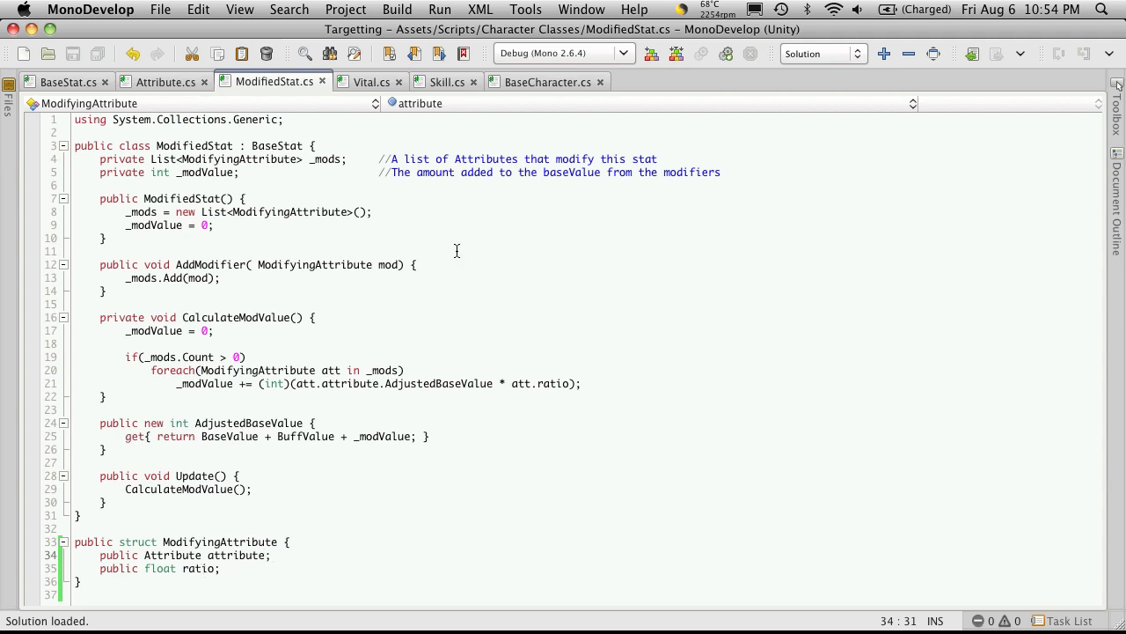
click(546, 81)
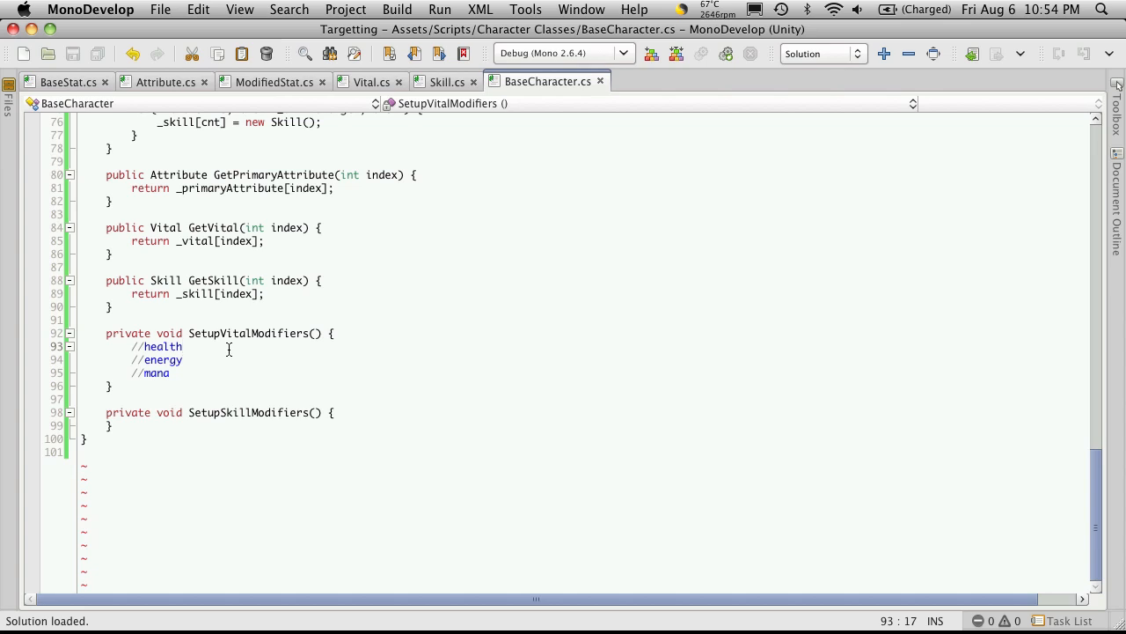
click(183, 345)
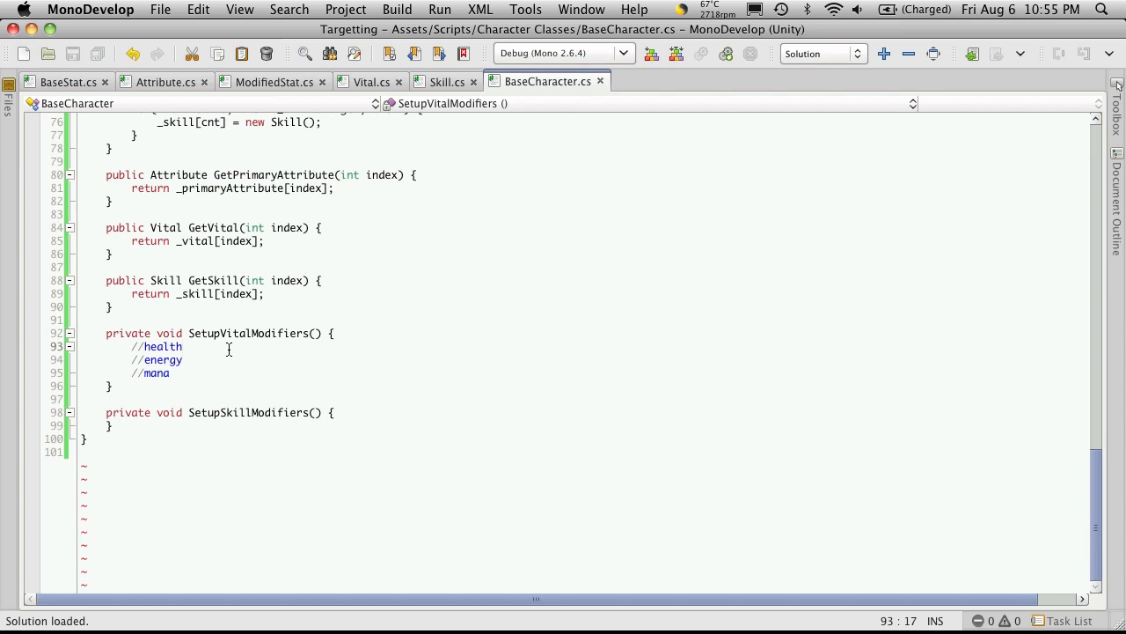
click(183, 345)
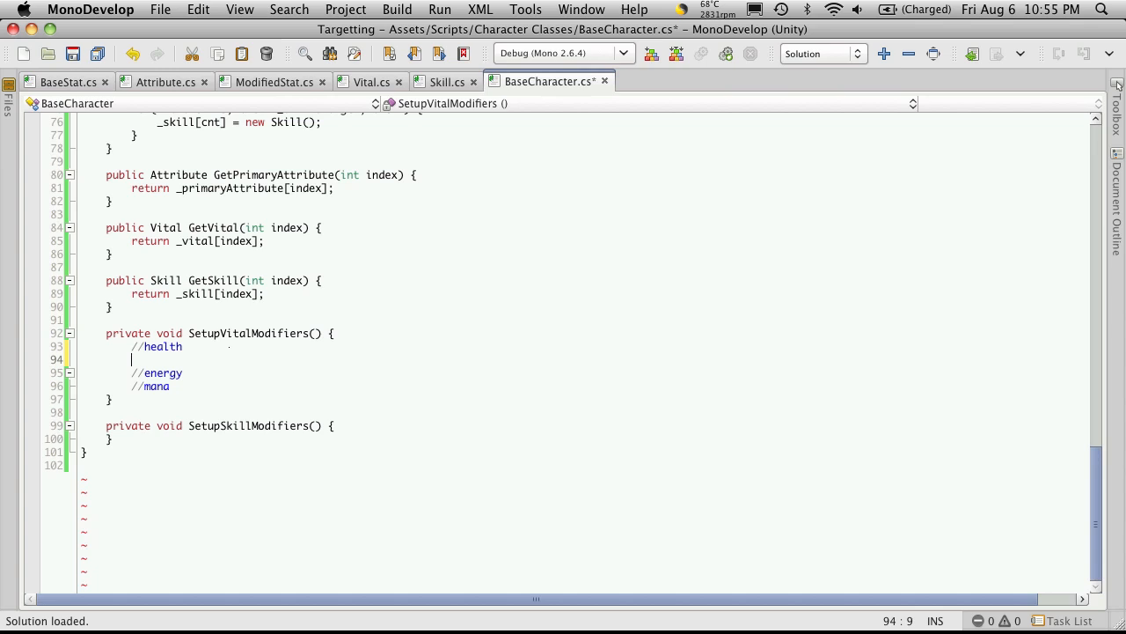
Declare ModifyingAttribute health = new ModifyingAttribute(); under //health.
text(ModifyingAttribute)
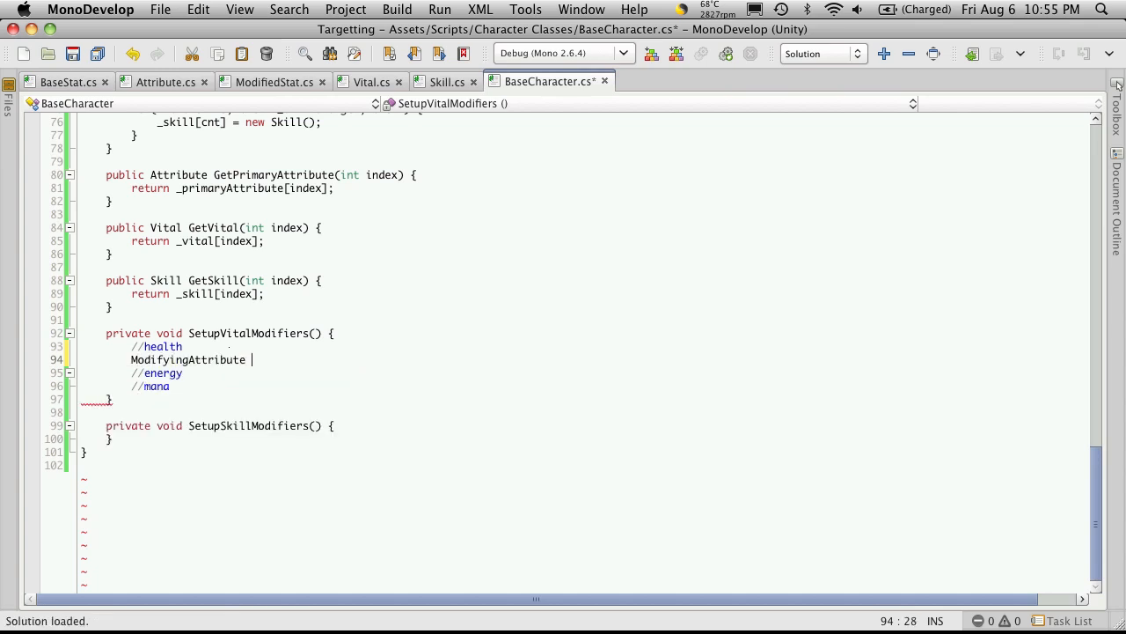
text(health =)
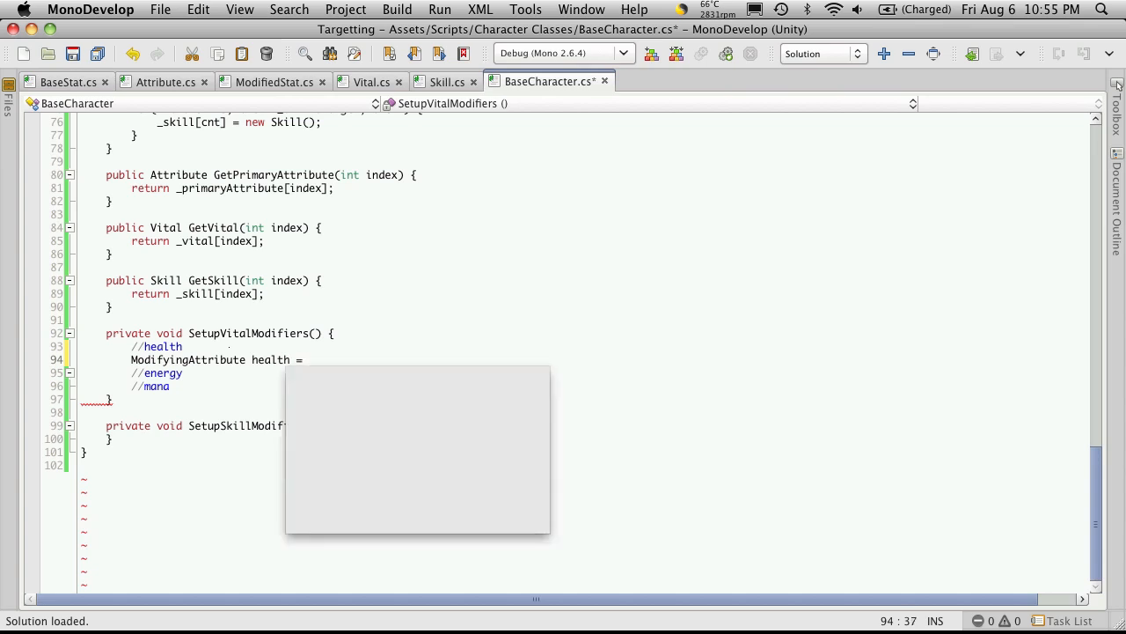
text(new ModifyingAttribute)
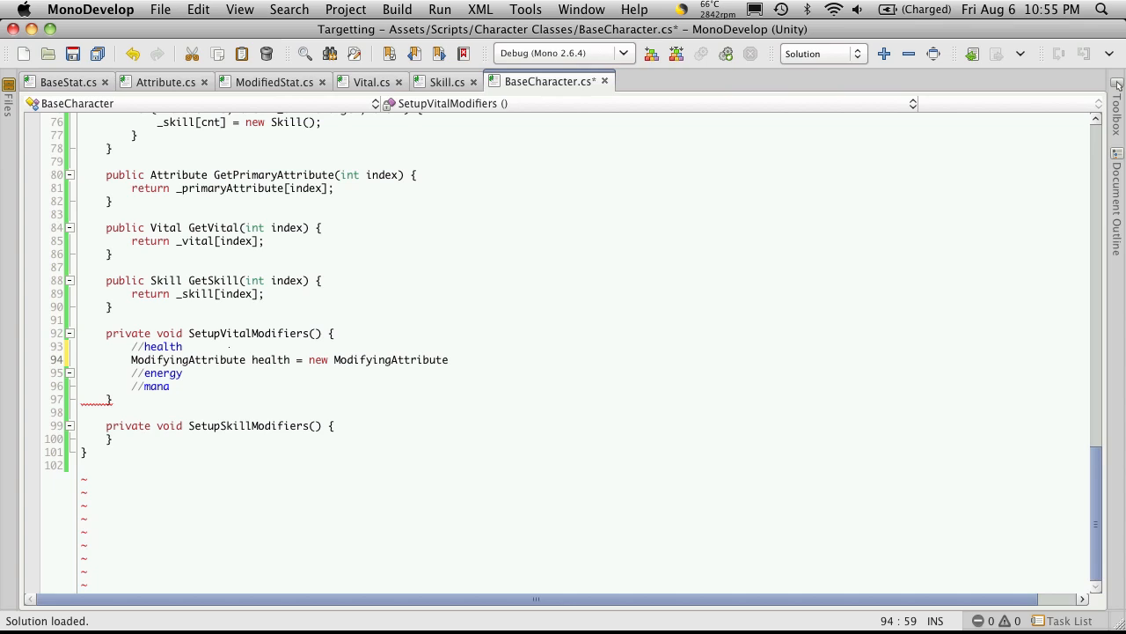
text(())
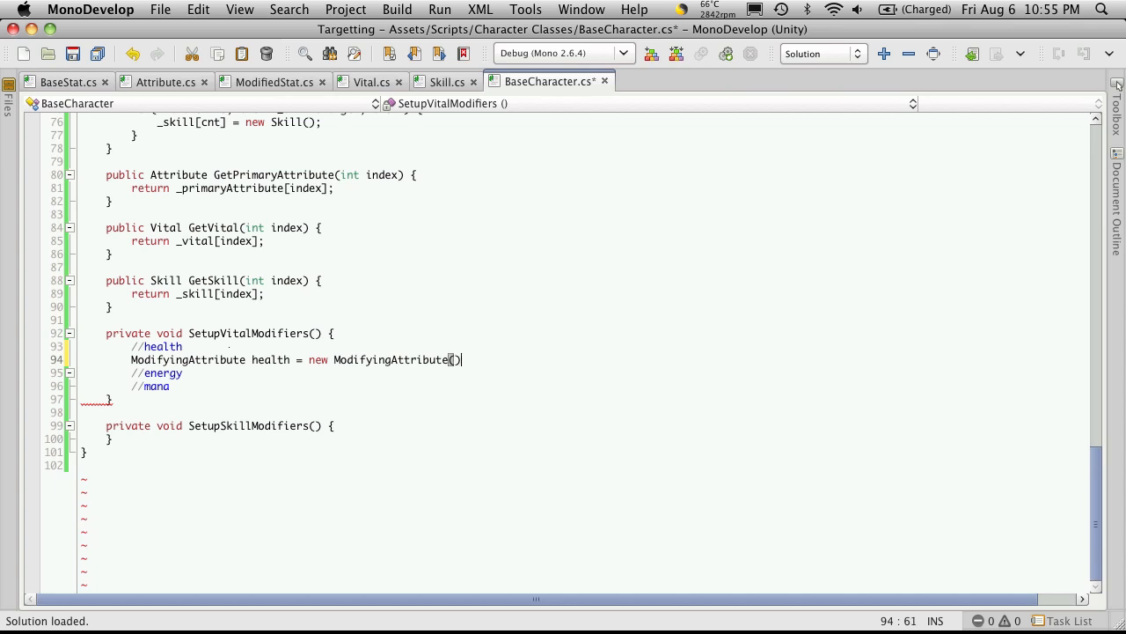
Begin assigning health.attribute = GetPrimaryAttribute via code completion.
text(health)
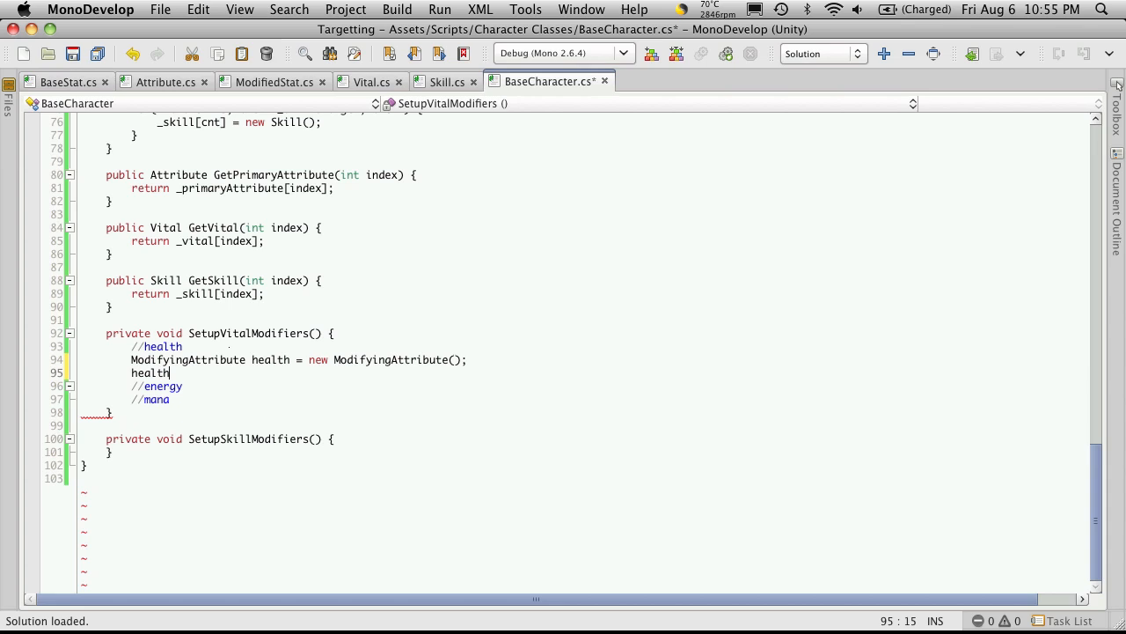
text(.attribute)
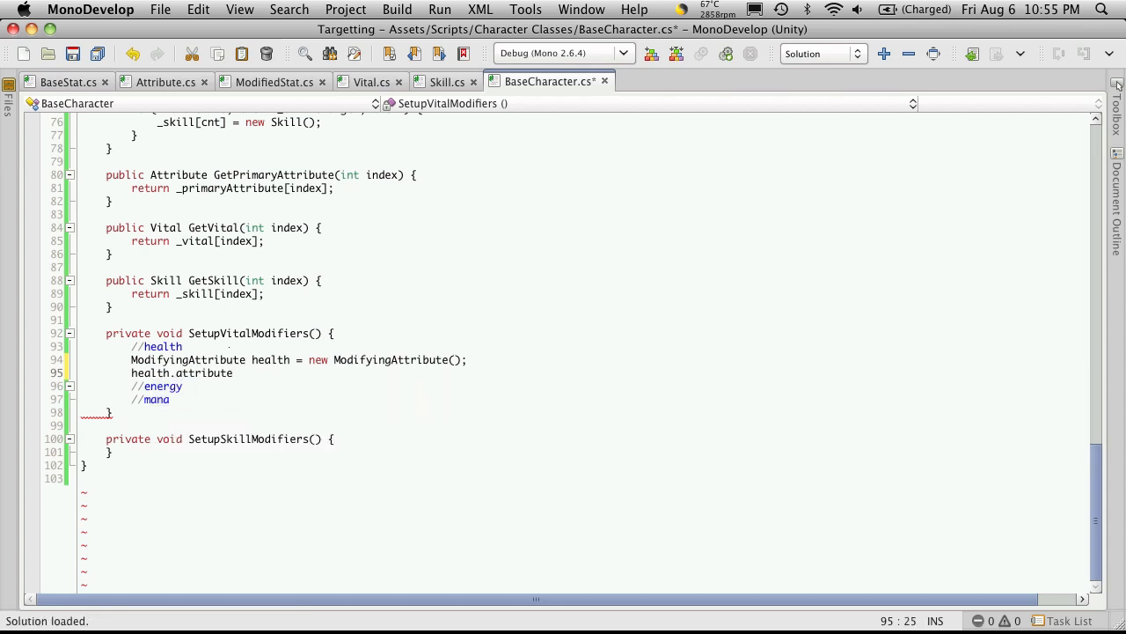
text(=)
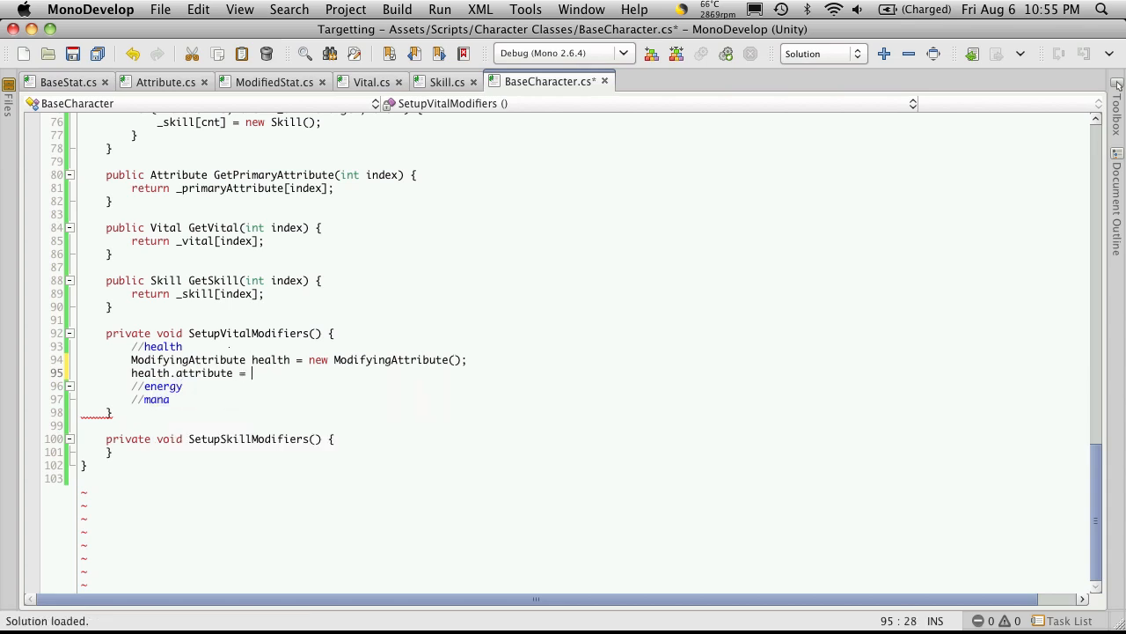
text(GetA)
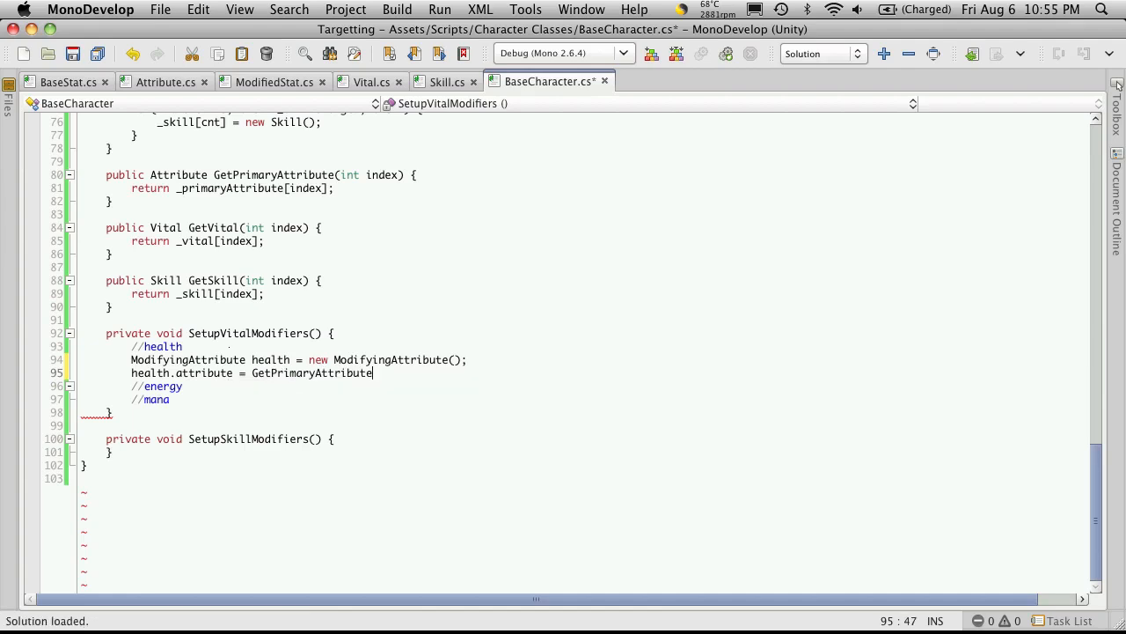
Complete health.attribute = GetPrimaryAttribute((int)AttributeName.Constitution); and start the next health line.
text(()
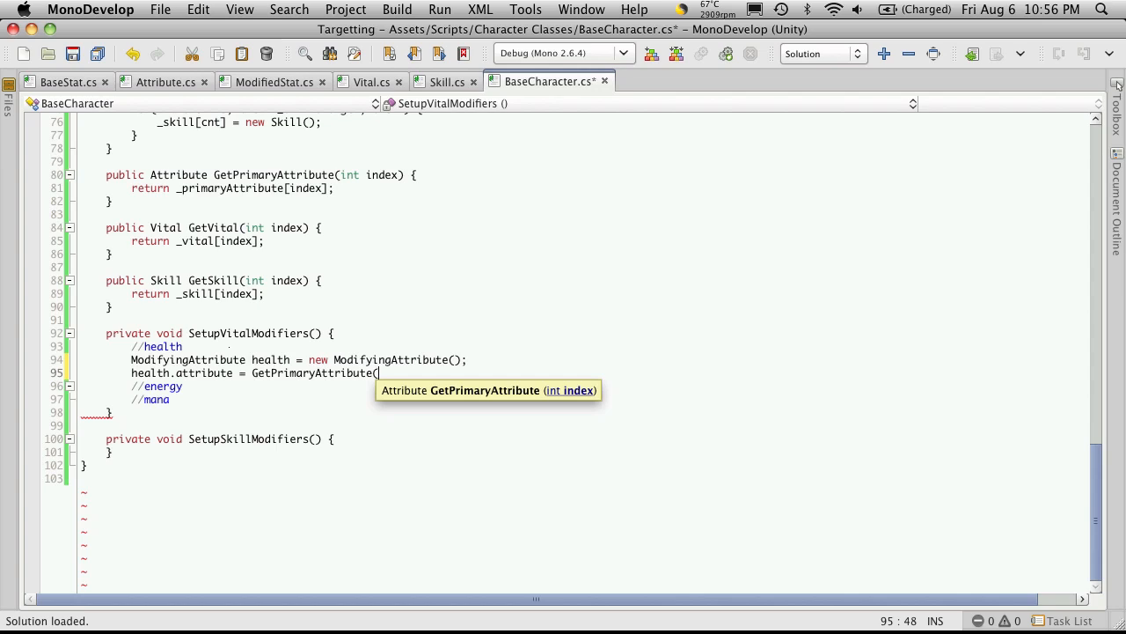
text(int))
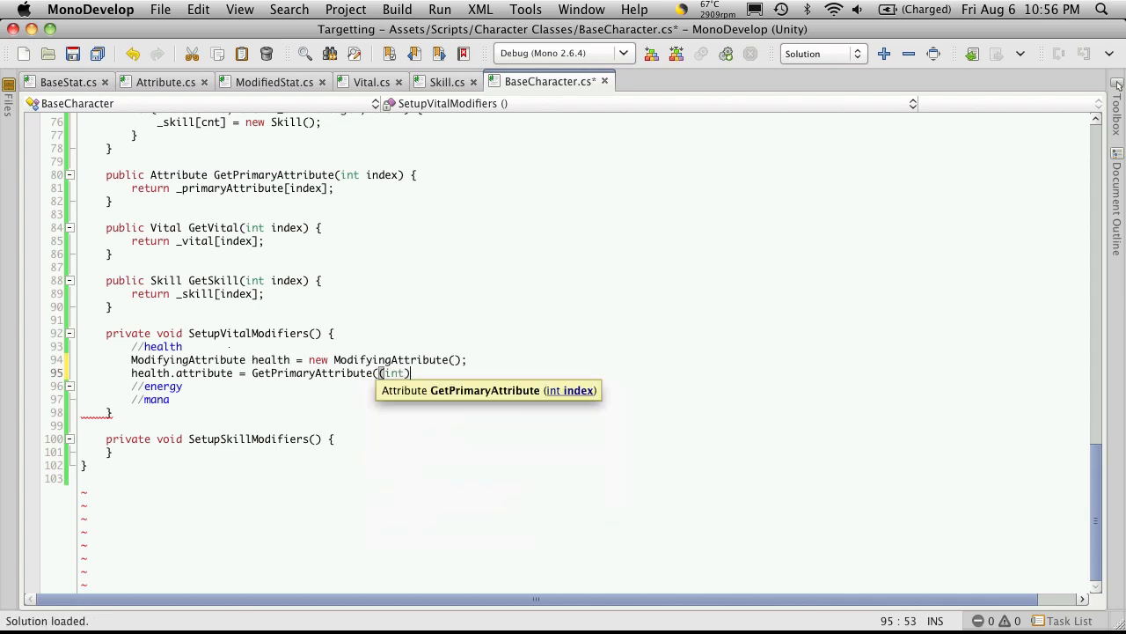
text(Atr)
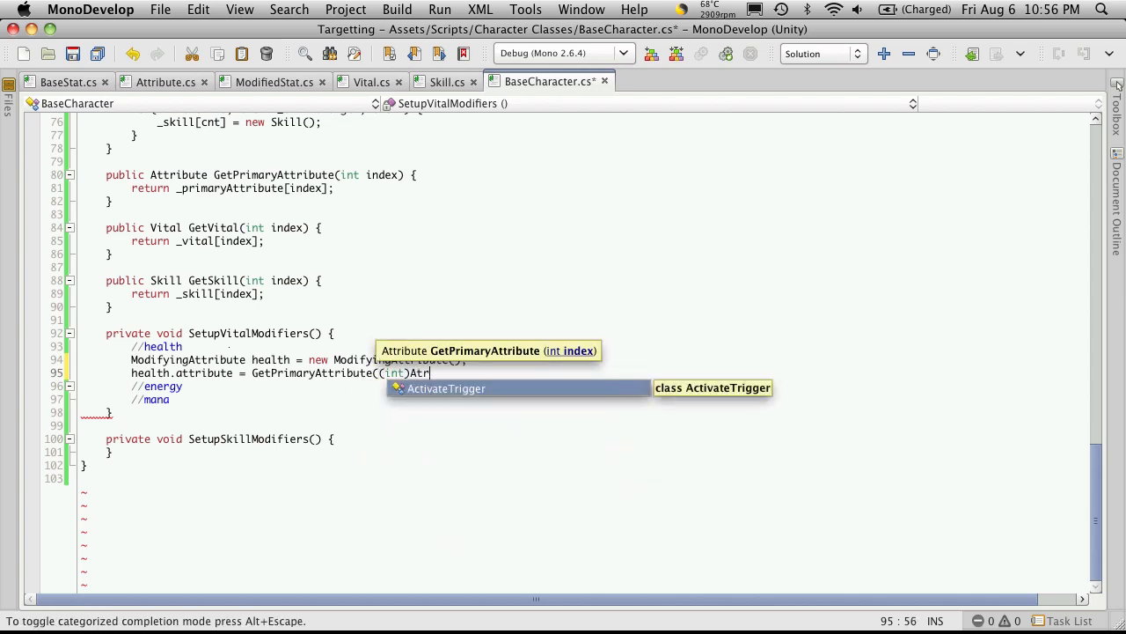
text(tributeName)
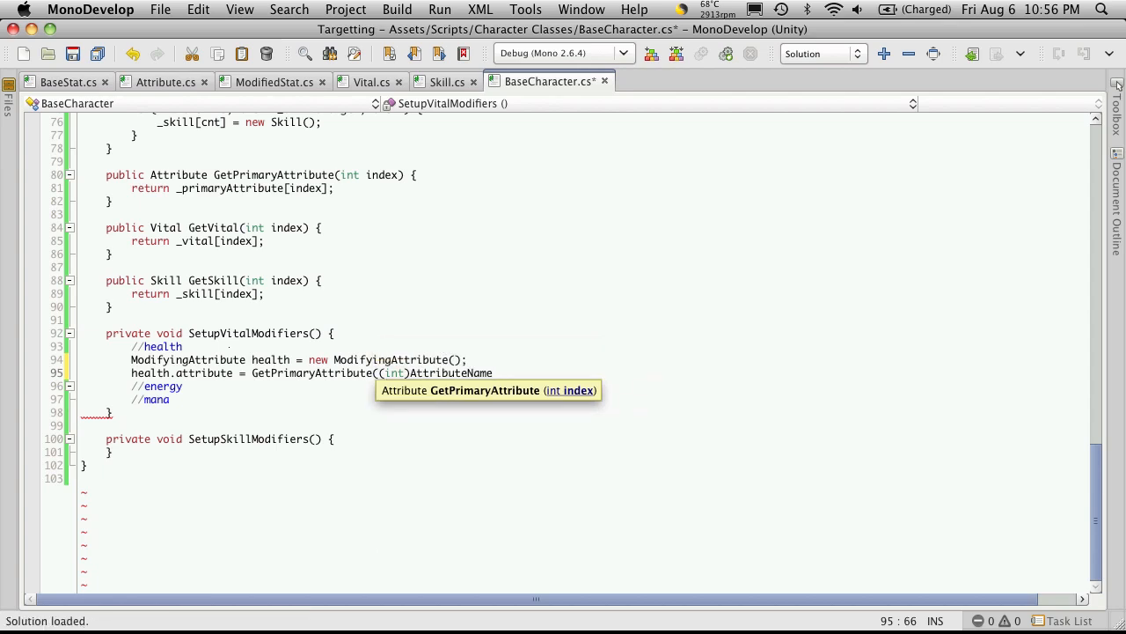
text(.Constituion)
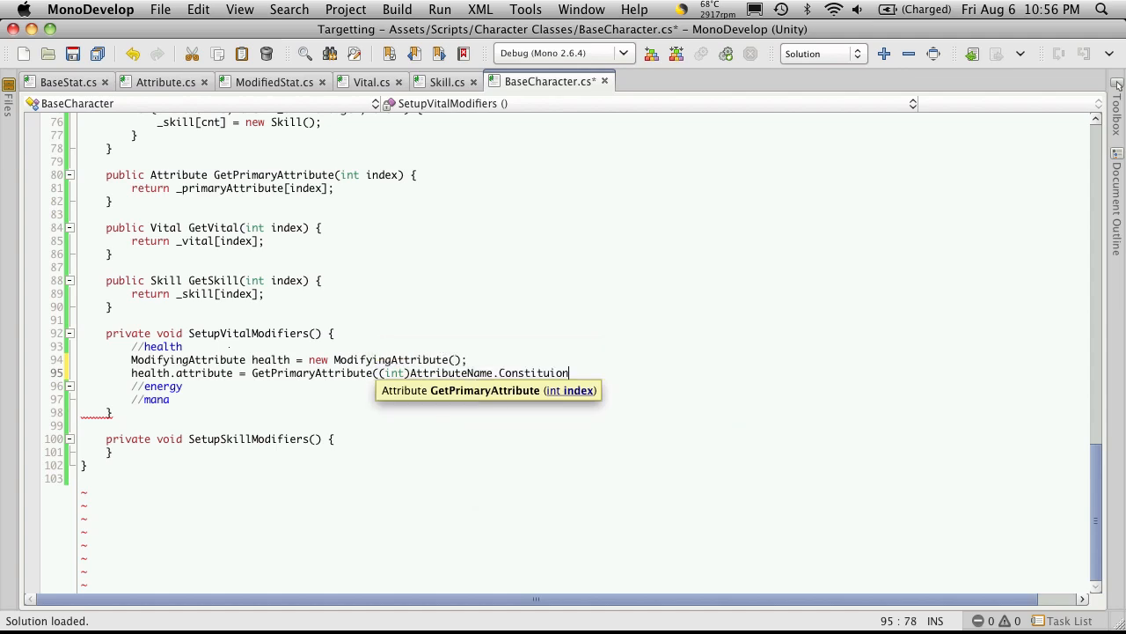
text())
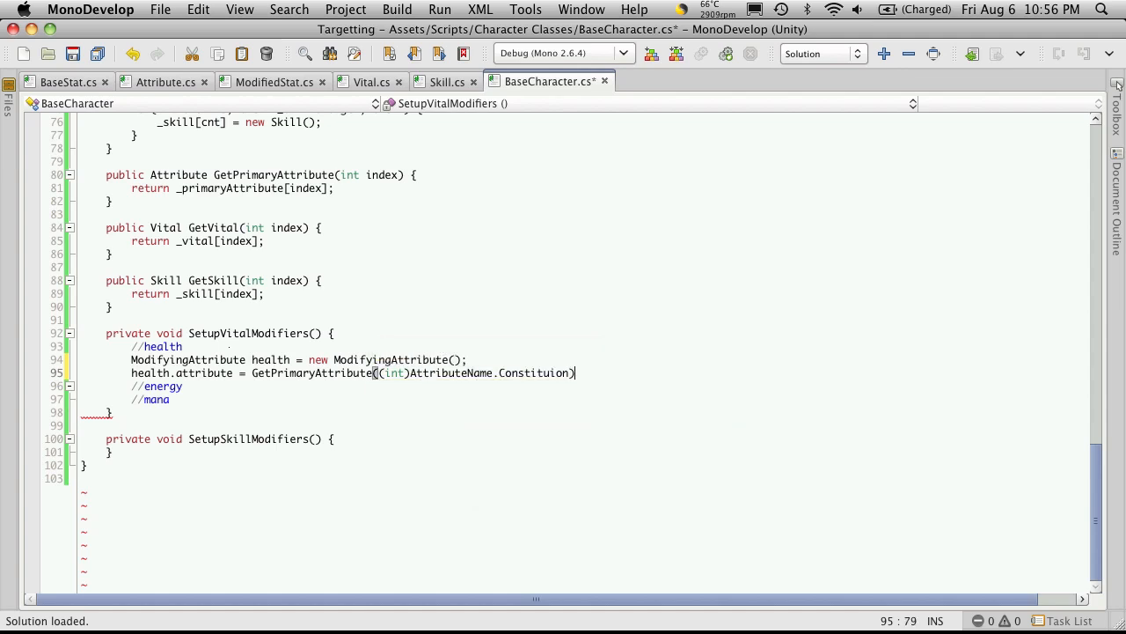
key(Return)
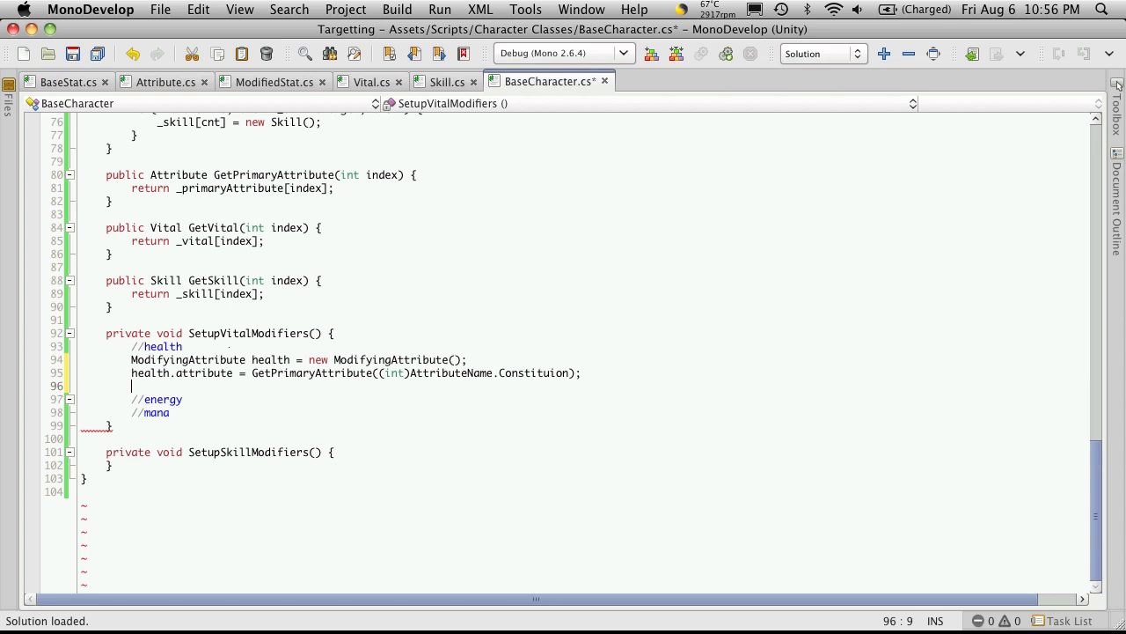
text(health)
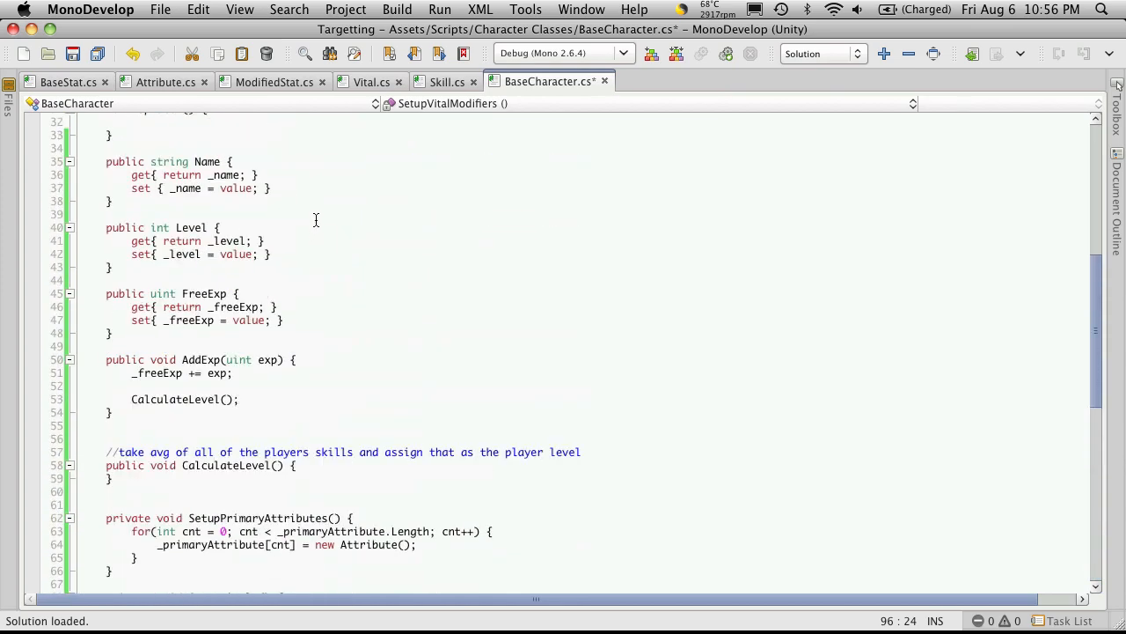
Set health.ratio = .5f; and move to a new line.
scroll(down, 3)
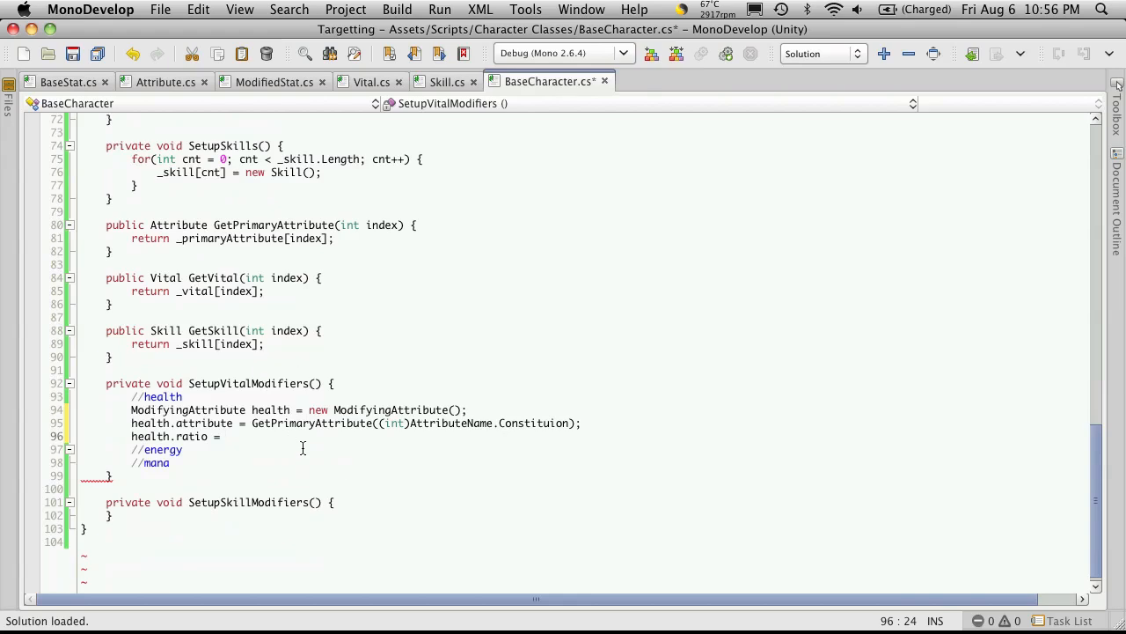
text(.5)
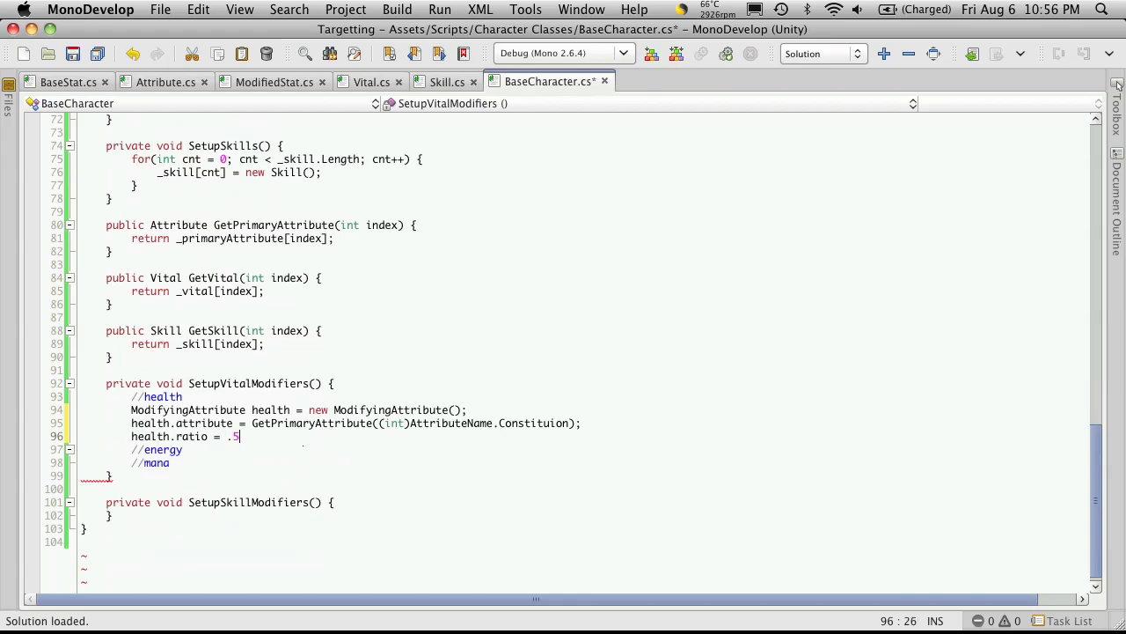
text(f;)
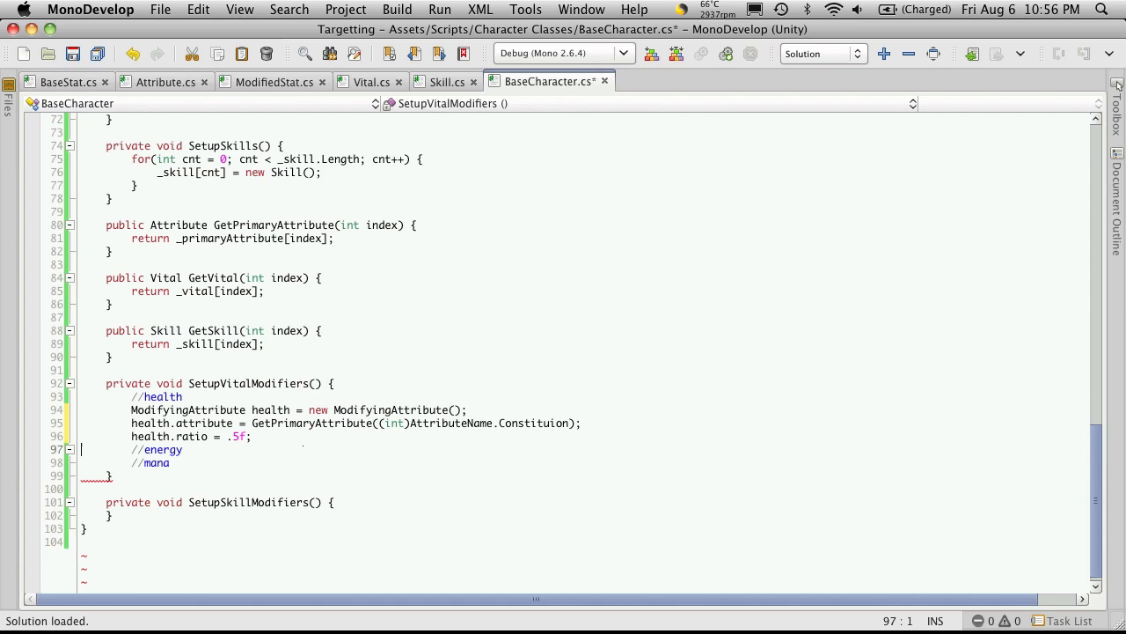
key(Return)
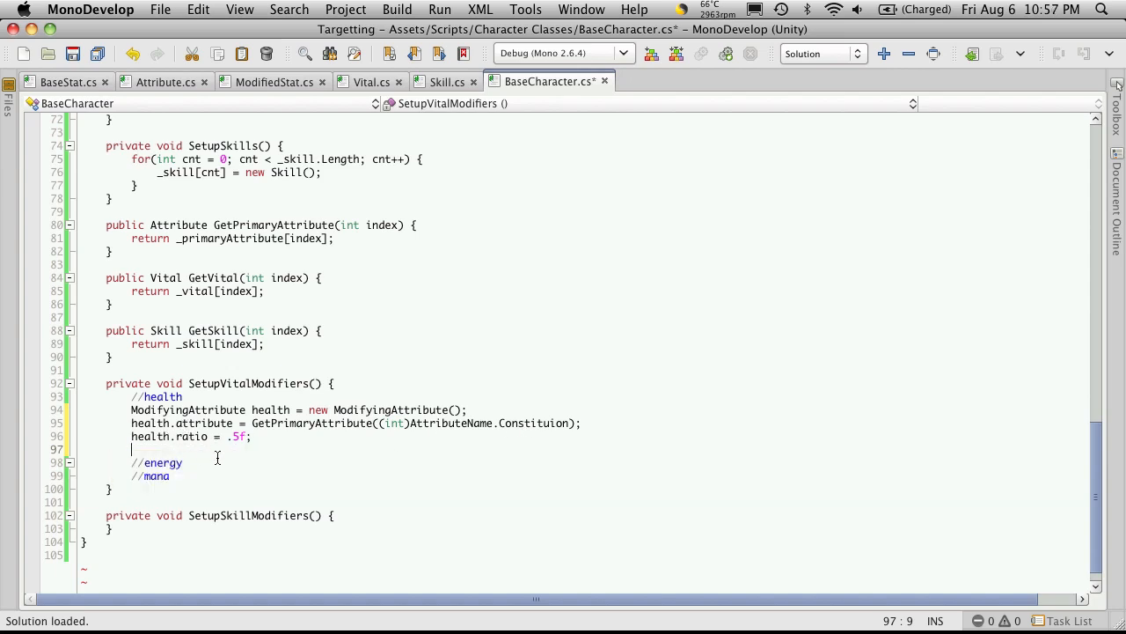
After a blank line, start a GetVital((int) call choosing Health from completion.
key(Return)
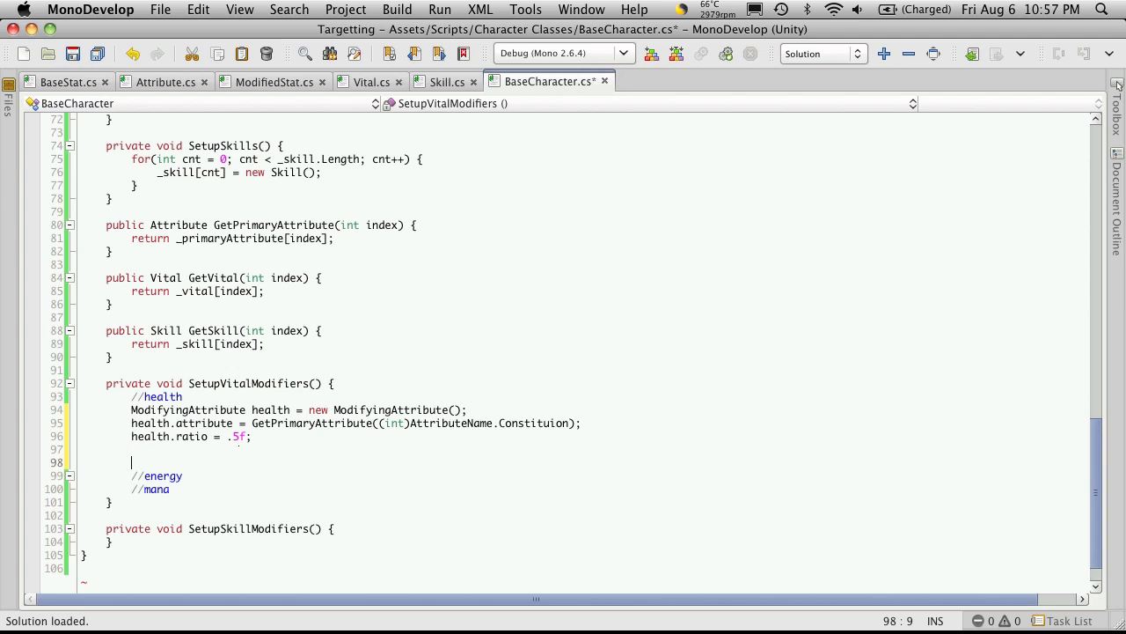
text(GetVital)
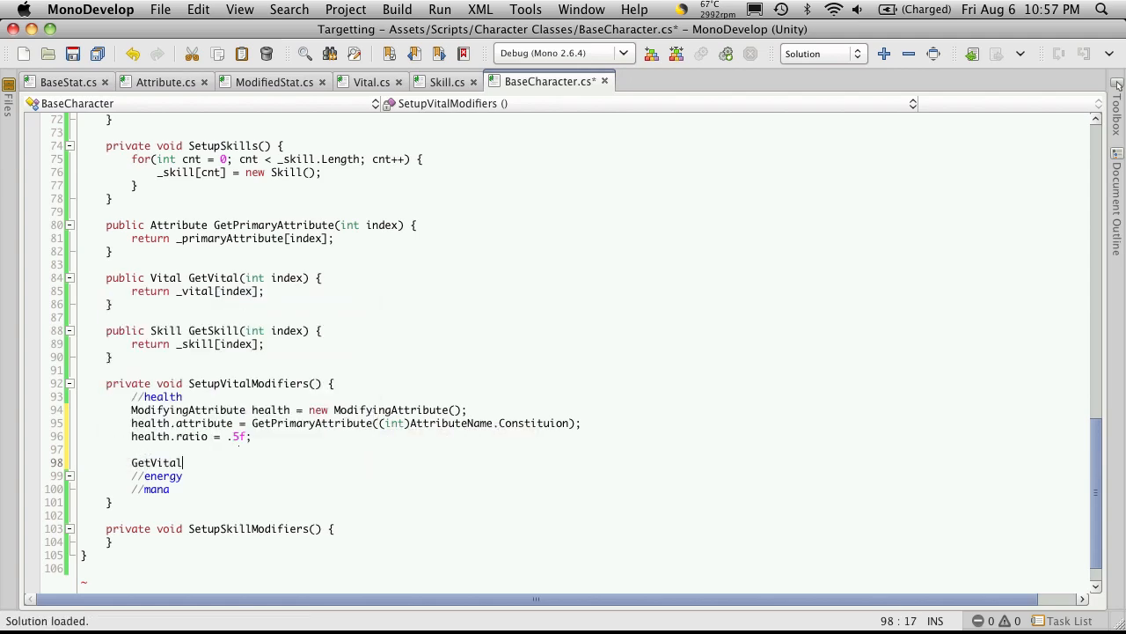
text(()
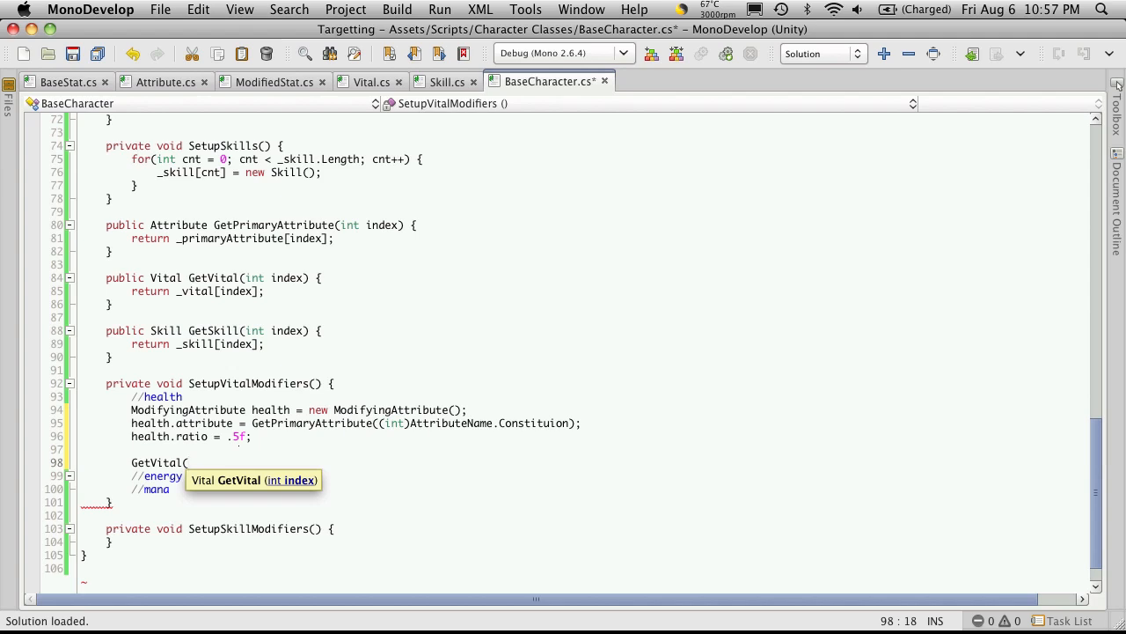
click(190, 461)
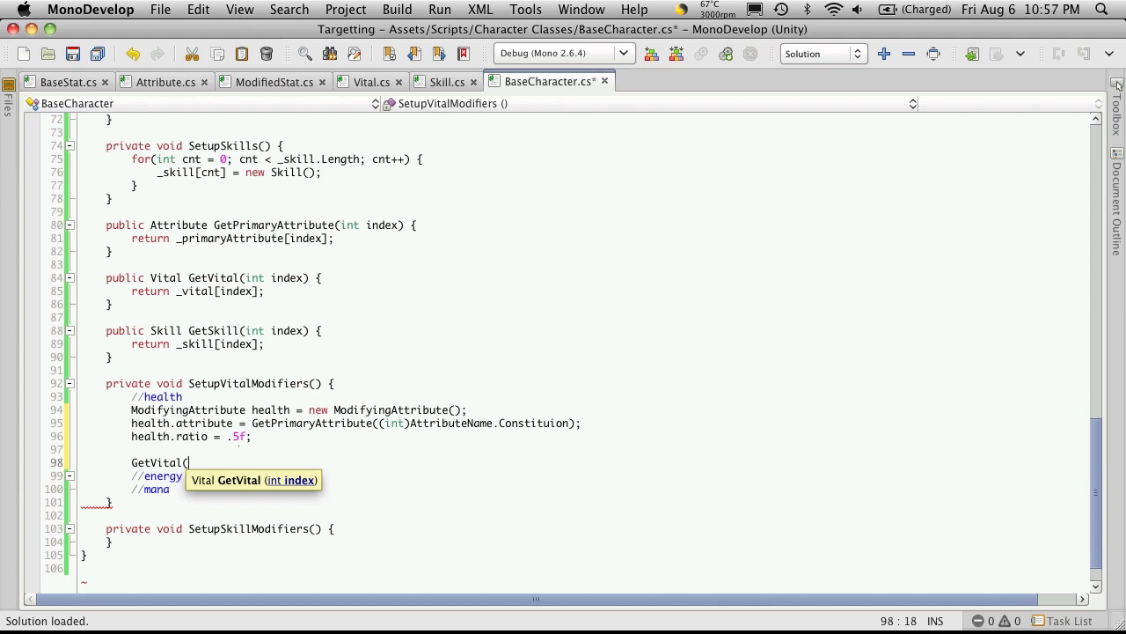
text((int)VitalName.)
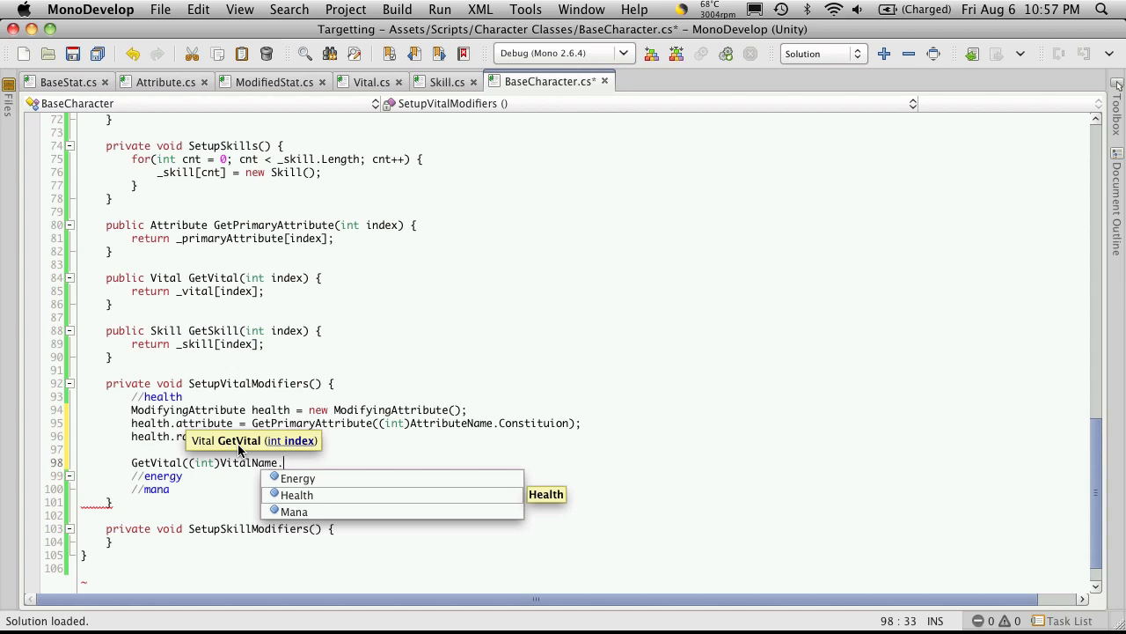
mouse_move(208, 462)
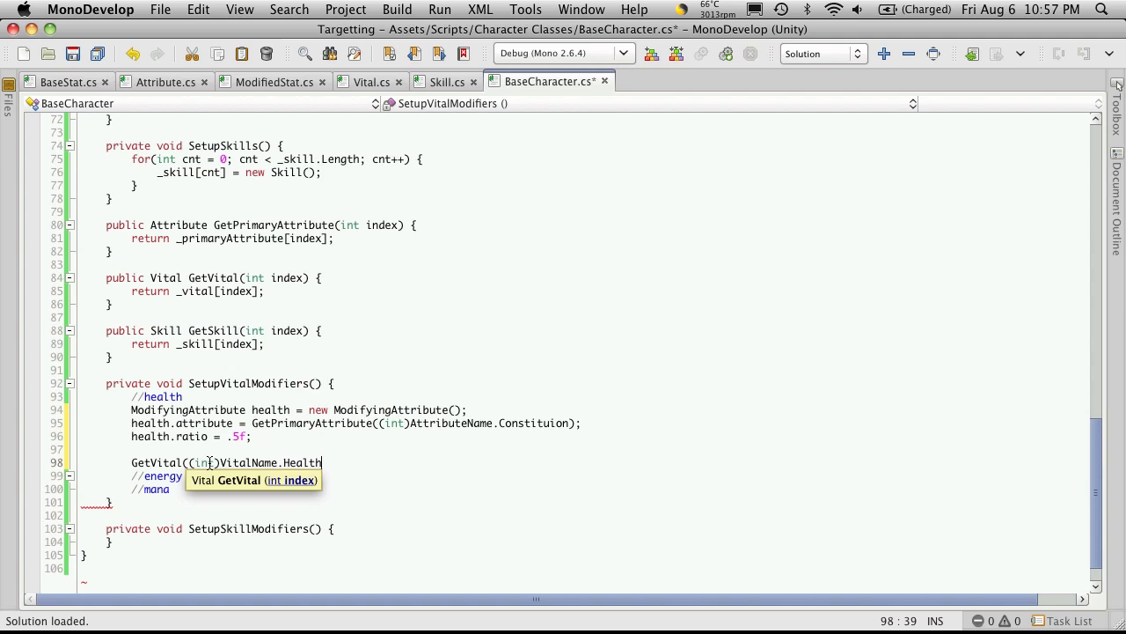
Finish the statement as GetVital((int)VitalName.Health).AddModifier(health);.
text())
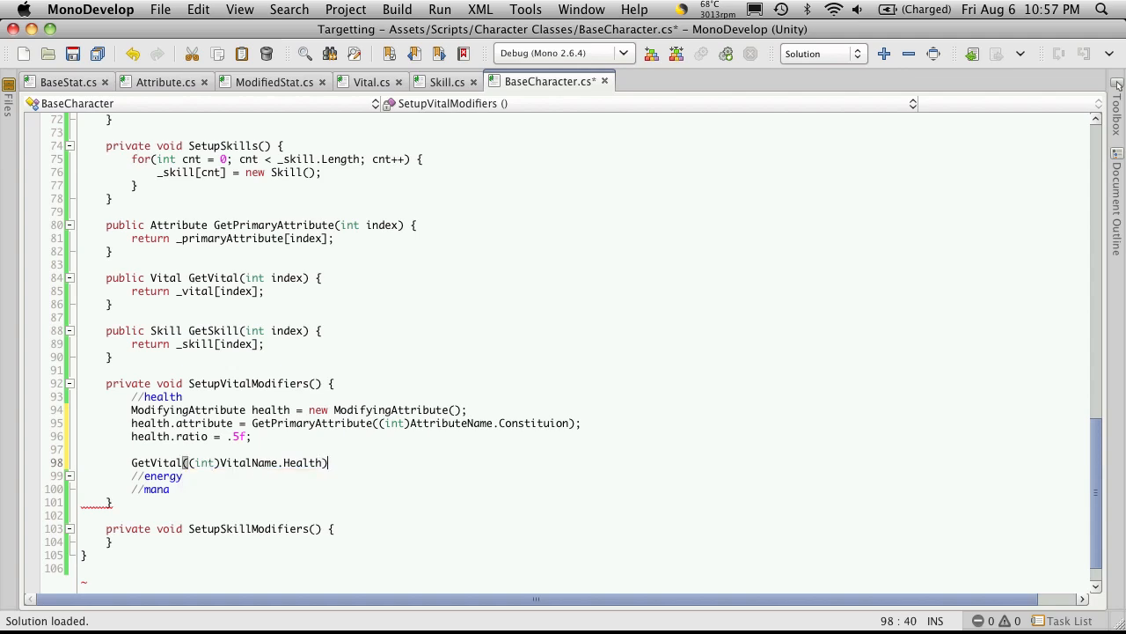
text(.AddModifier)
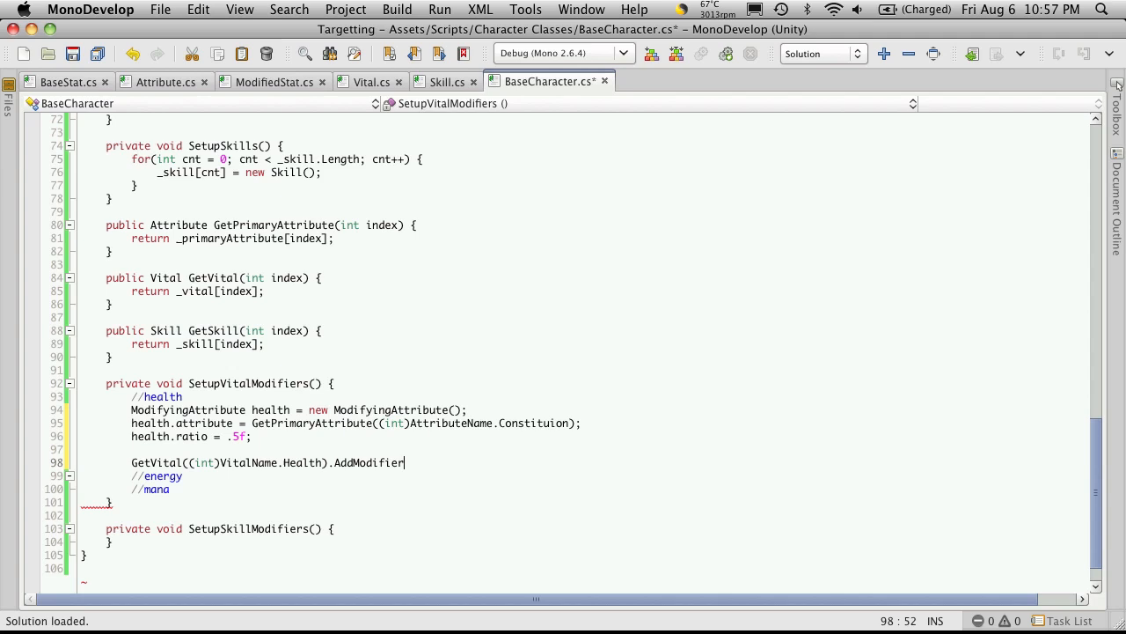
text(()
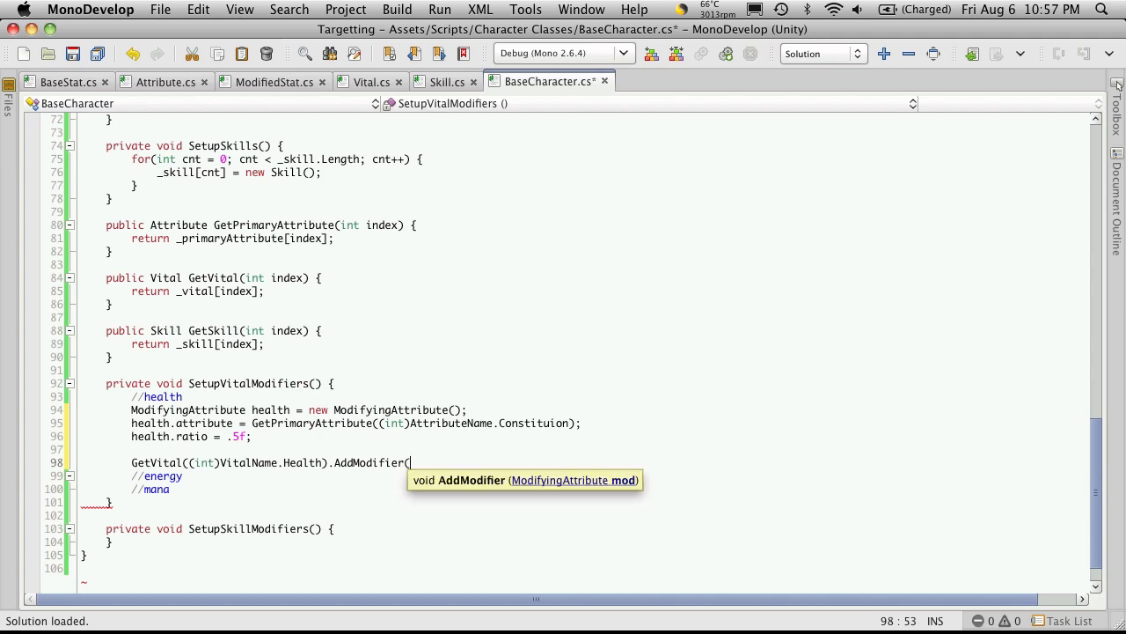
text(health))
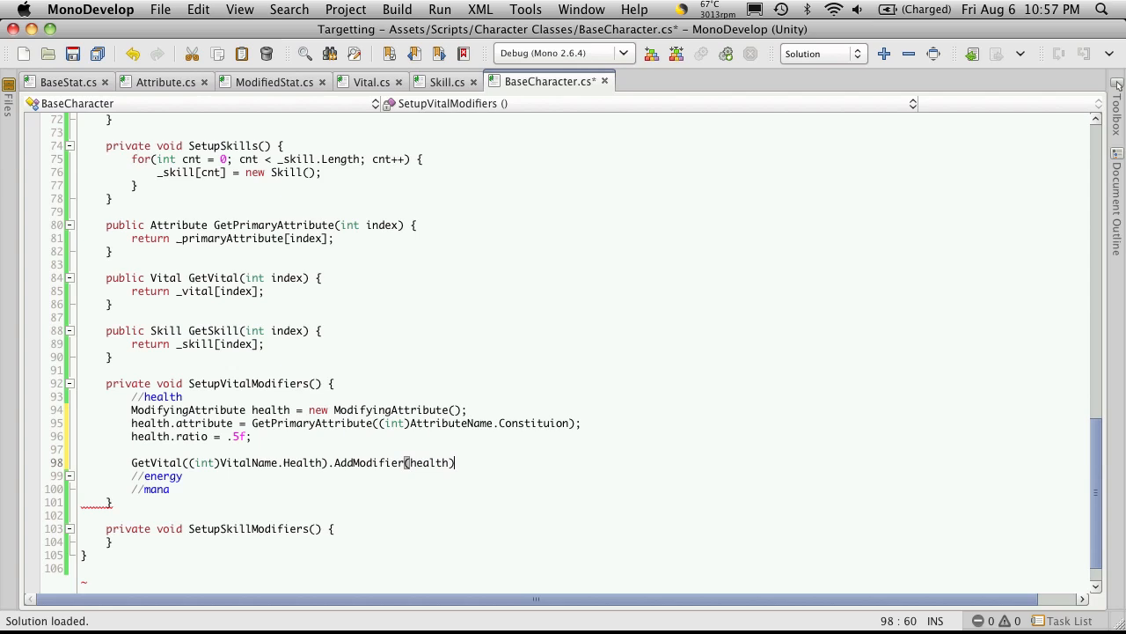
text(;)
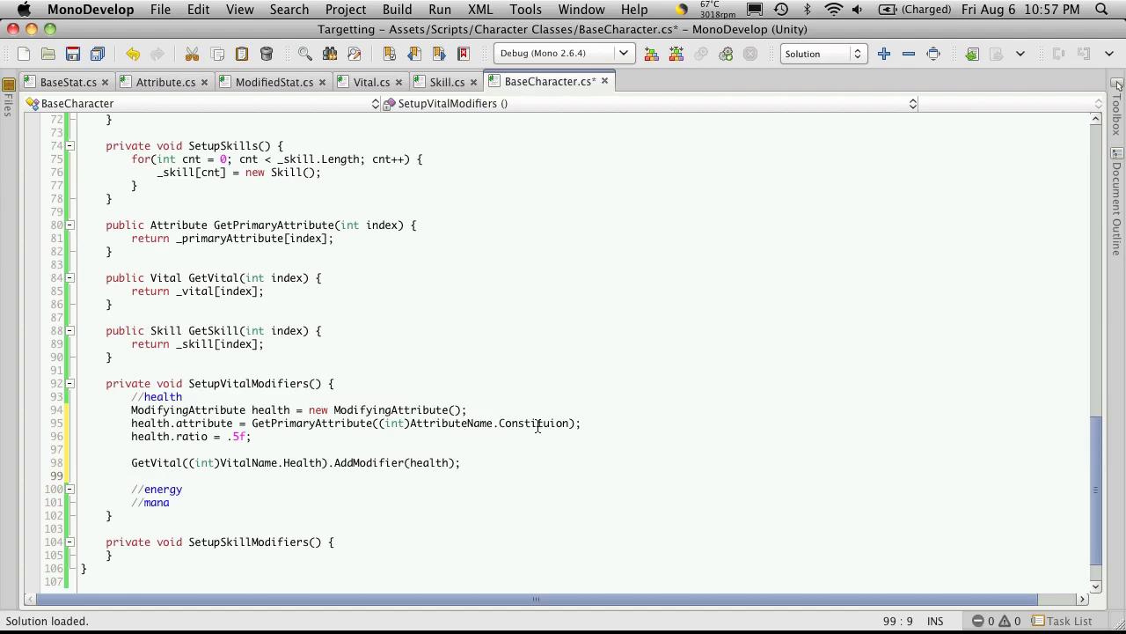
mouse_move(440, 461)
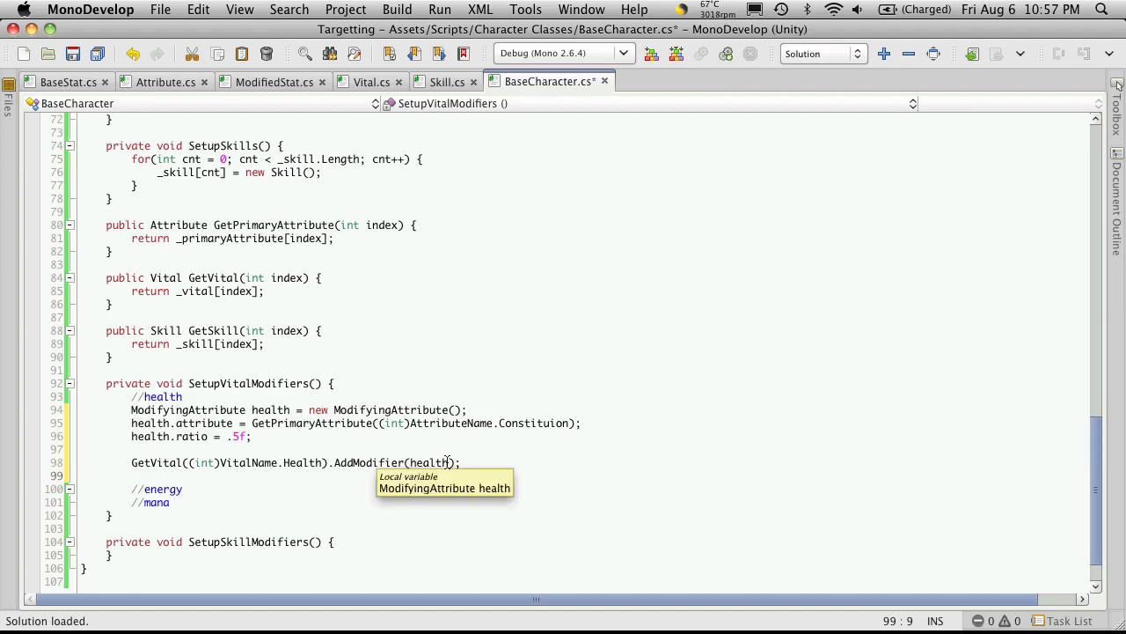
Try a one-line GetVital(...).AddModifier(new ModifyingAttribute{...}) call and select the old health lines.
text(GetVital((int)VitalName.Health).AddModifier(new ModifyingAttribute{attribute = GetPrimaryAttribute((int)AttributeName.Constitution), ratio = .5f});)
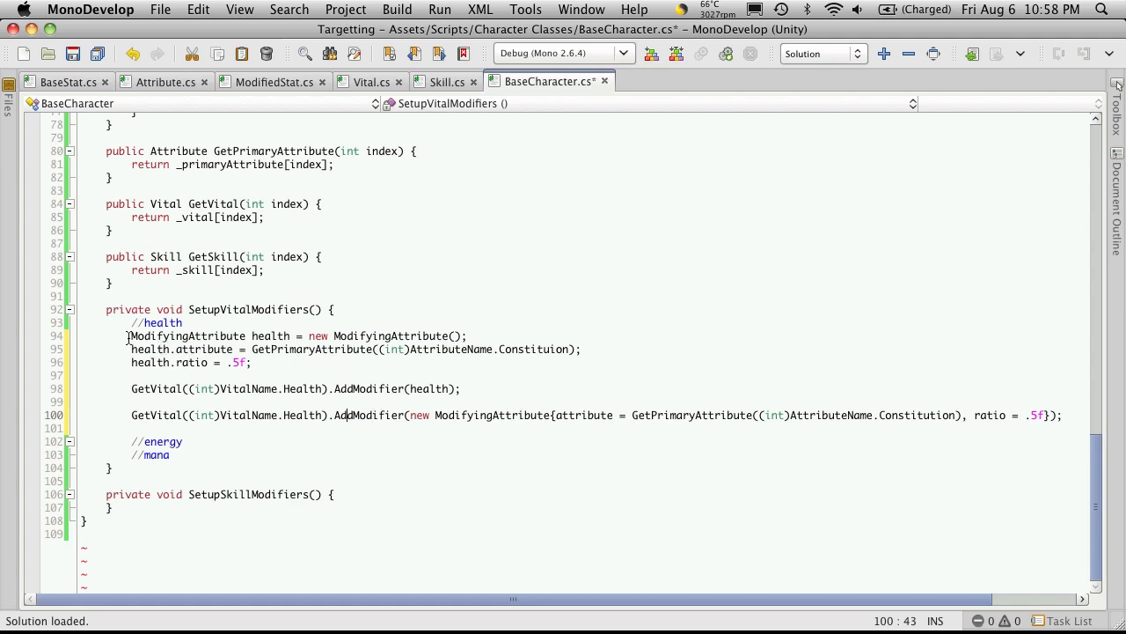
drag(130, 335, 250, 363)
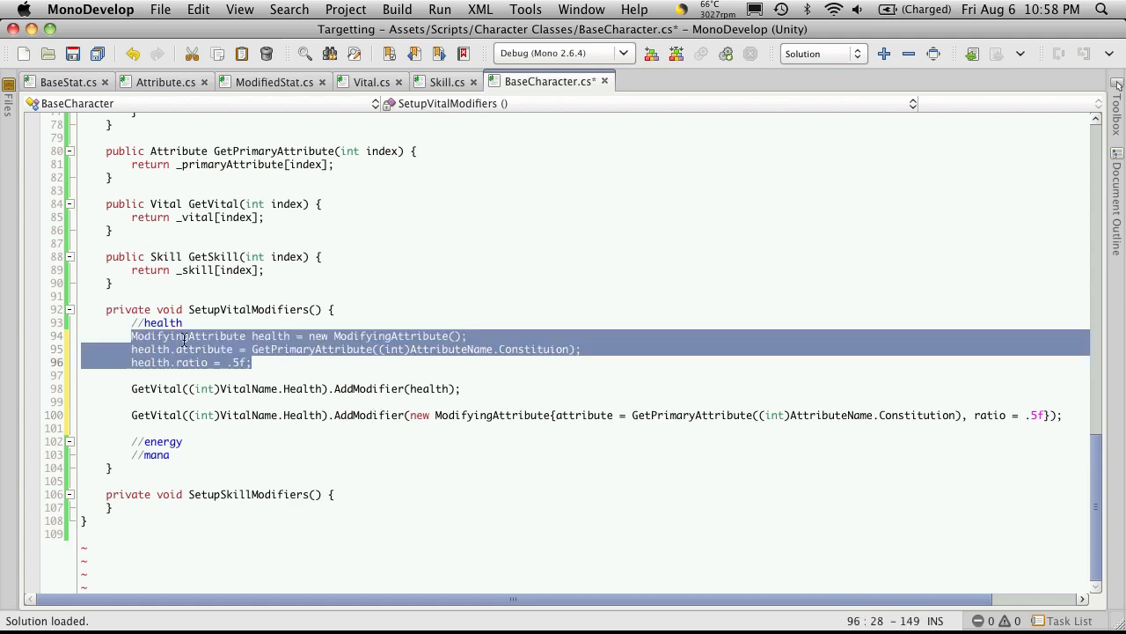
double_click(271, 334)
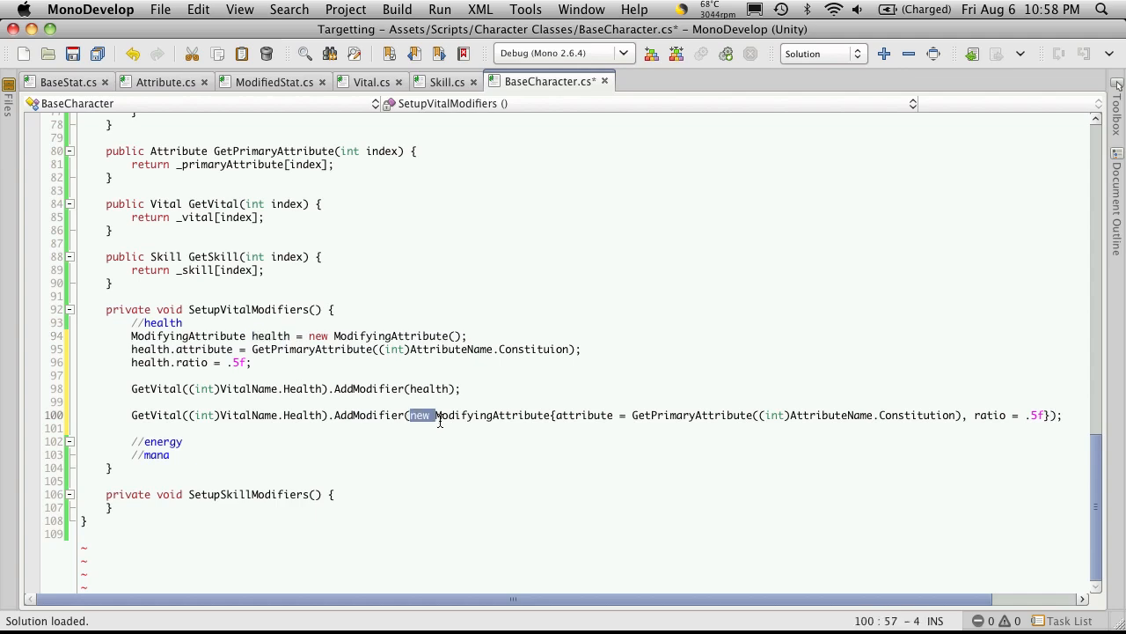
Rework into healthModifier, energyModifier (Constitution) and manaModifier (Willpower) blocks added to their vitals.
drag(419, 415, 537, 415)
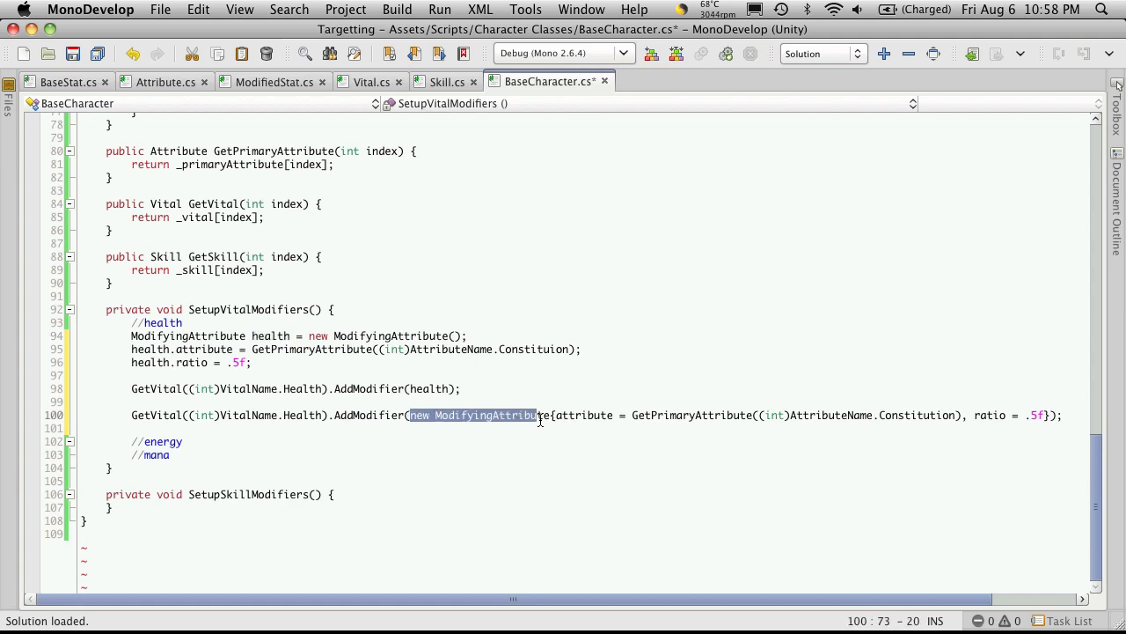
drag(542, 416, 668, 415)
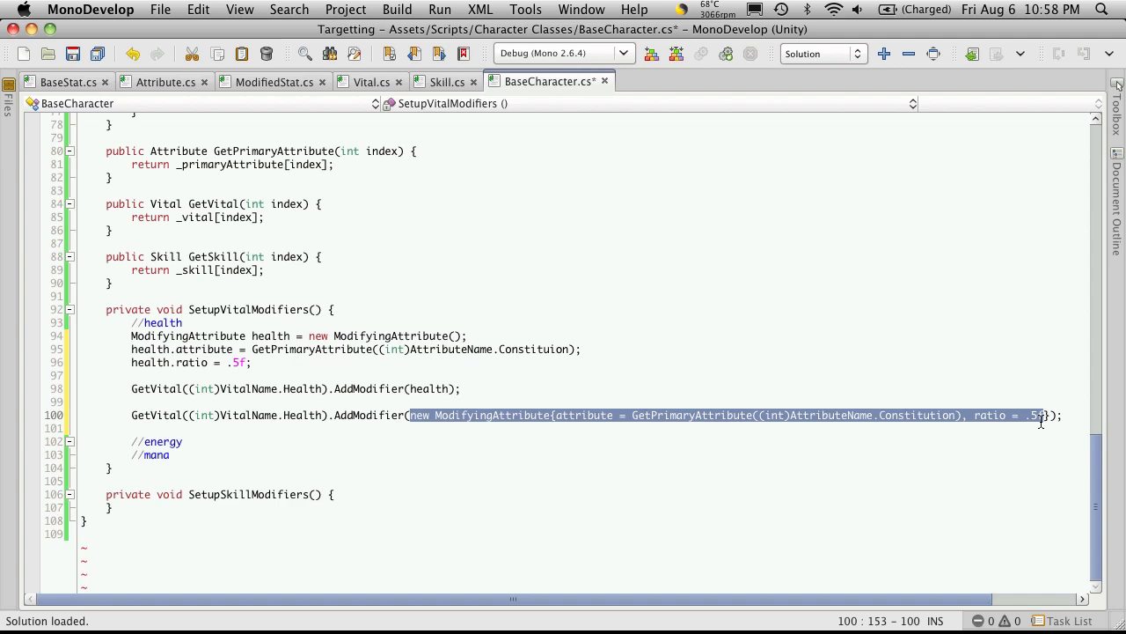
mouse_move(1033, 477)
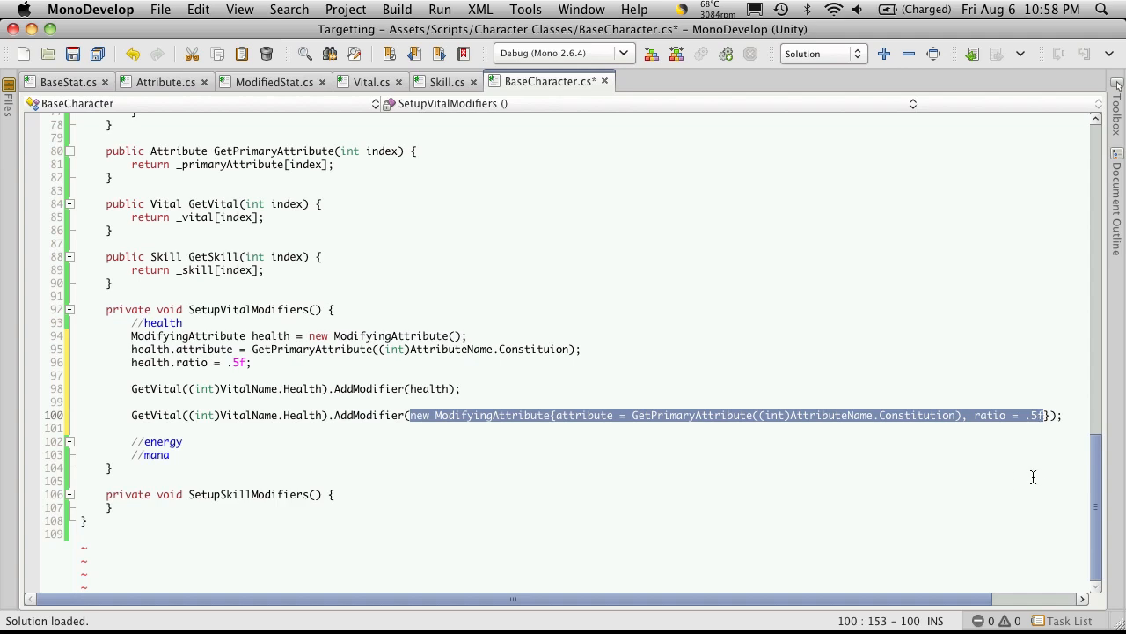
click(607, 467)
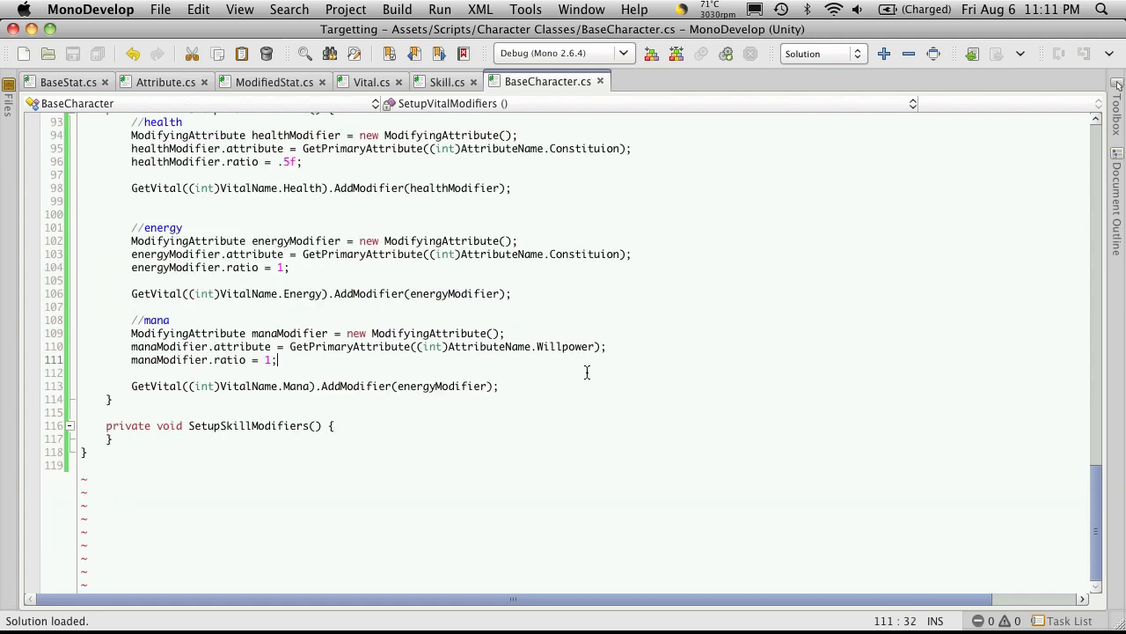
mouse_move(179, 232)
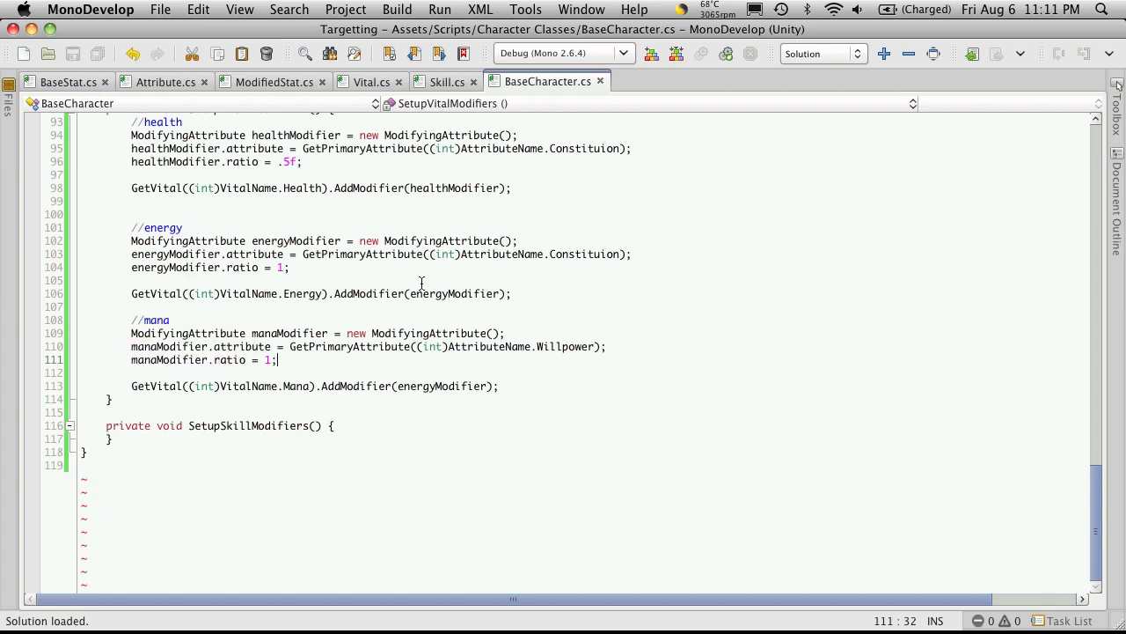
mouse_move(559, 271)
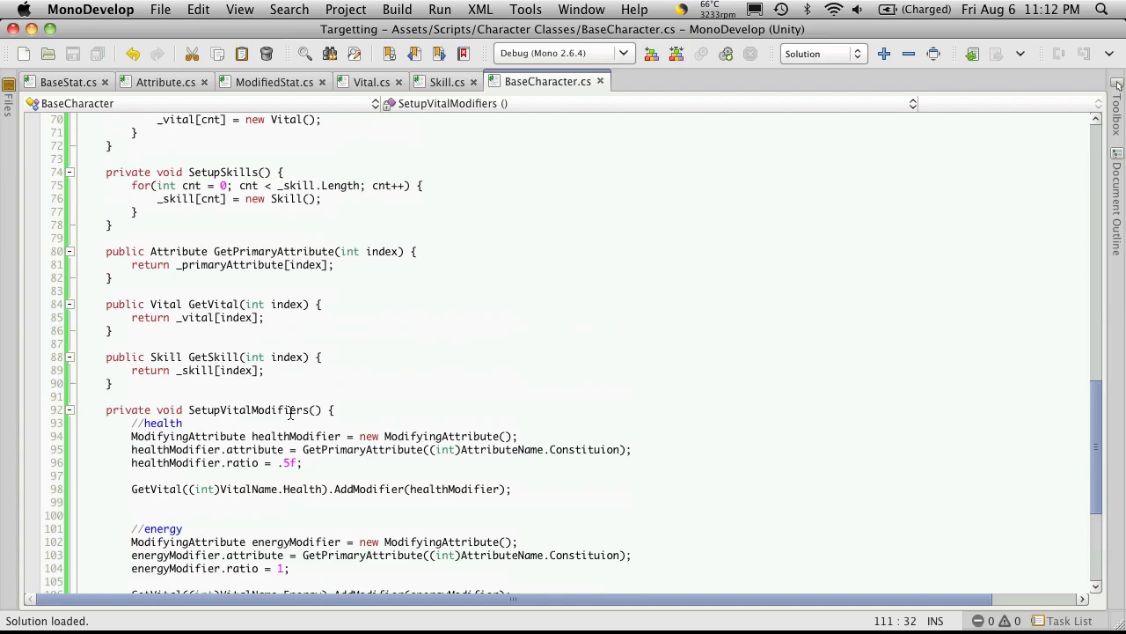
scroll(down, 3)
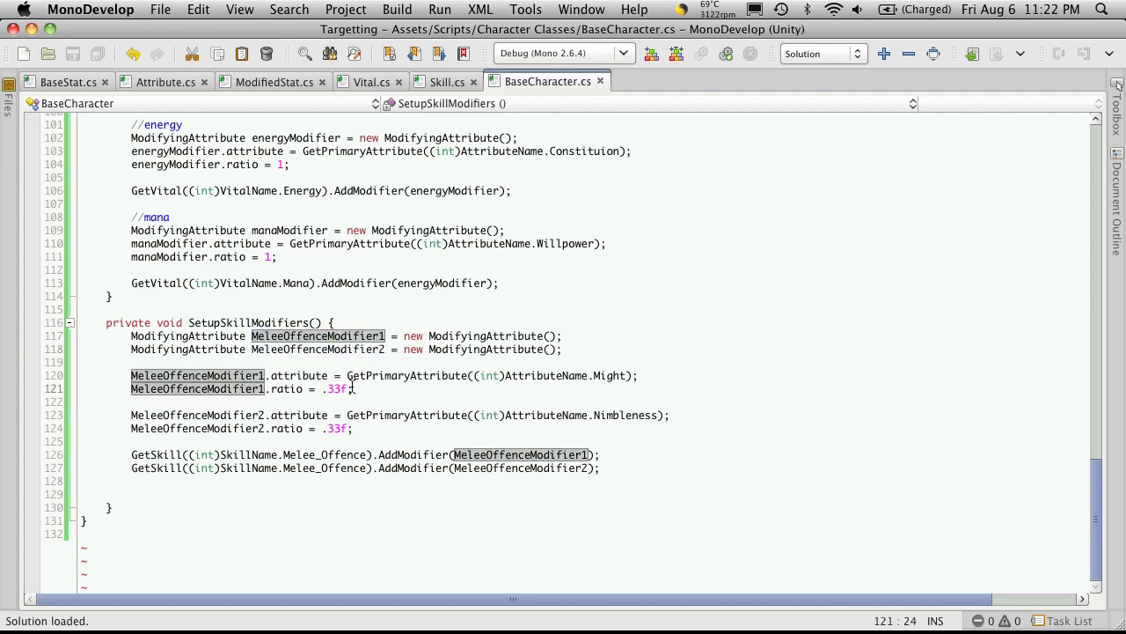
Review the MeleeOffenceModifier1/2 declarations with Might and Nimbleness at .33f ratios.
click(607, 375)
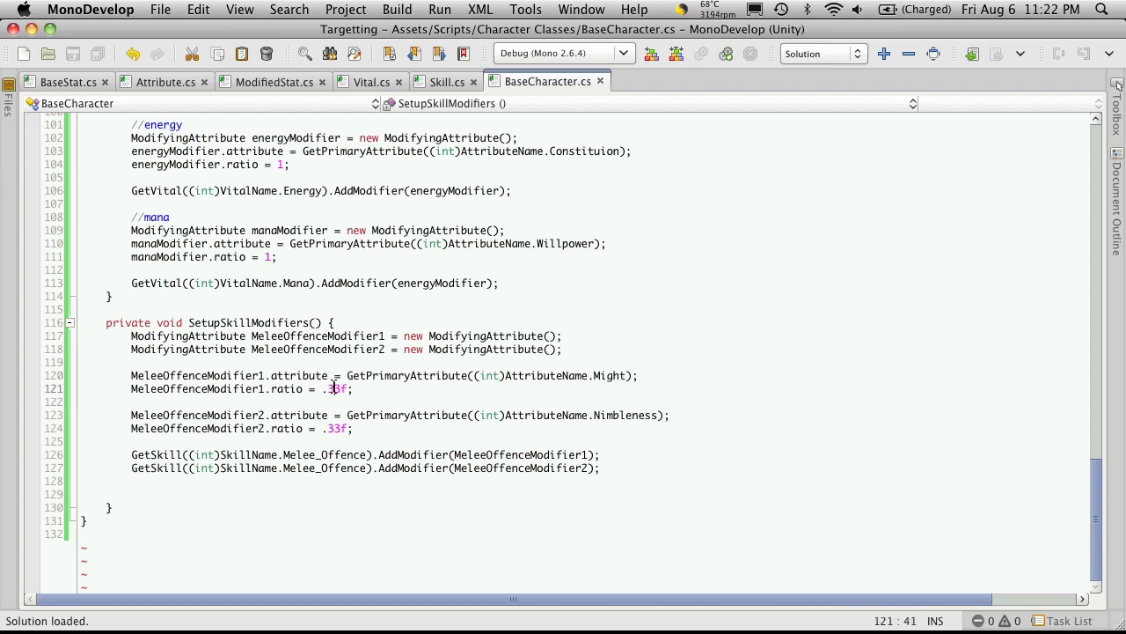
double_click(334, 389)
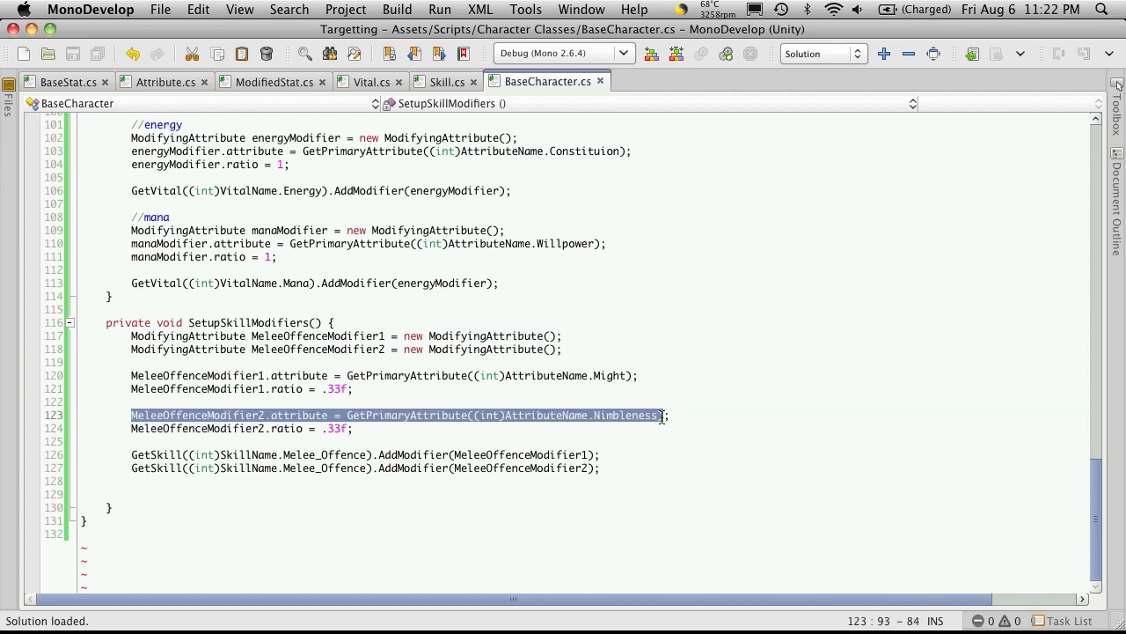
click(264, 416)
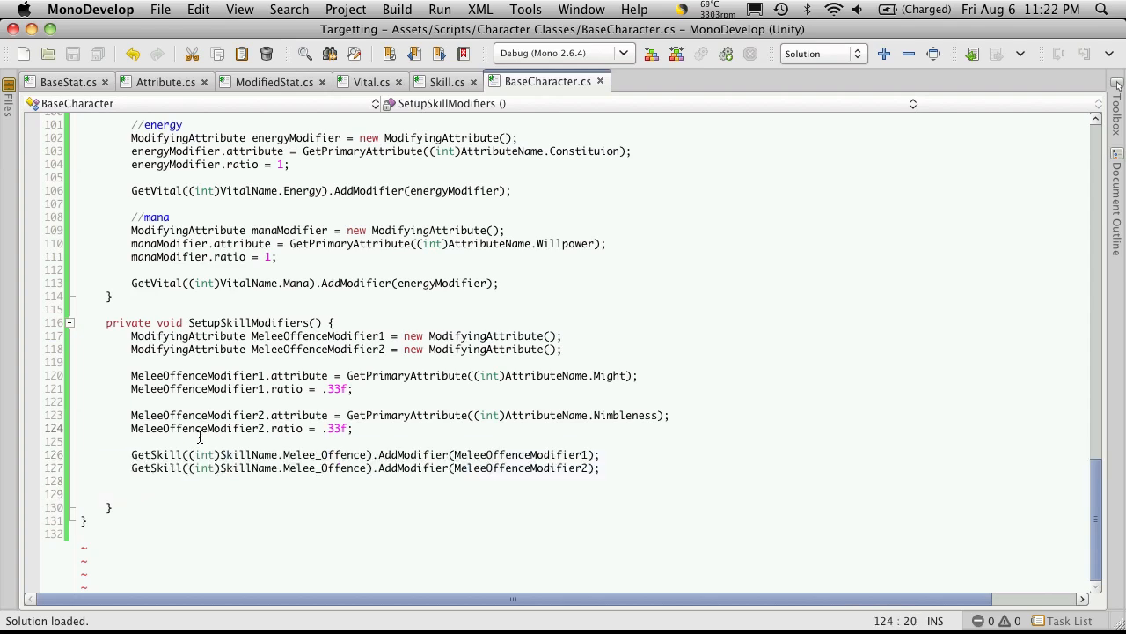
double_click(197, 429)
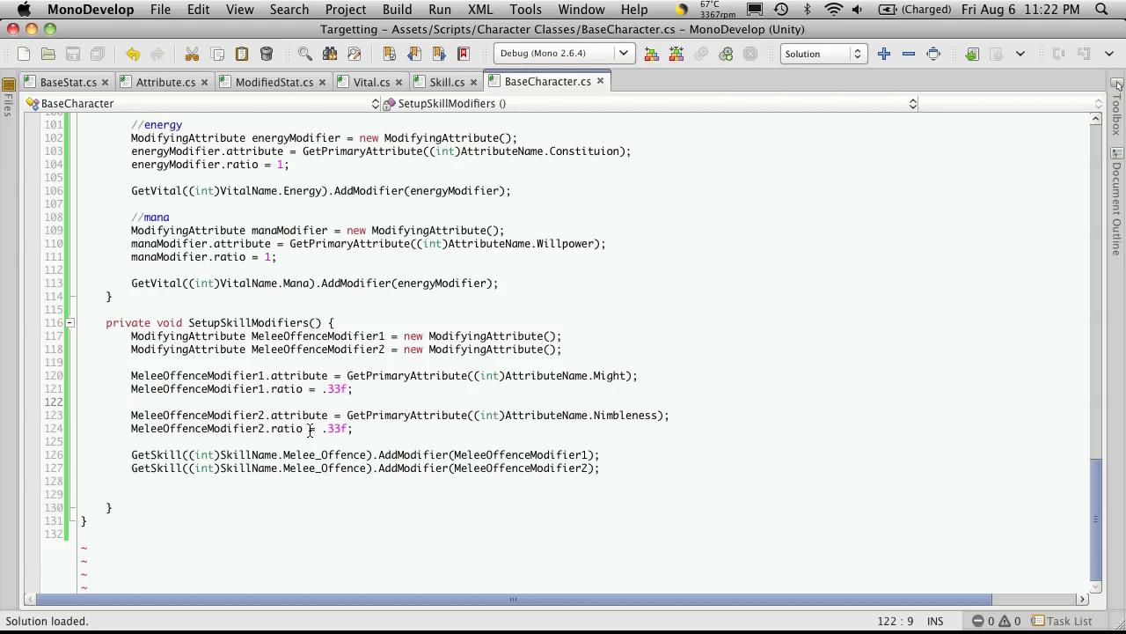
mouse_move(491, 452)
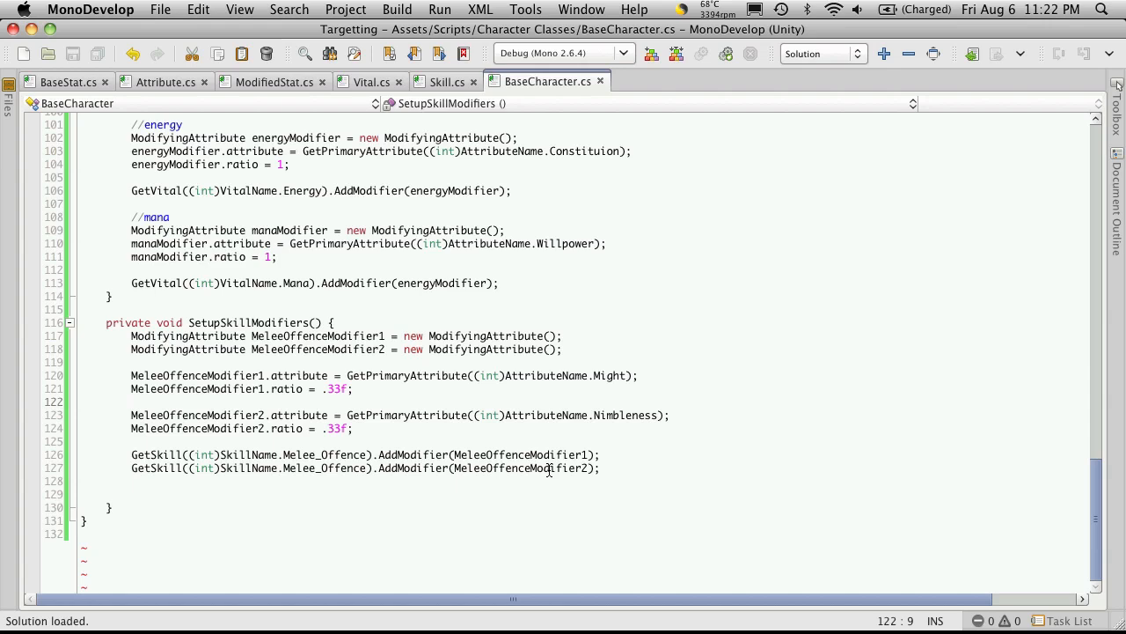
mouse_move(407, 421)
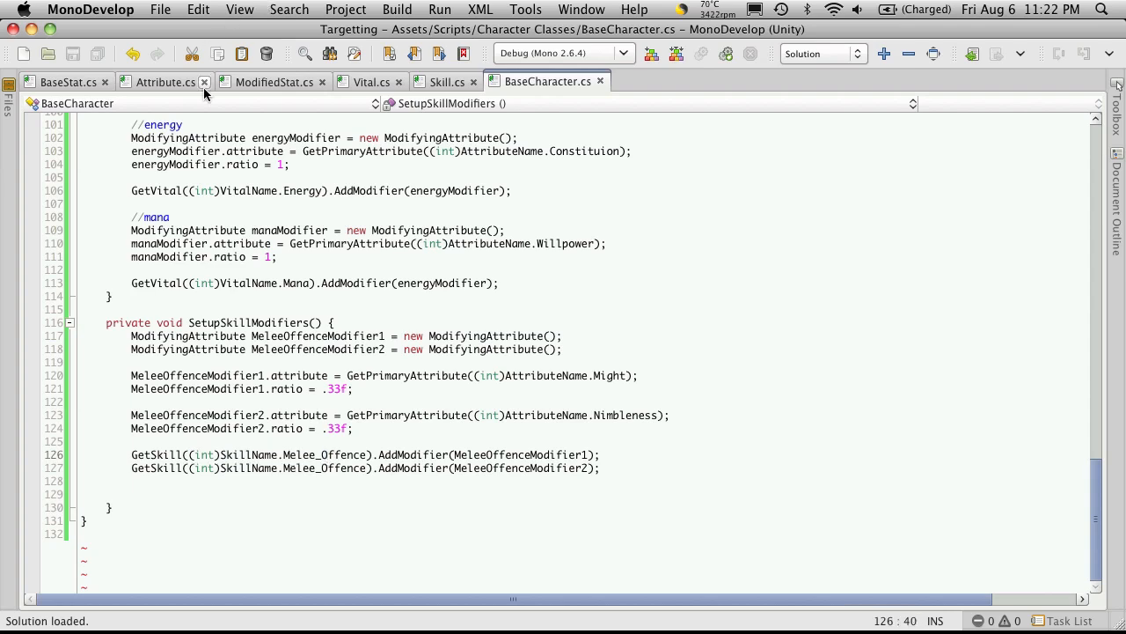
click(165, 83)
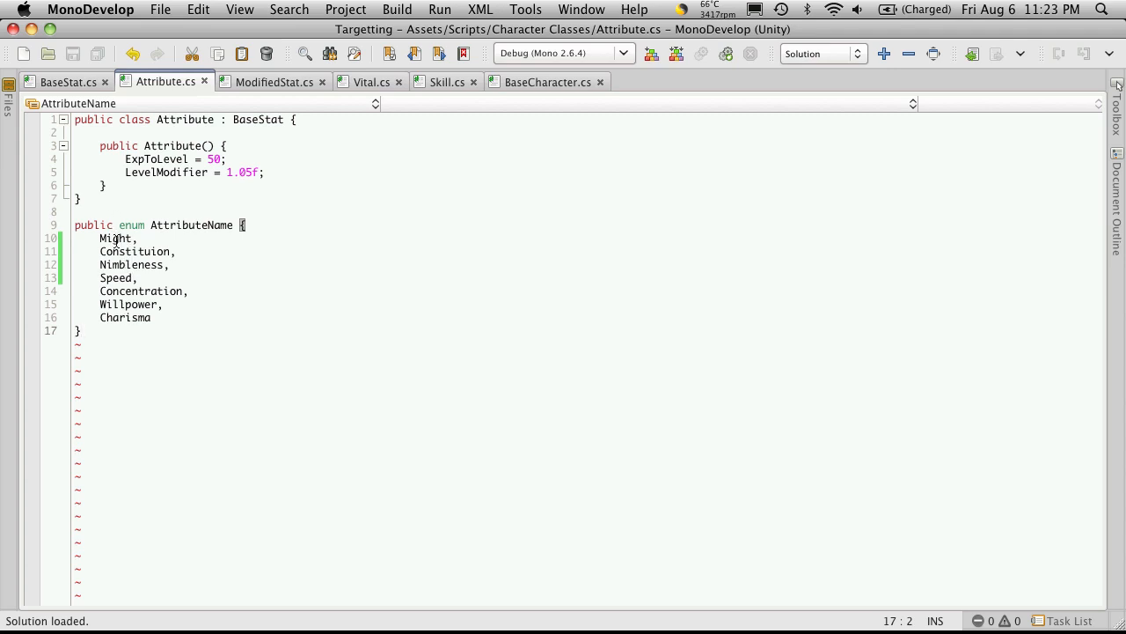
double_click(117, 237)
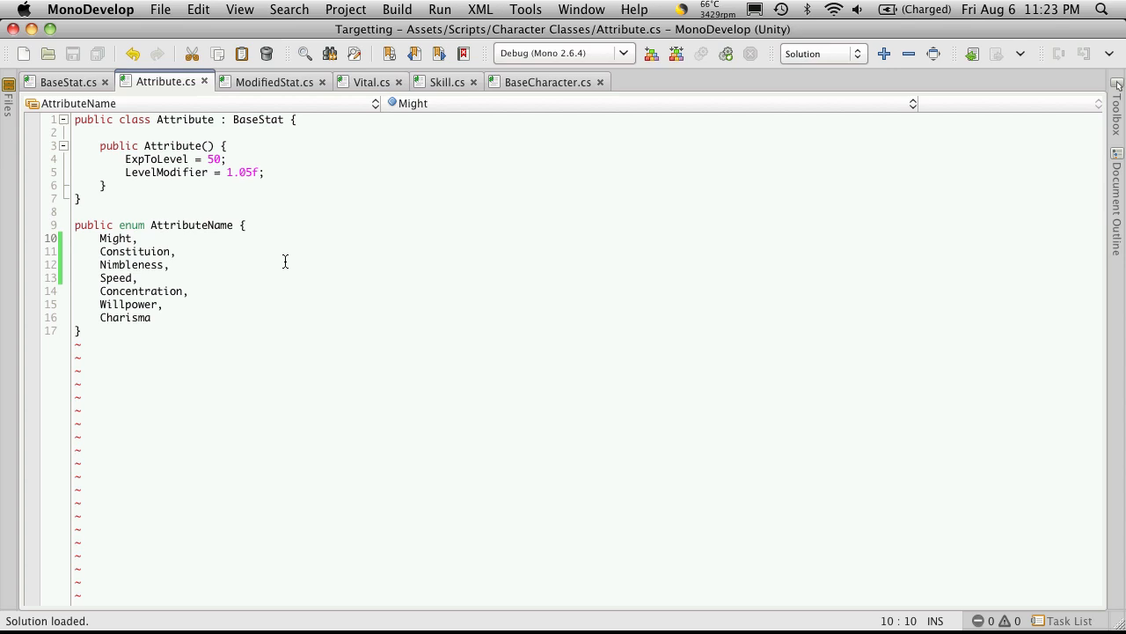
text(= 1)
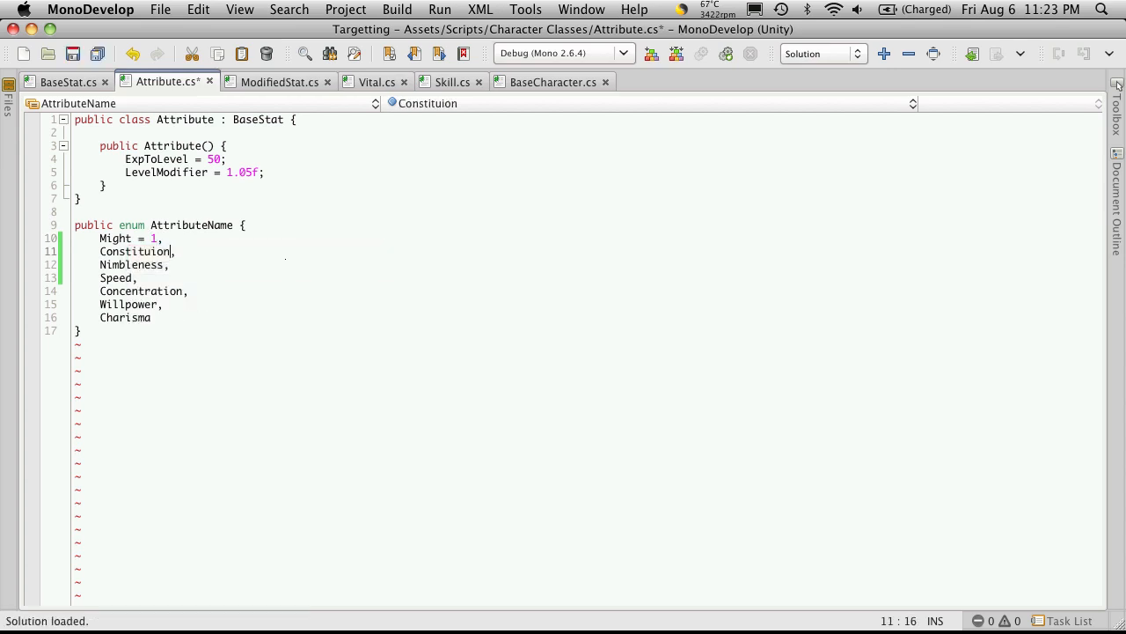
text(= 5)
click(301, 265)
text( = )
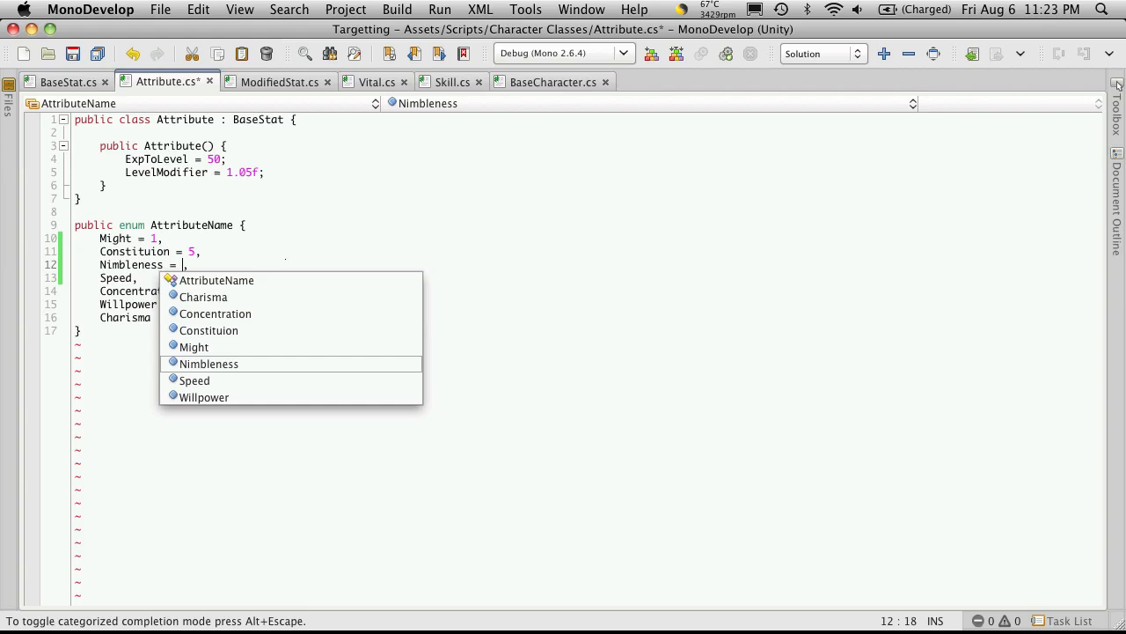
text(3)
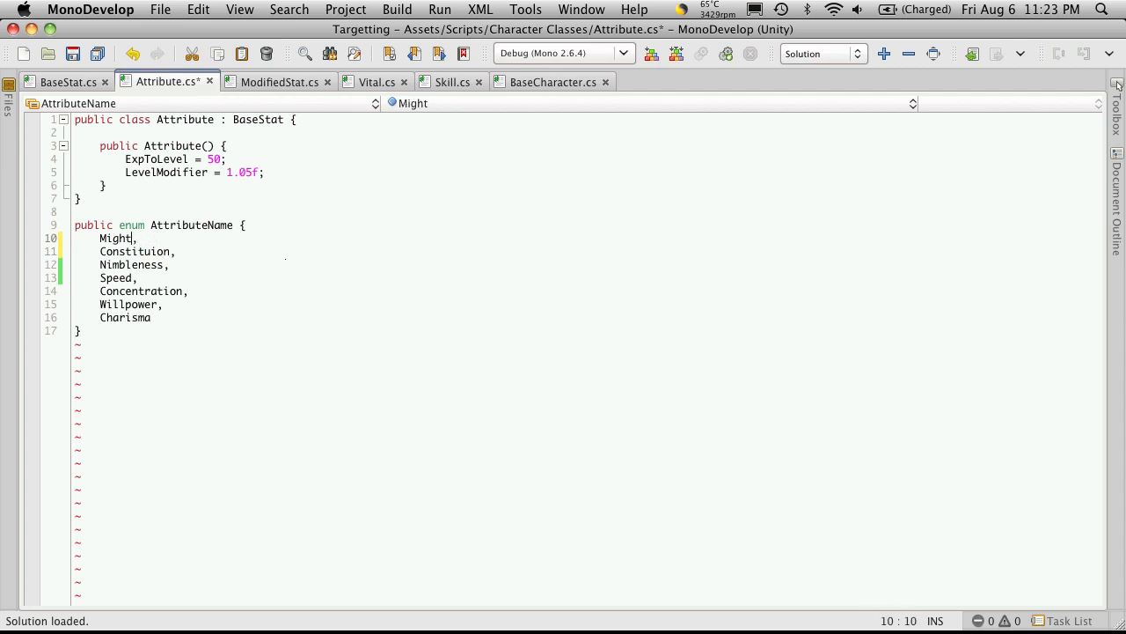
key(cmd+s)
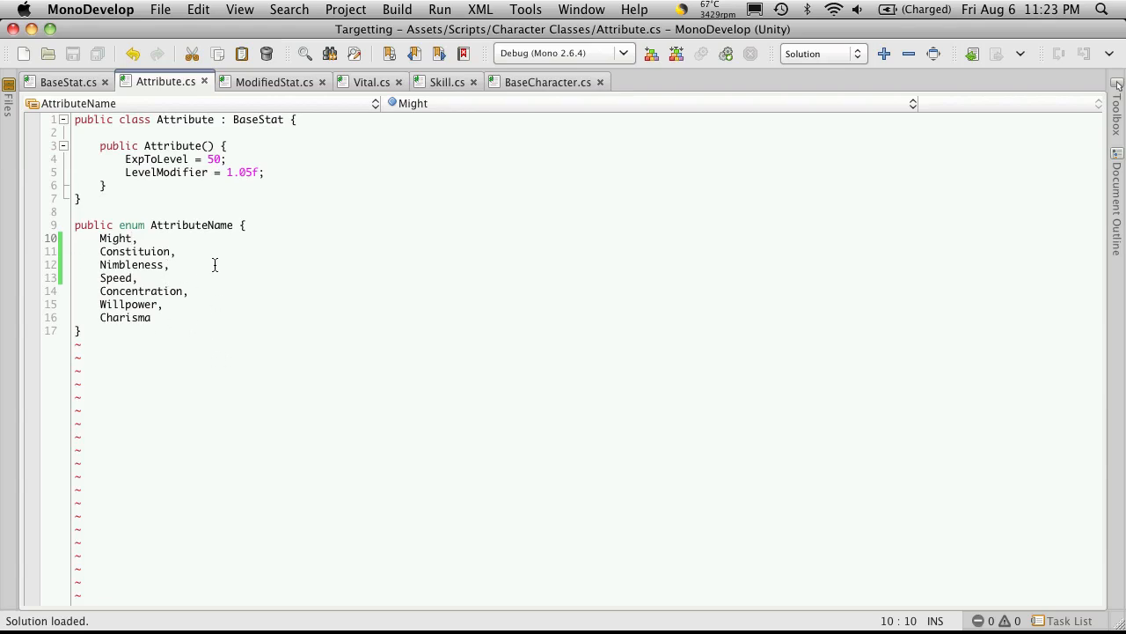
click(549, 81)
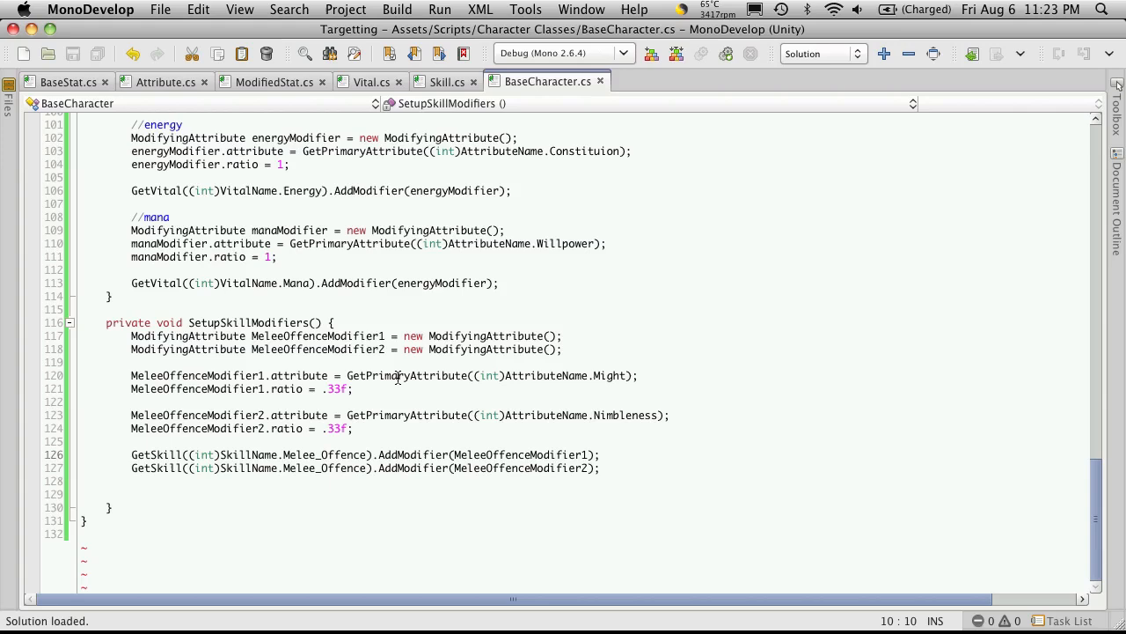
mouse_move(352, 447)
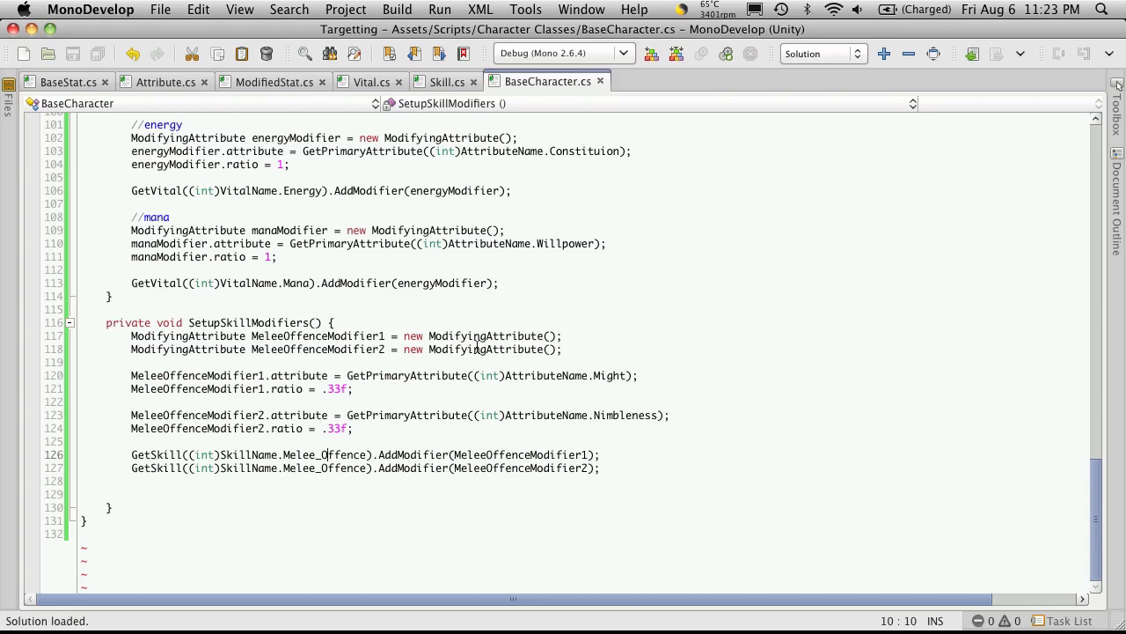
View the new ModifyingAttribute(att, rat) constructor in ModifiedStat.cs, then return to BaseCharacter.cs.
click(275, 81)
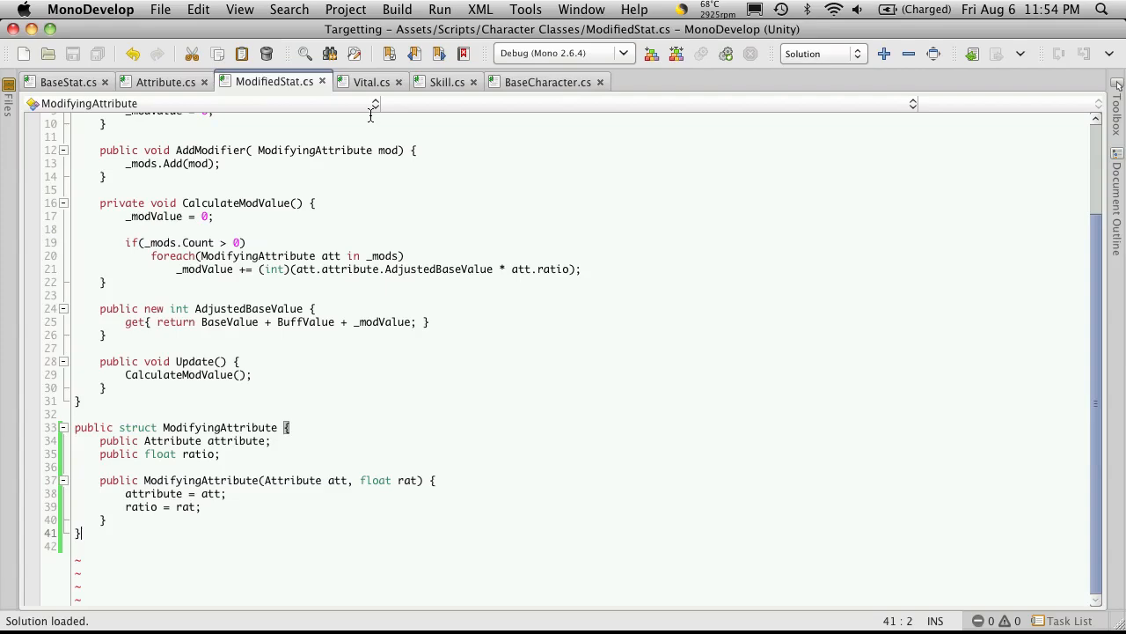
click(549, 81)
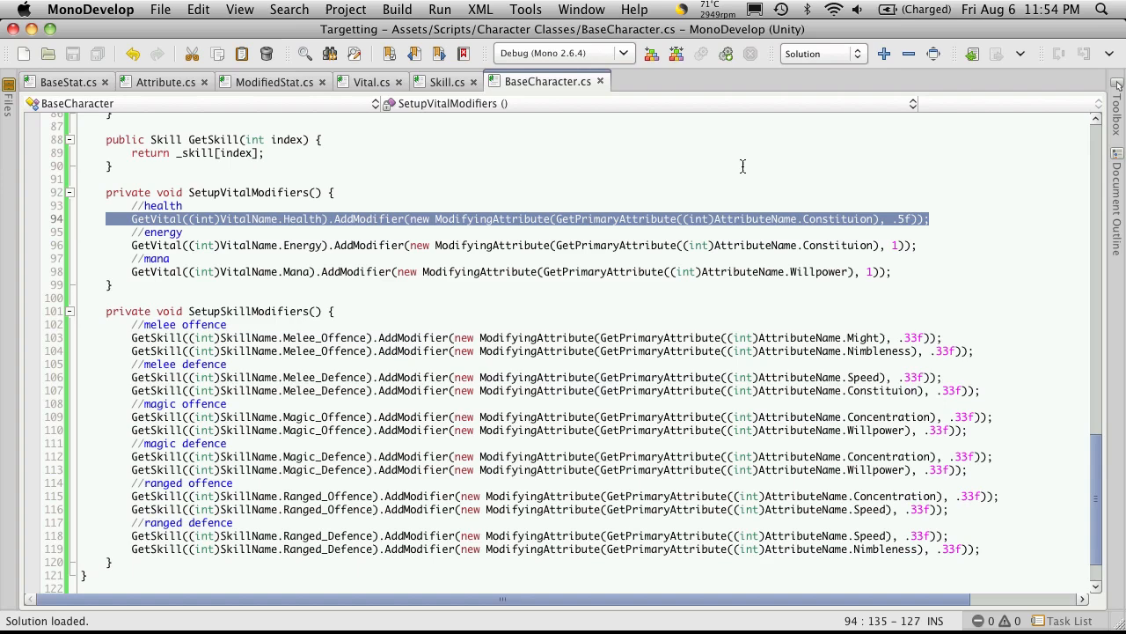
click(113, 165)
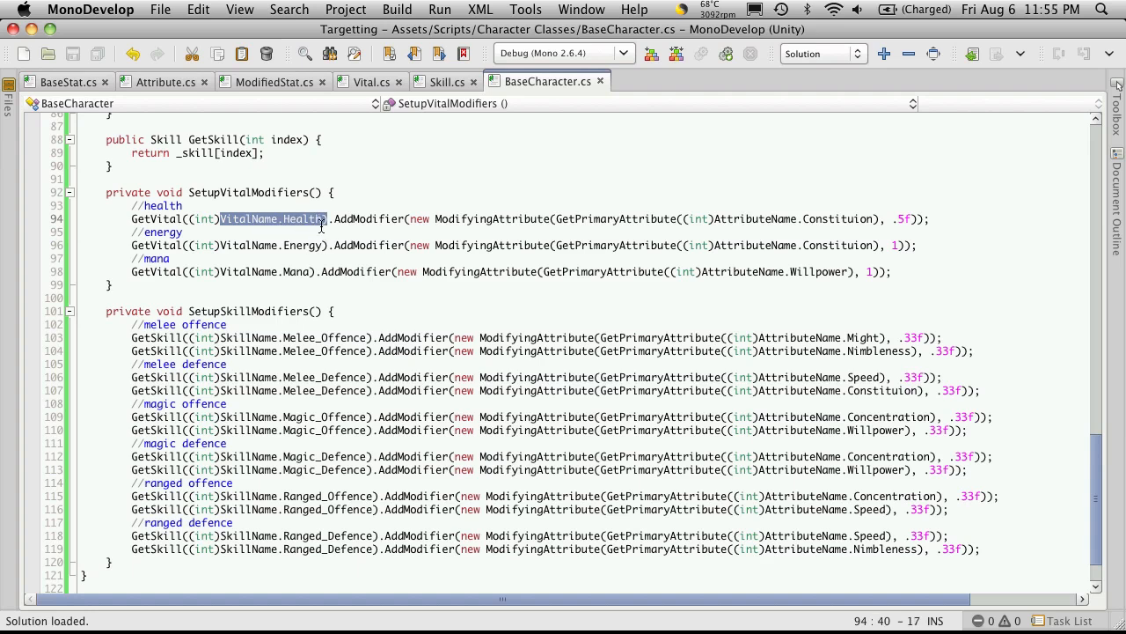
mouse_move(408, 222)
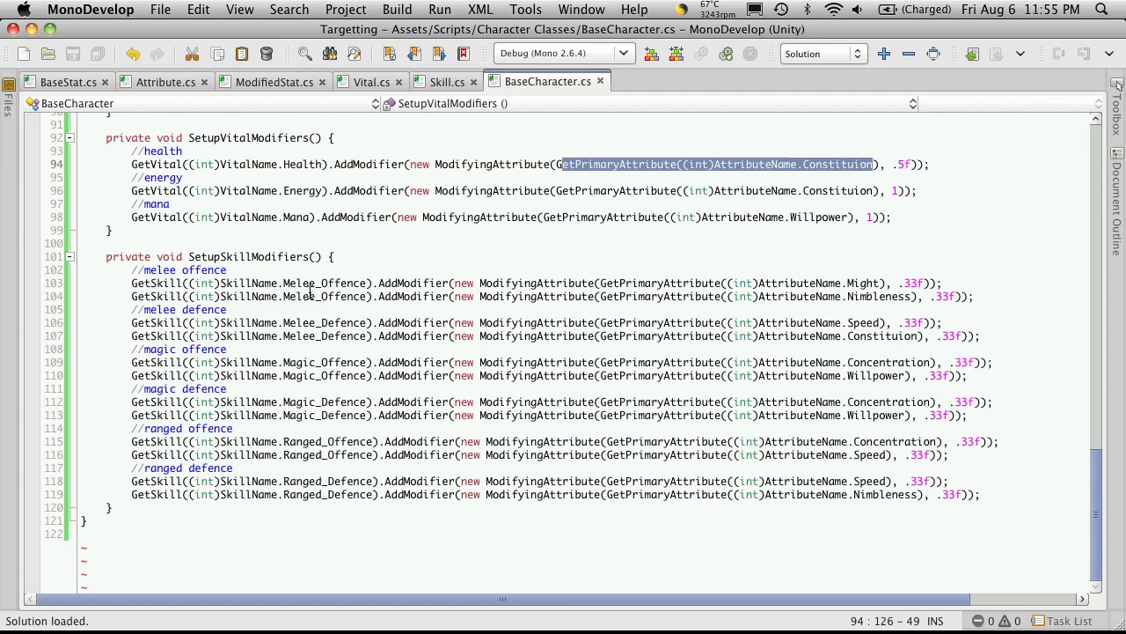
mouse_move(479, 551)
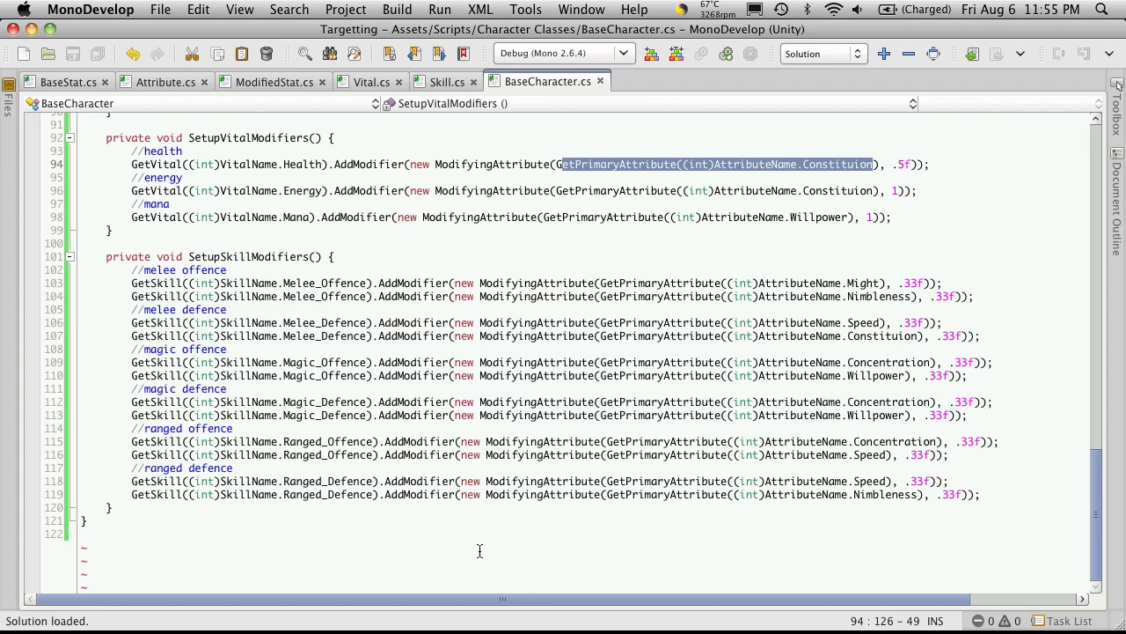